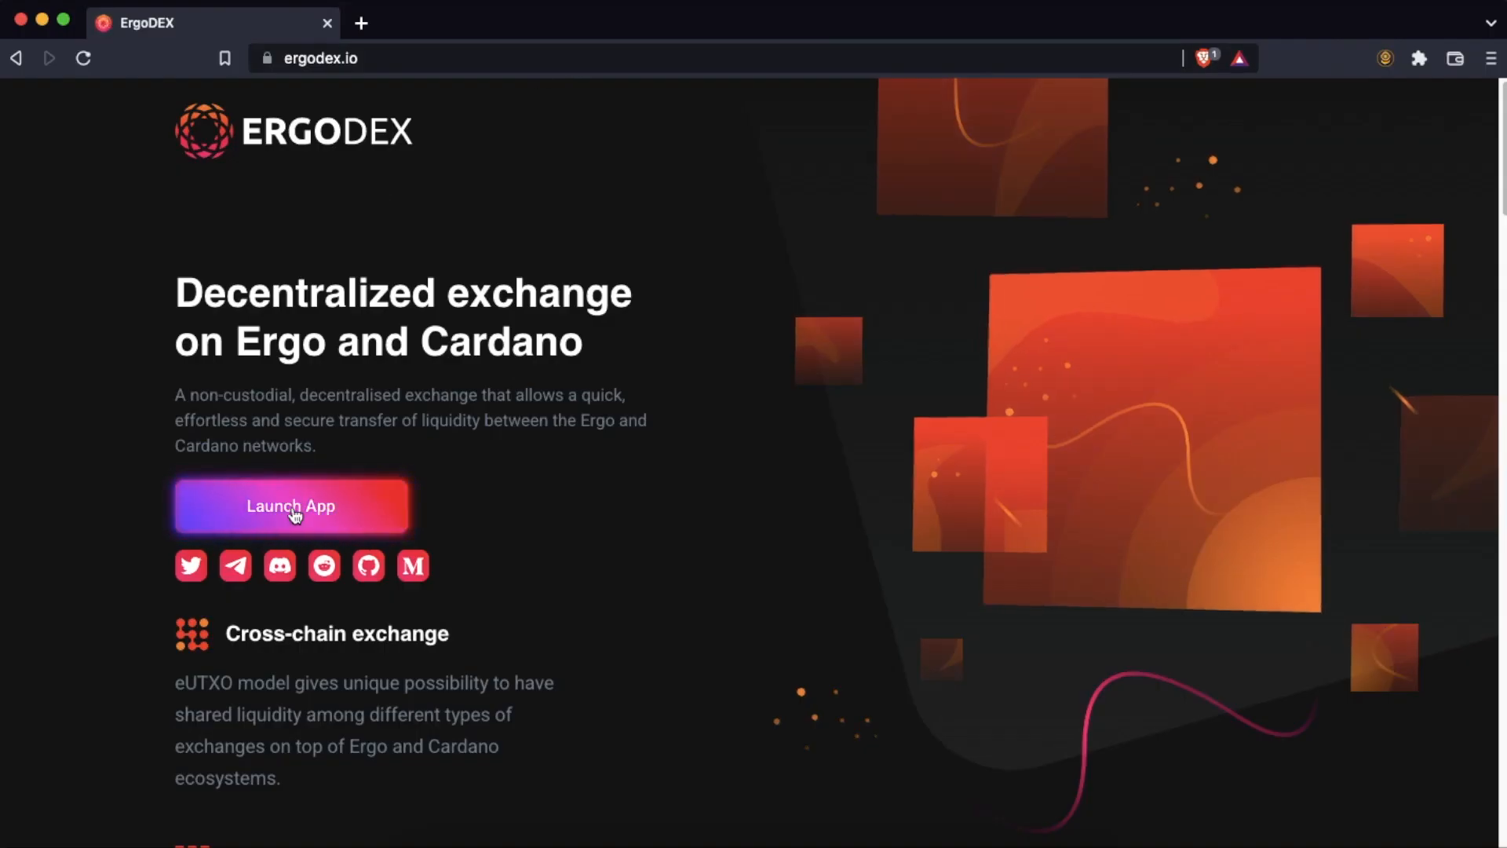
# - Launch the ErgoDEX app and bring up the Nautilus and Yoroi wallet options
pyautogui.click(291, 506)
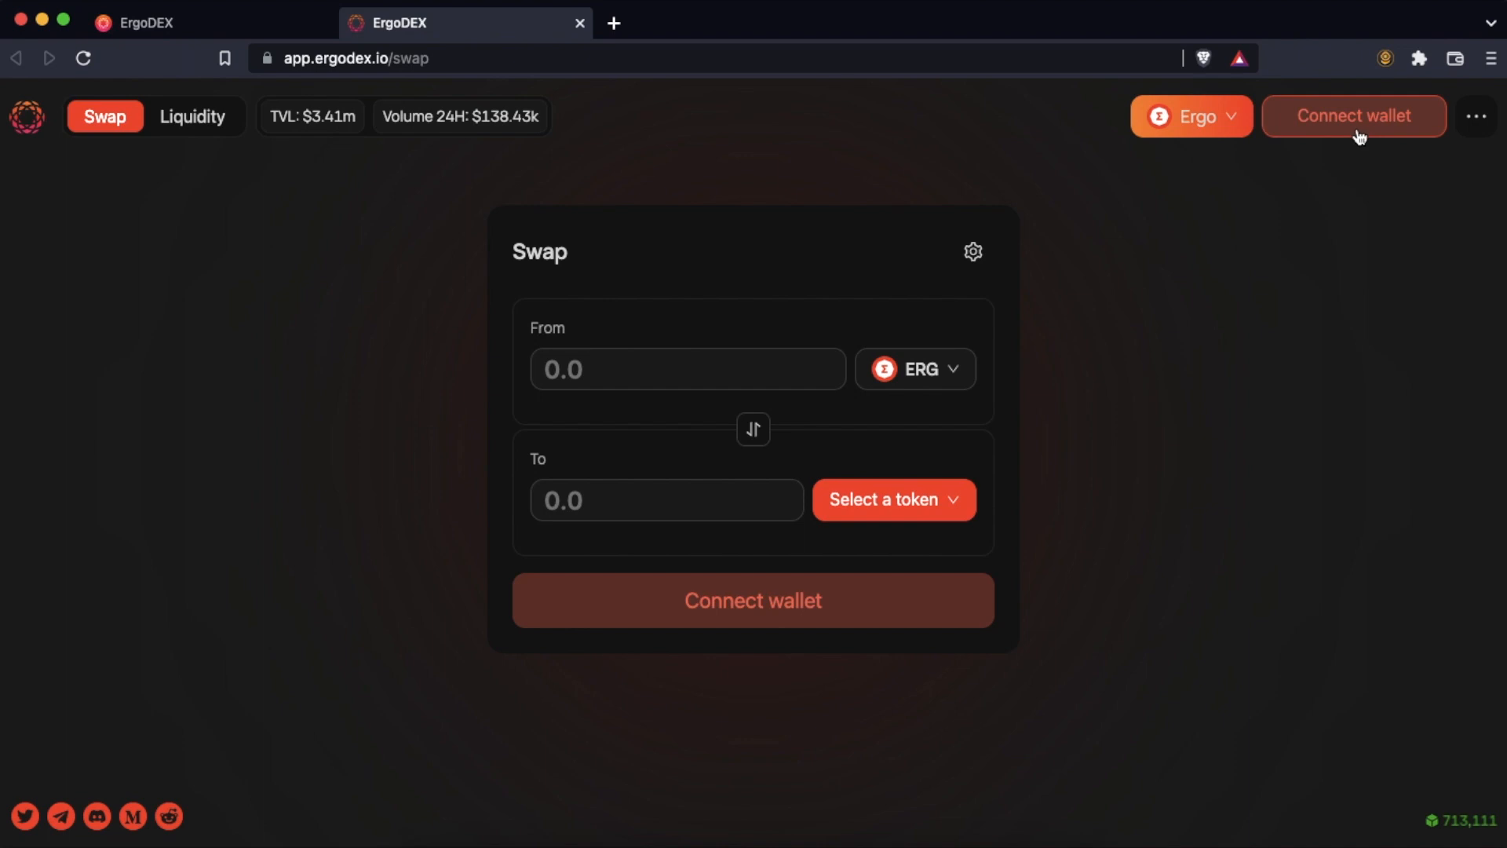
pyautogui.click(1353, 115)
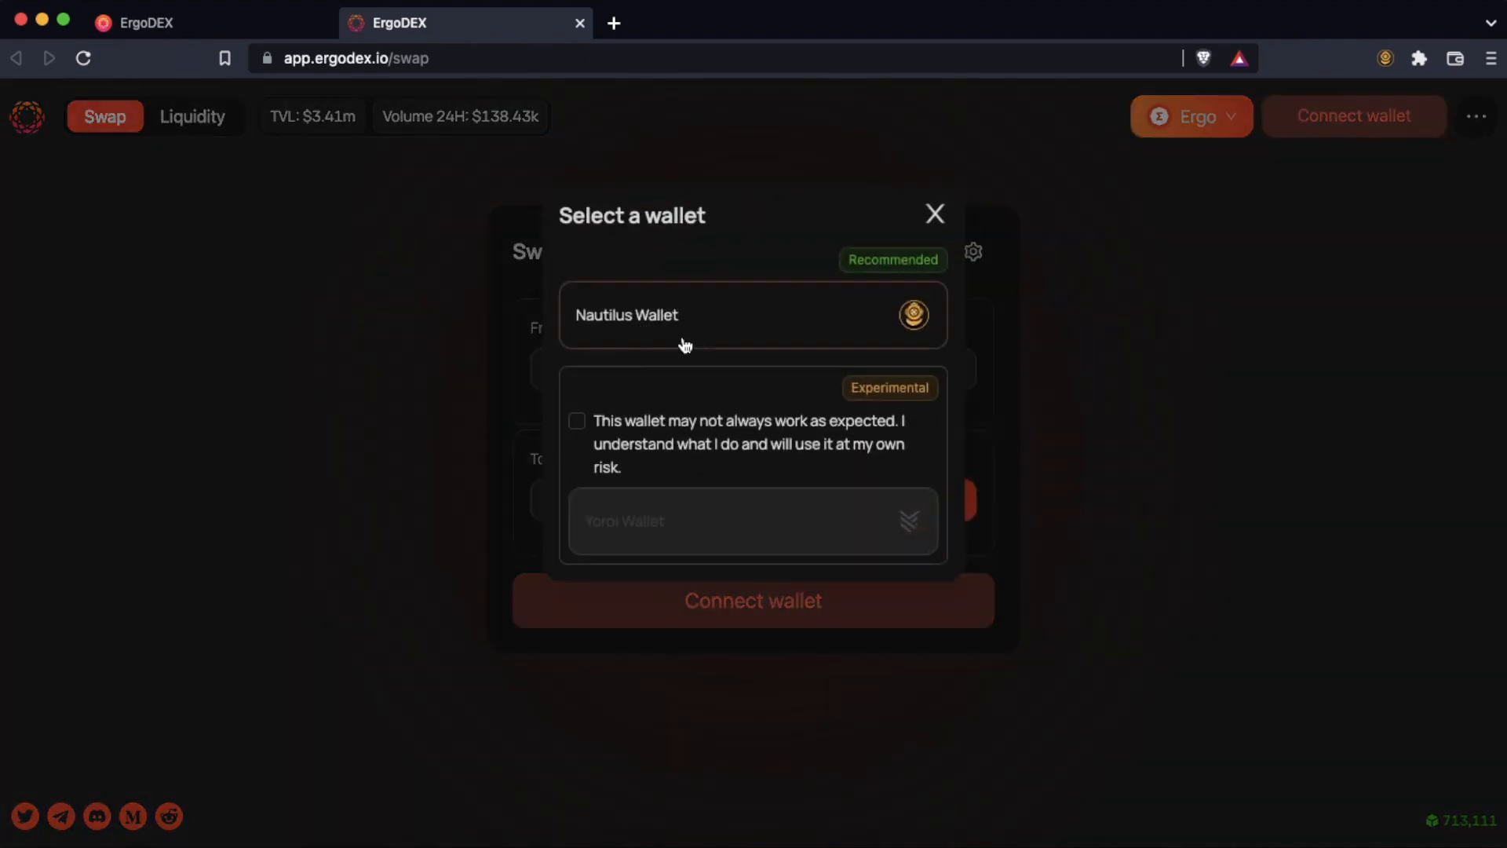
# - Connect Nautilus and make the third address, holding 8.93 ERG, the active one
pyautogui.click(627, 314)
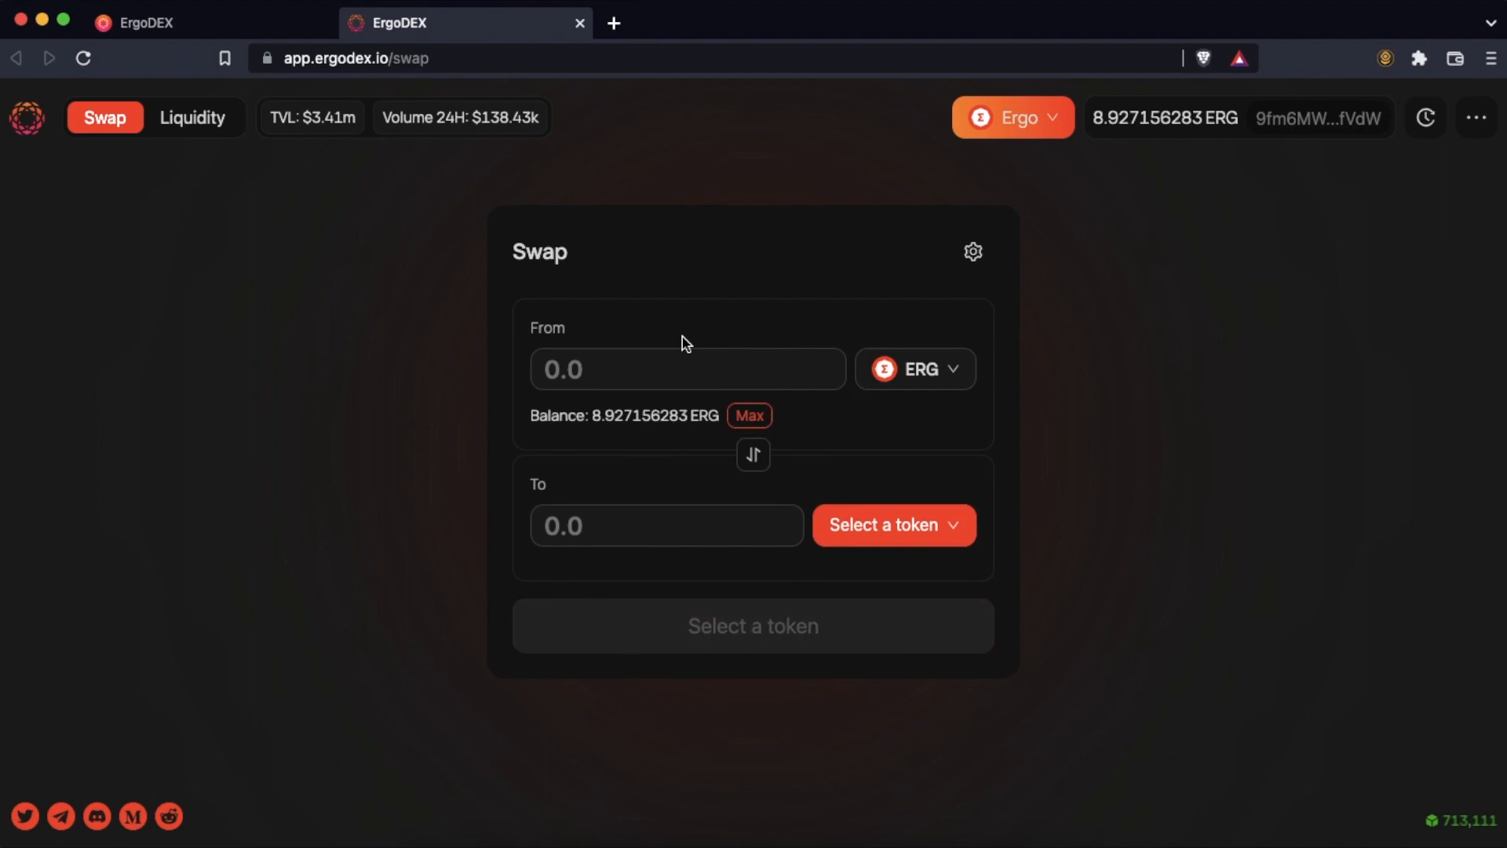
pyautogui.moveTo(1347, 149)
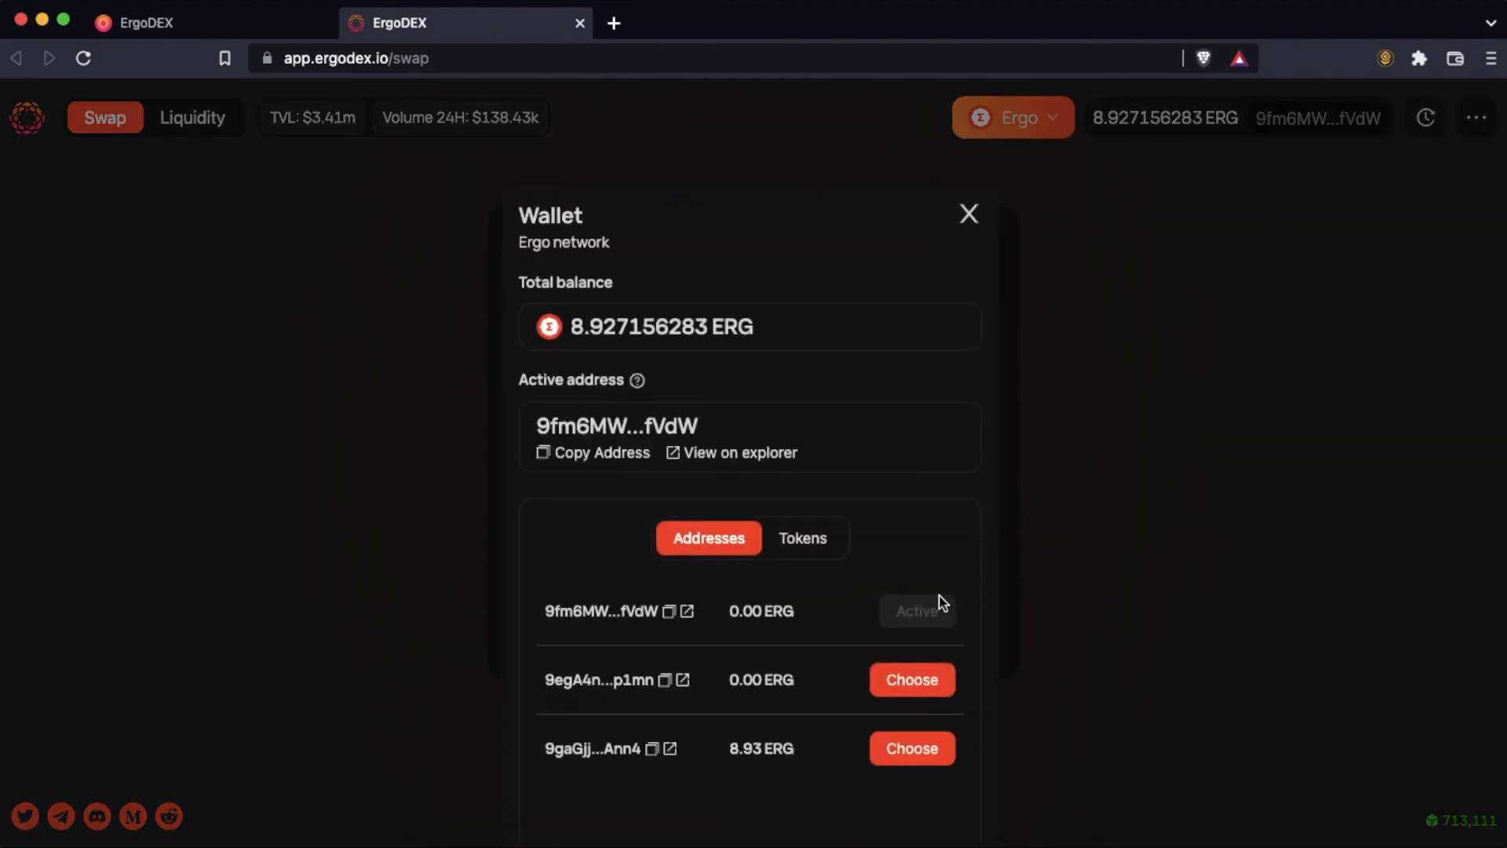
pyautogui.moveTo(883, 705)
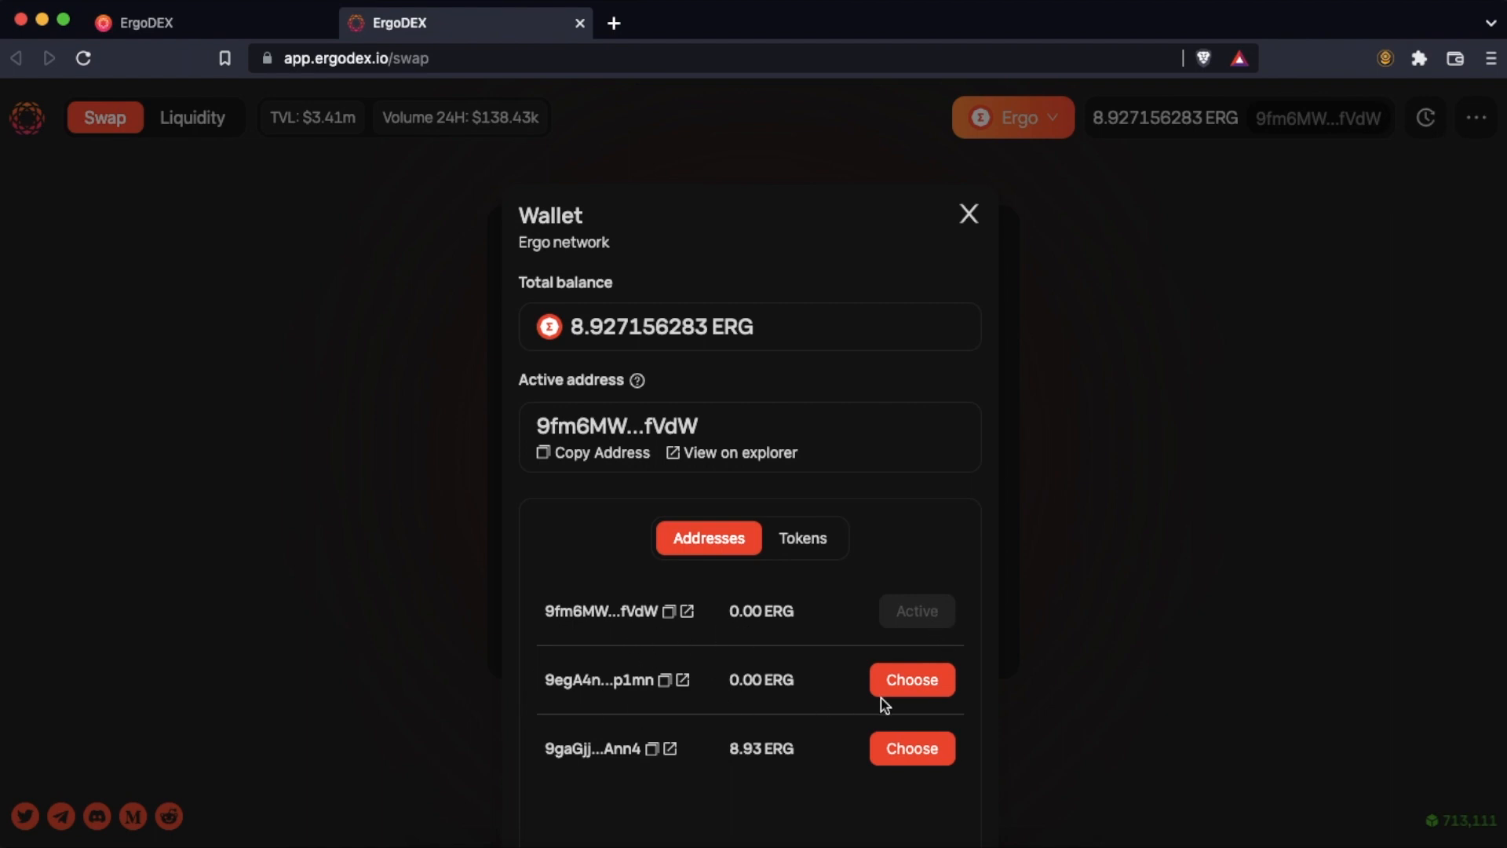
pyautogui.moveTo(723, 741)
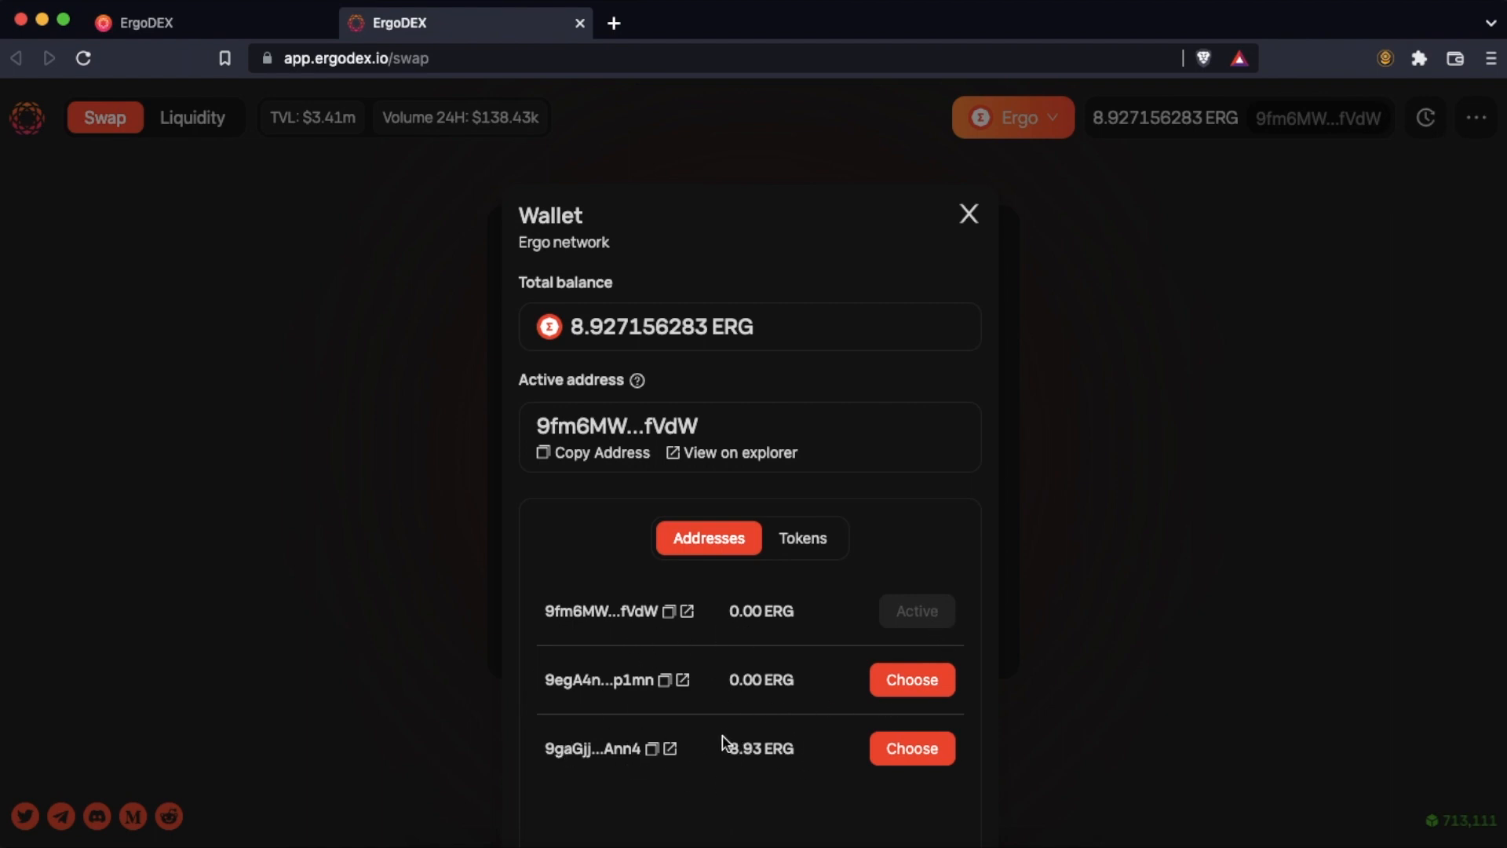
pyautogui.click(909, 748)
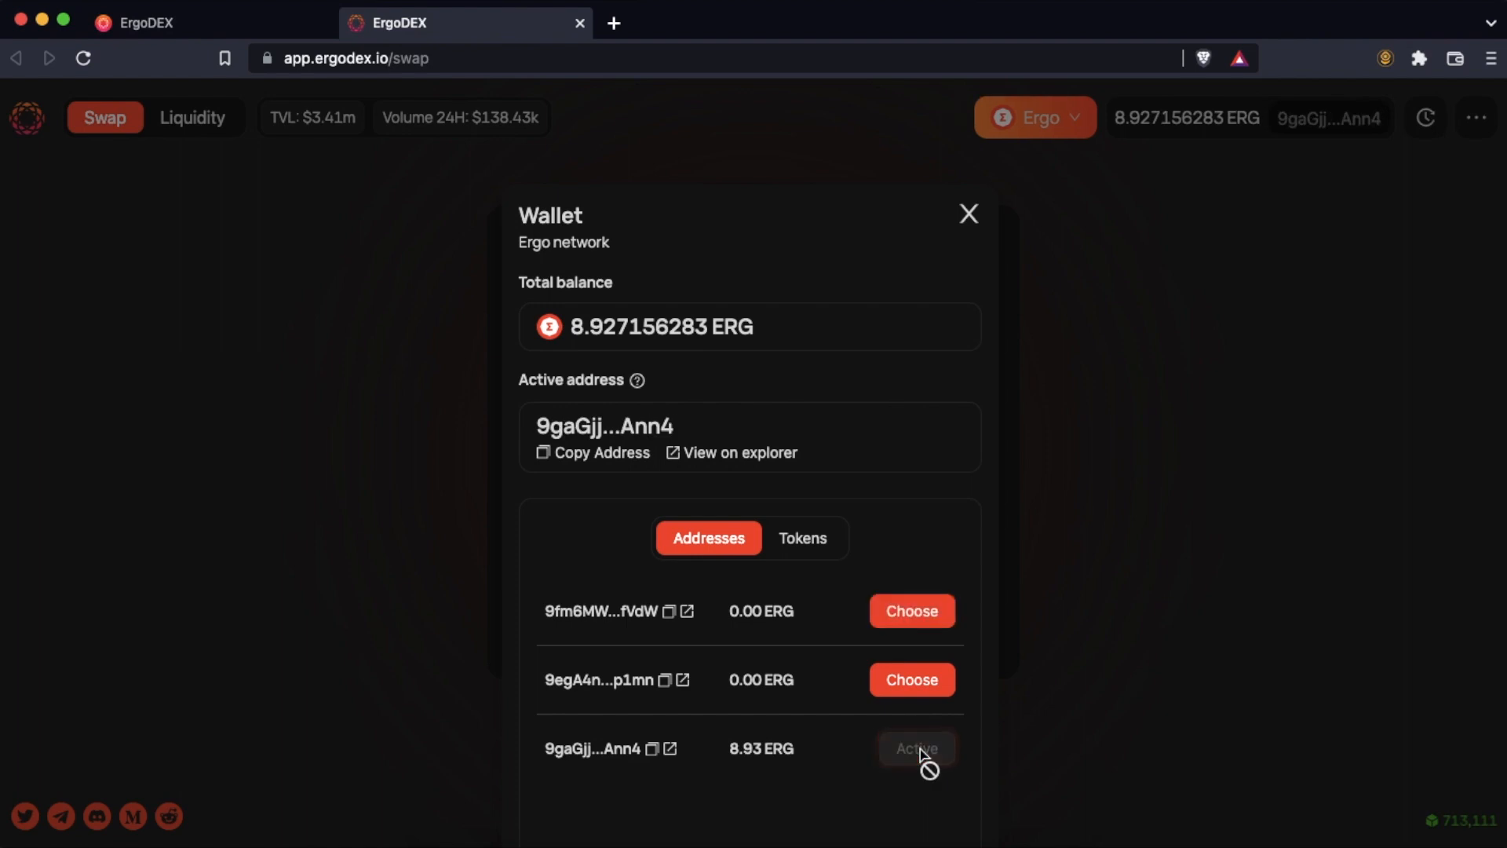
pyautogui.moveTo(971, 250)
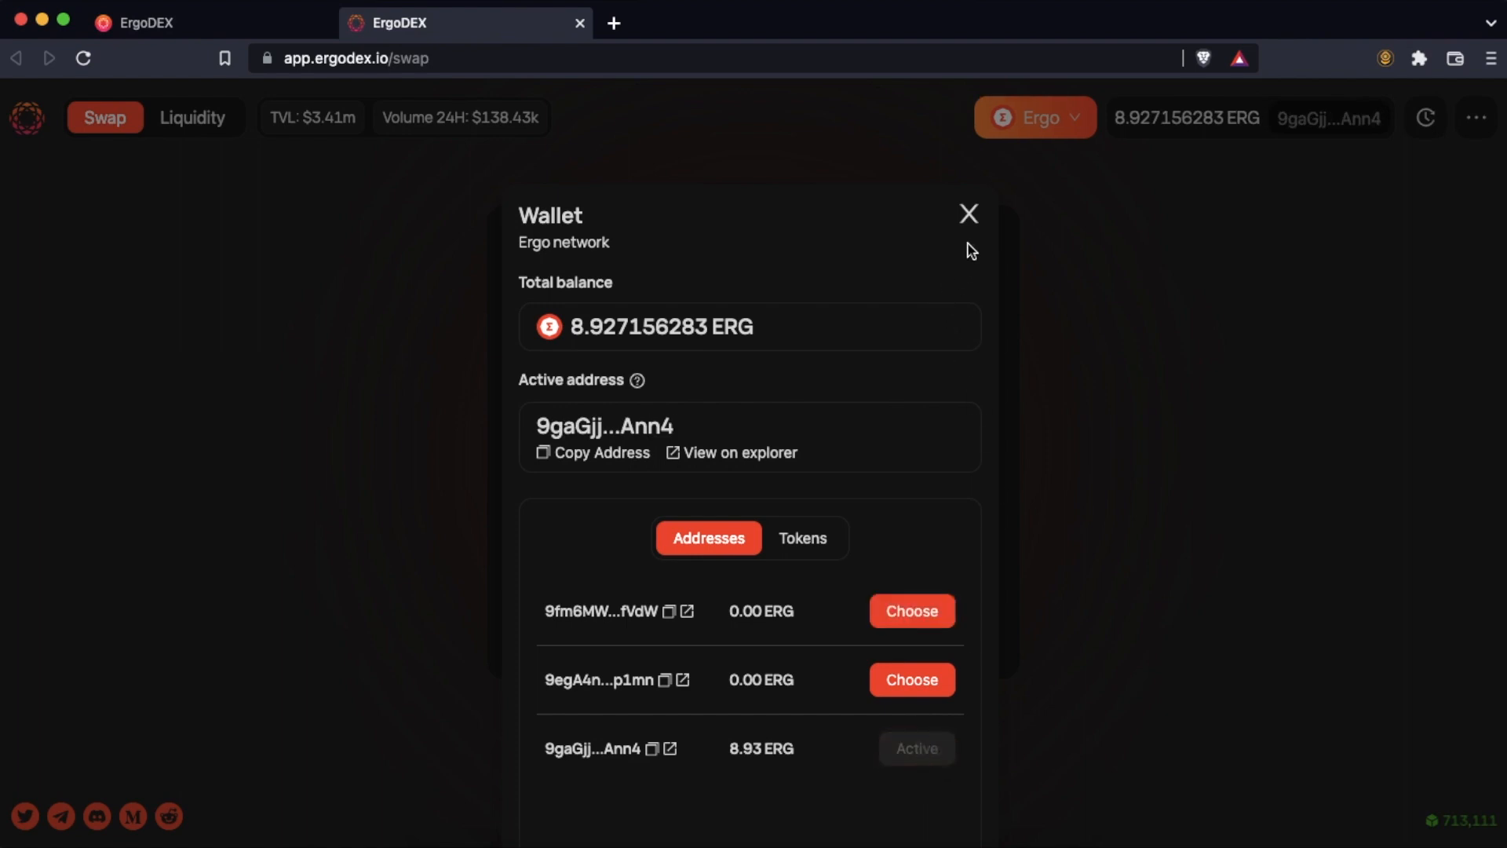
pyautogui.click(968, 213)
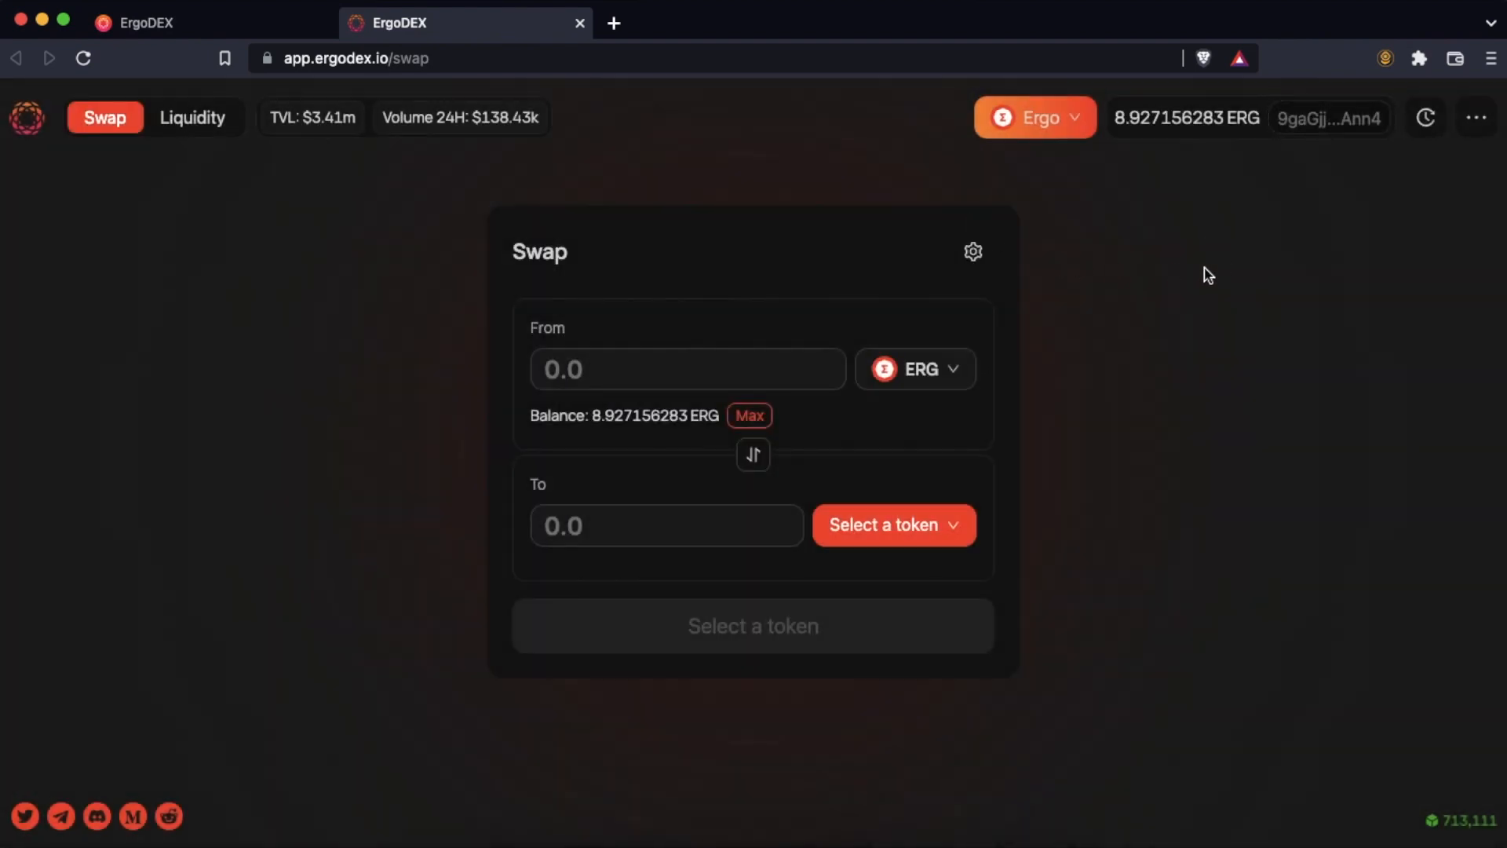
pyautogui.moveTo(928, 395)
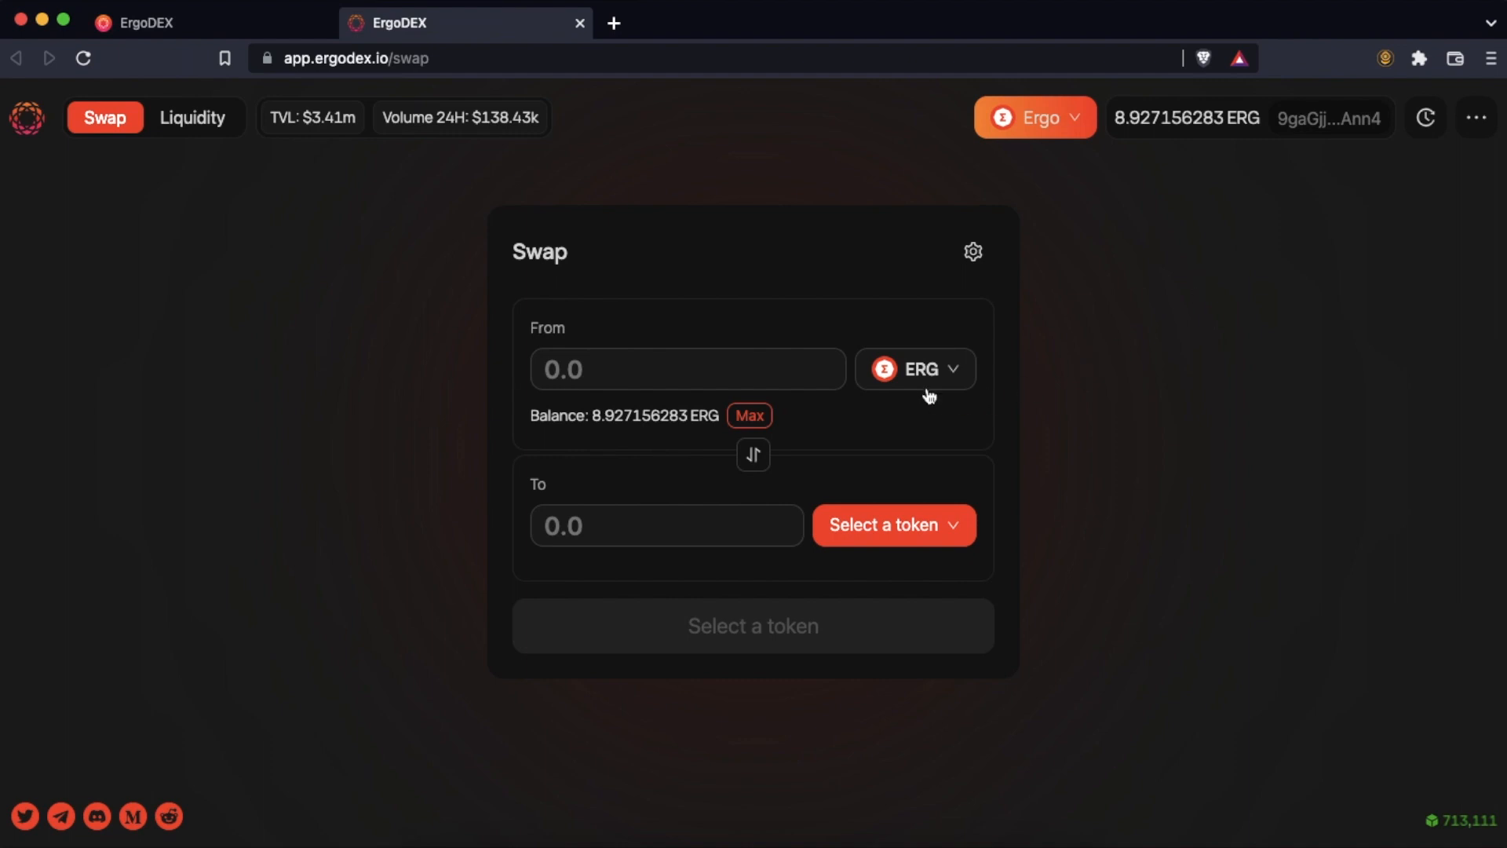
# - Pick ergopad as the receive token and enter 2 ERG, quoting 29.92 ergopad
pyautogui.click(894, 525)
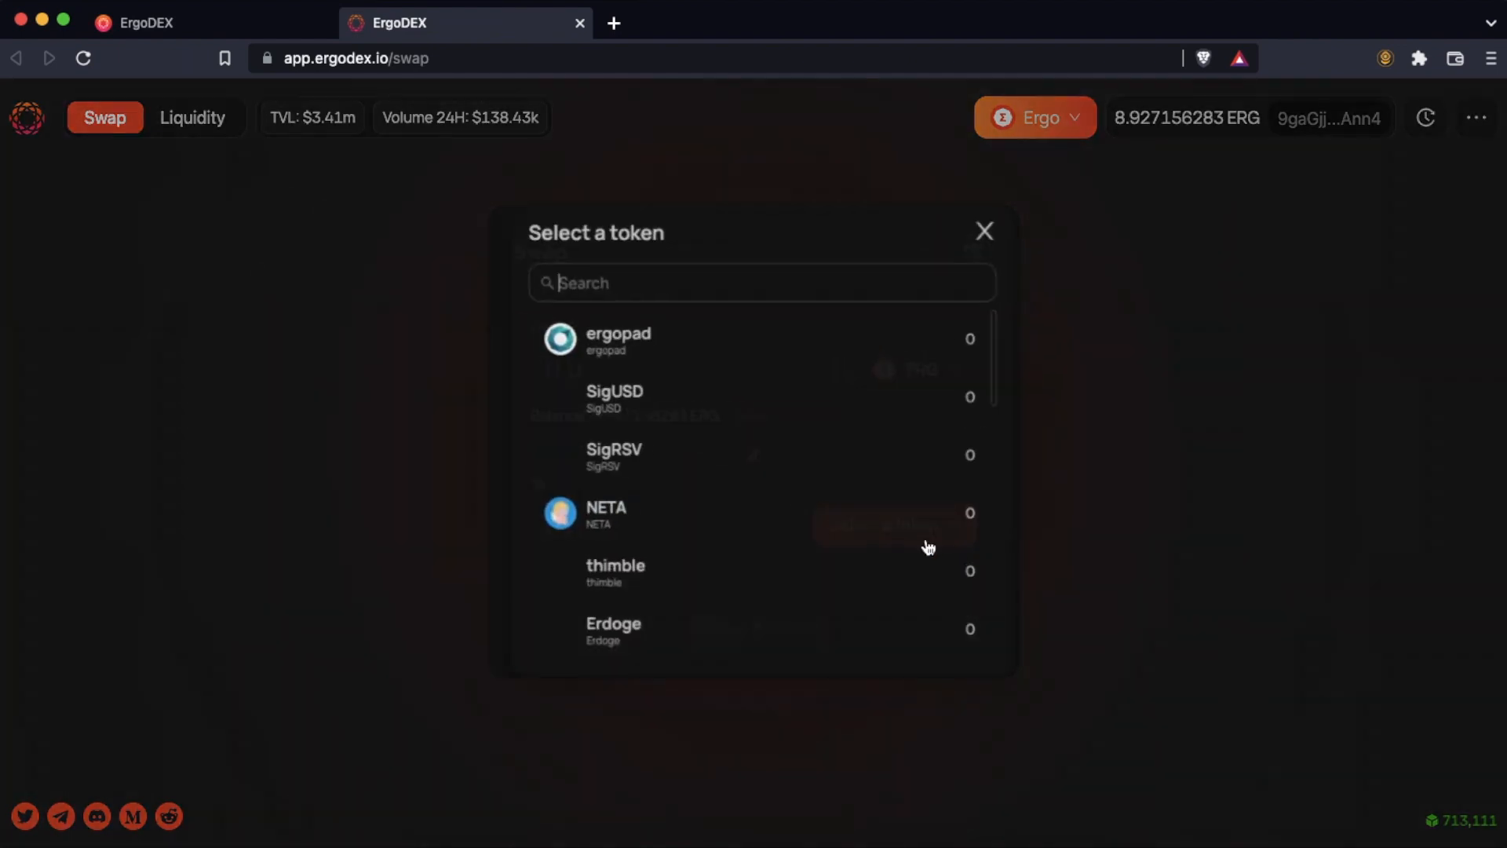
pyautogui.click(620, 339)
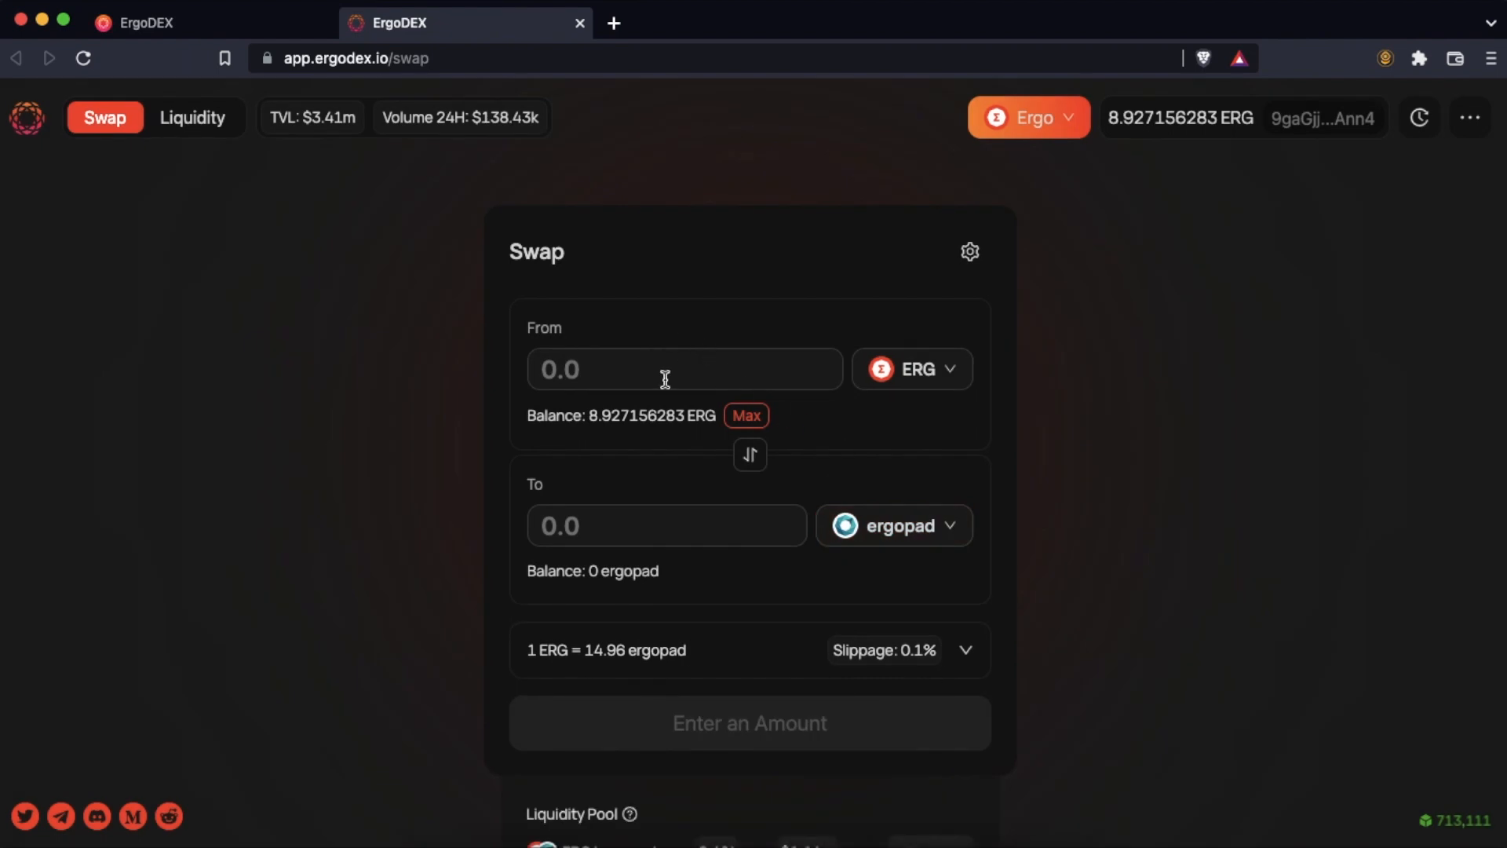
pyautogui.write('2')
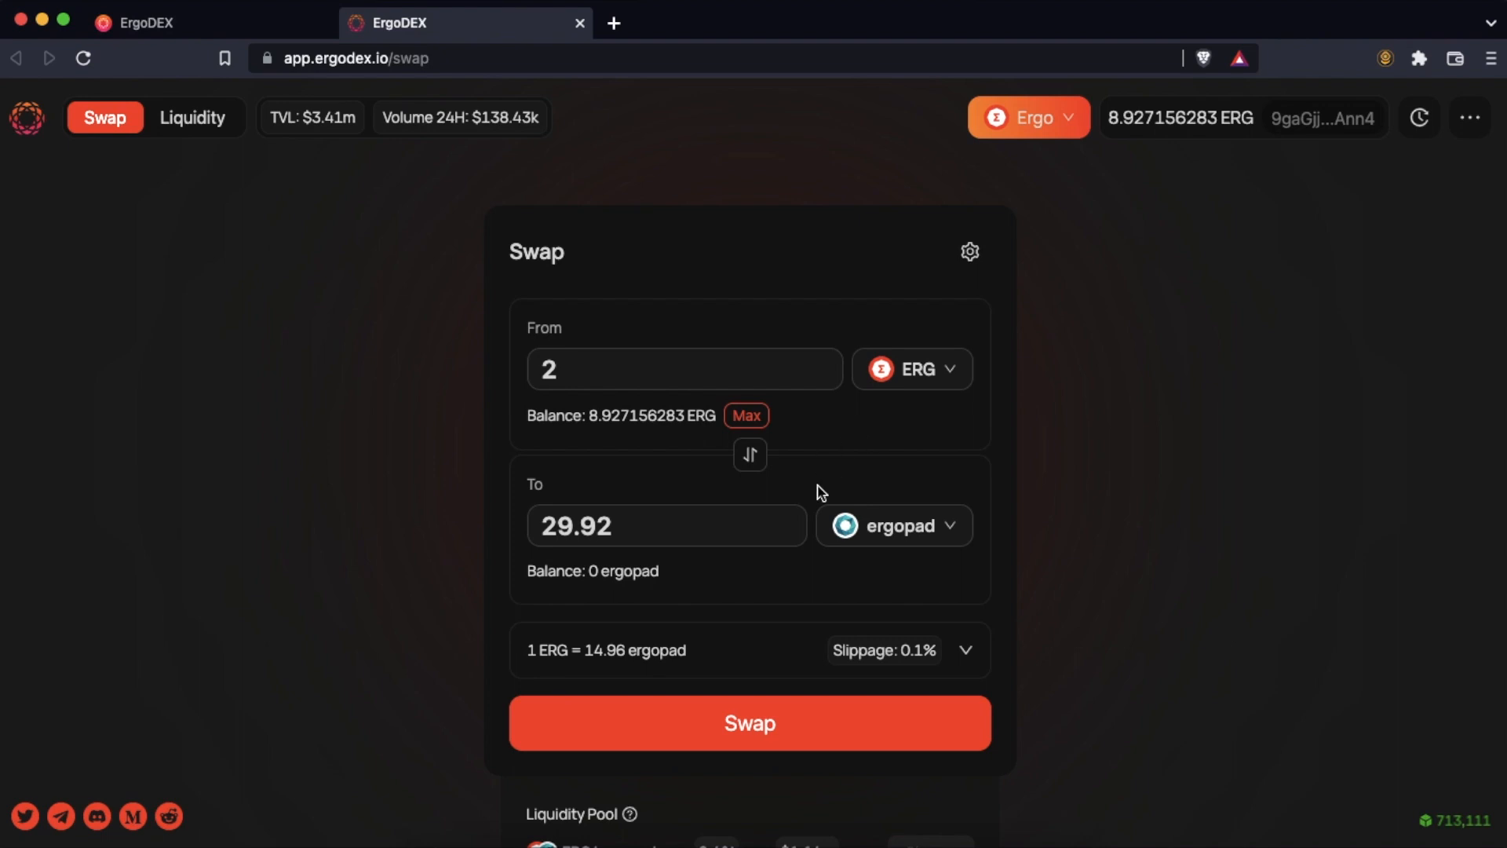
pyautogui.moveTo(825, 583)
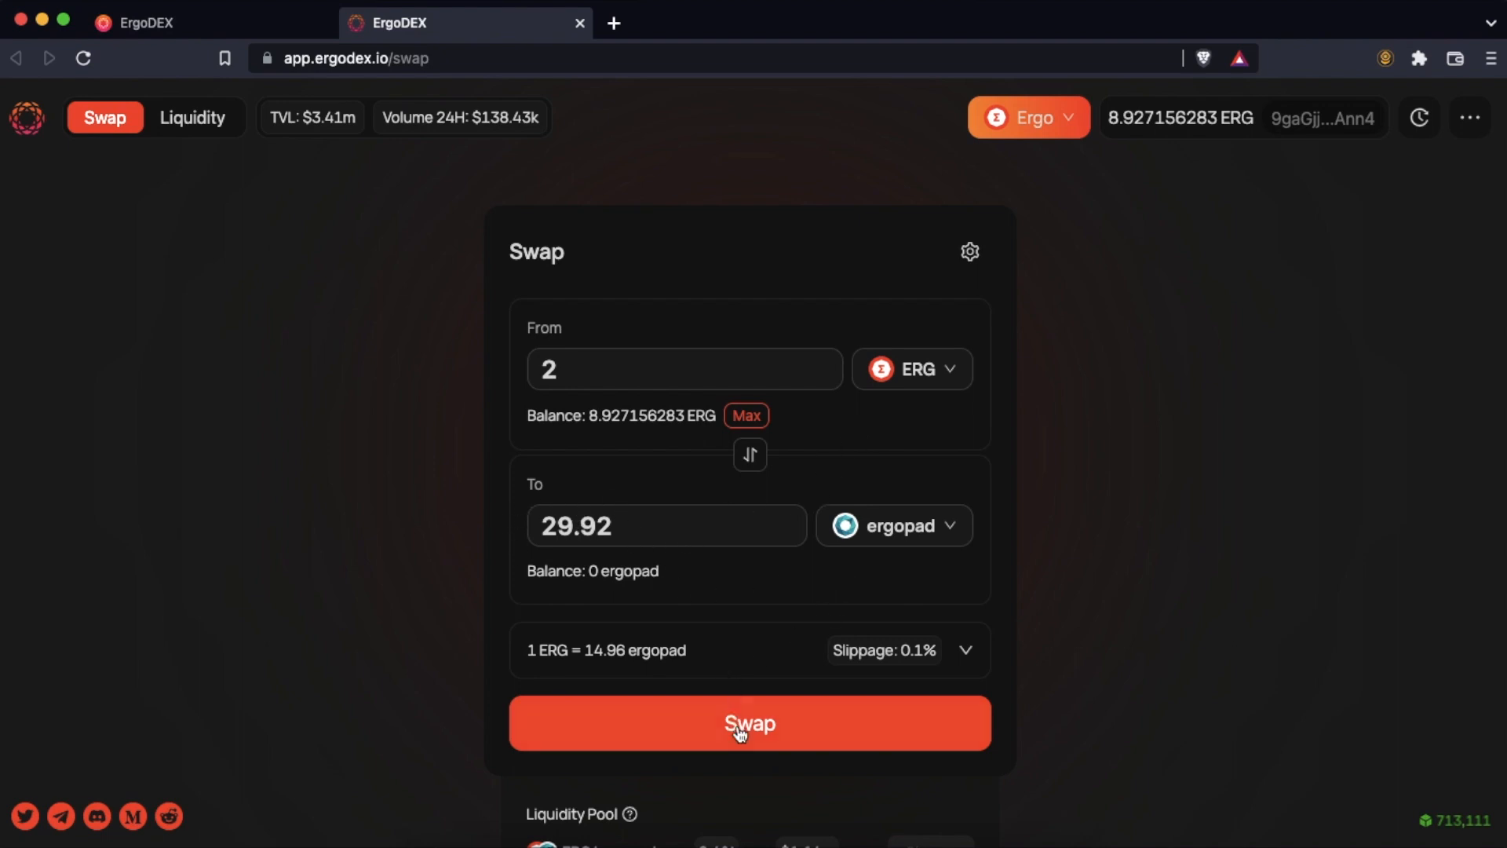
pyautogui.moveTo(750, 731)
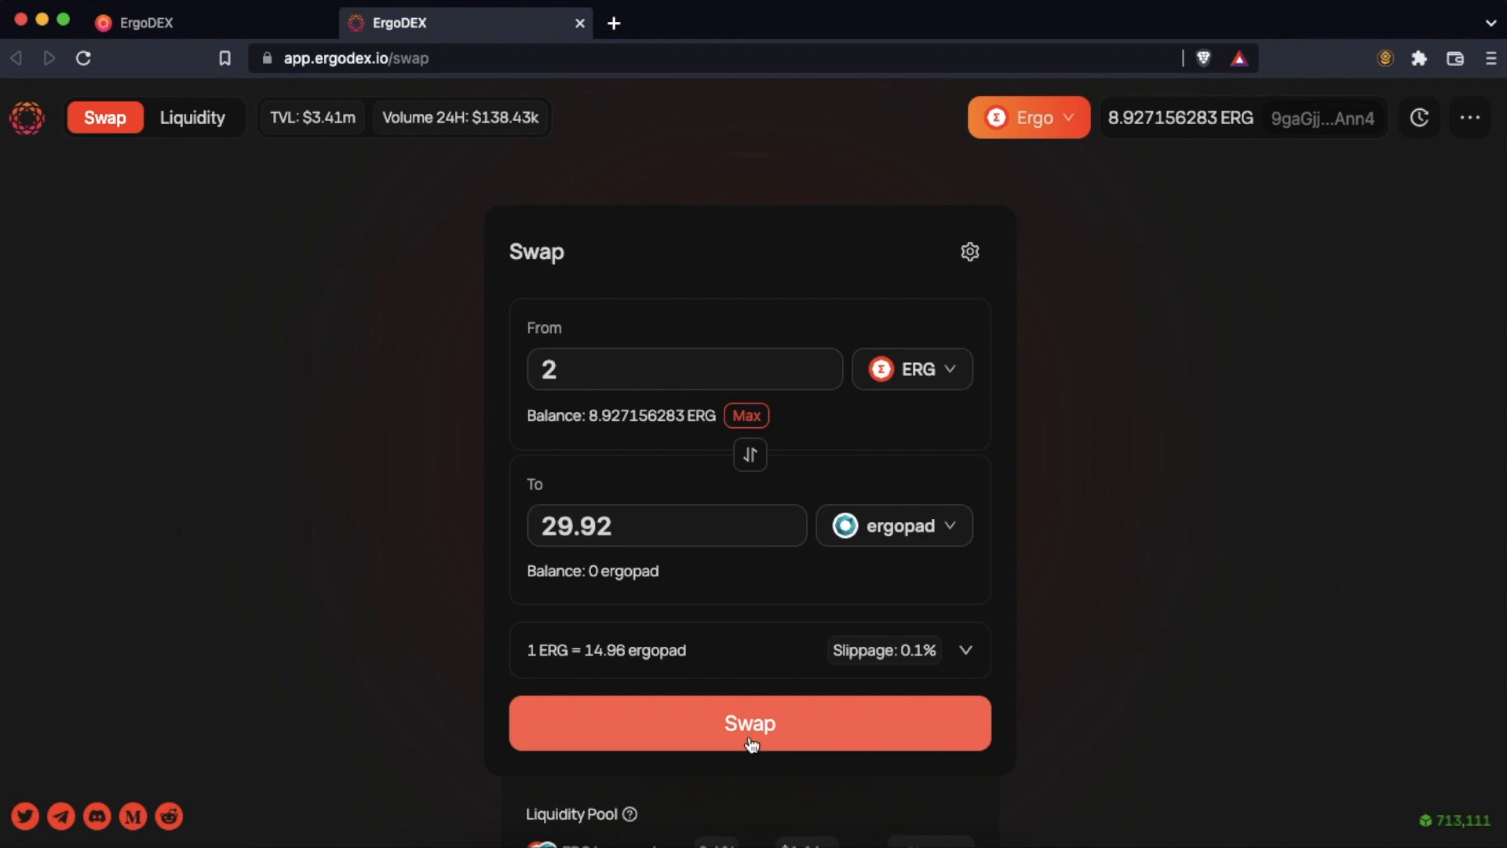
# - Confirm the 2 ERG to ergopad swap and sign it with the Nautilus password
pyautogui.click(750, 723)
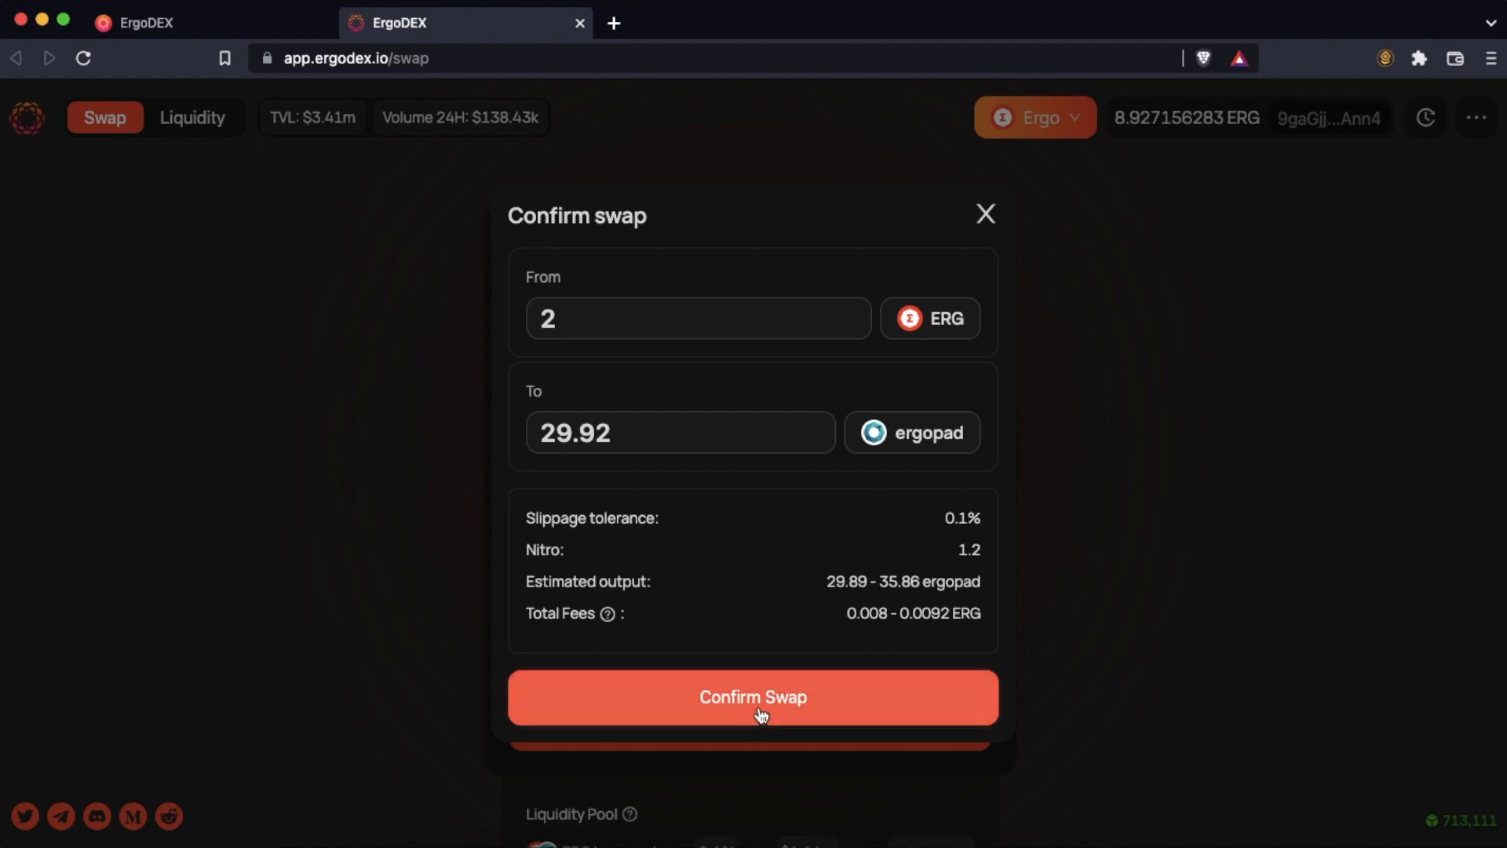
pyautogui.click(753, 698)
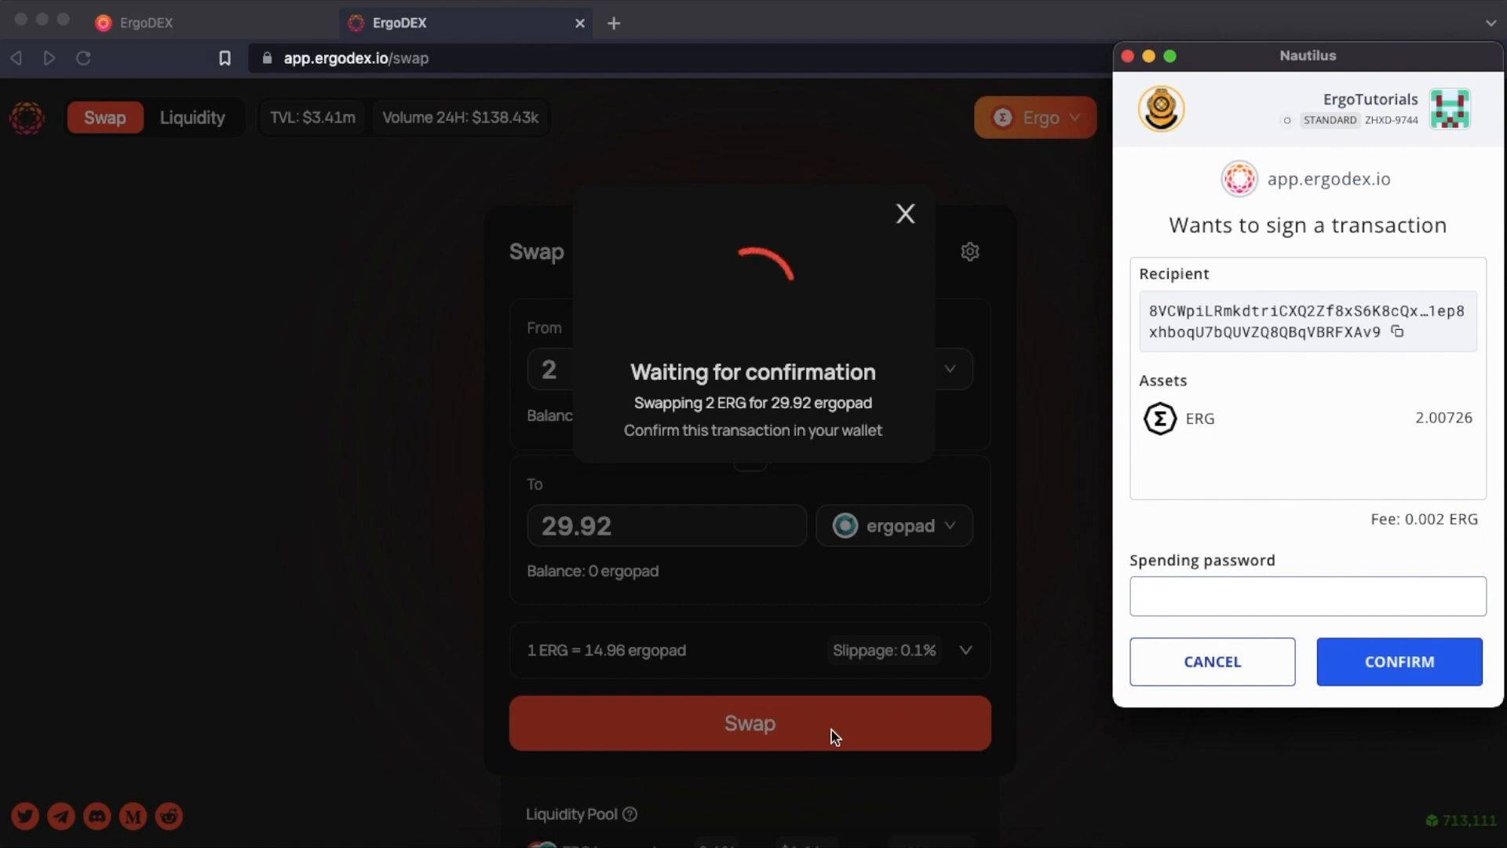
pyautogui.write('••')
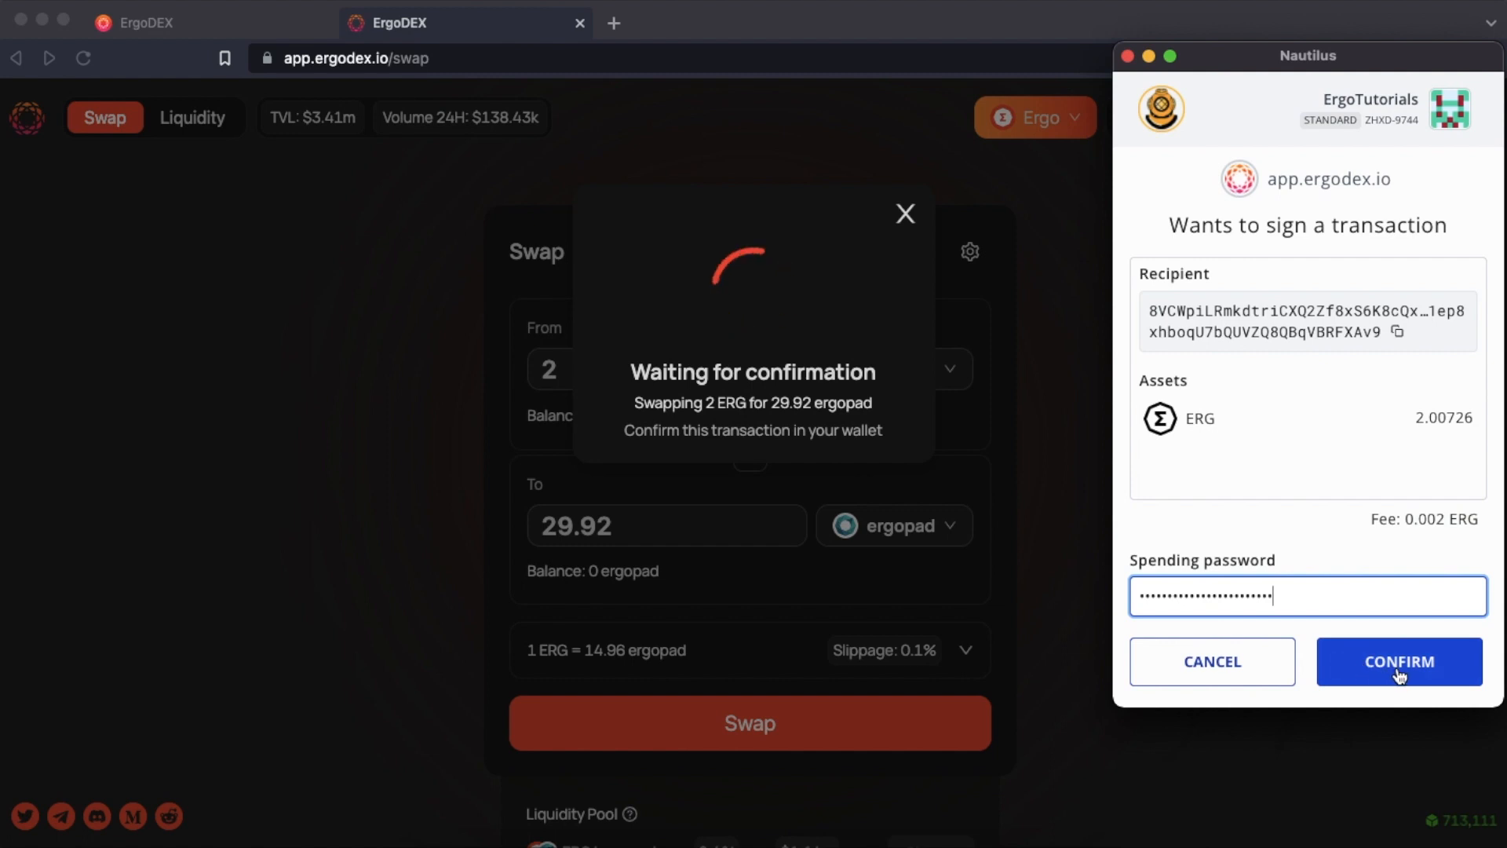
pyautogui.click(1399, 661)
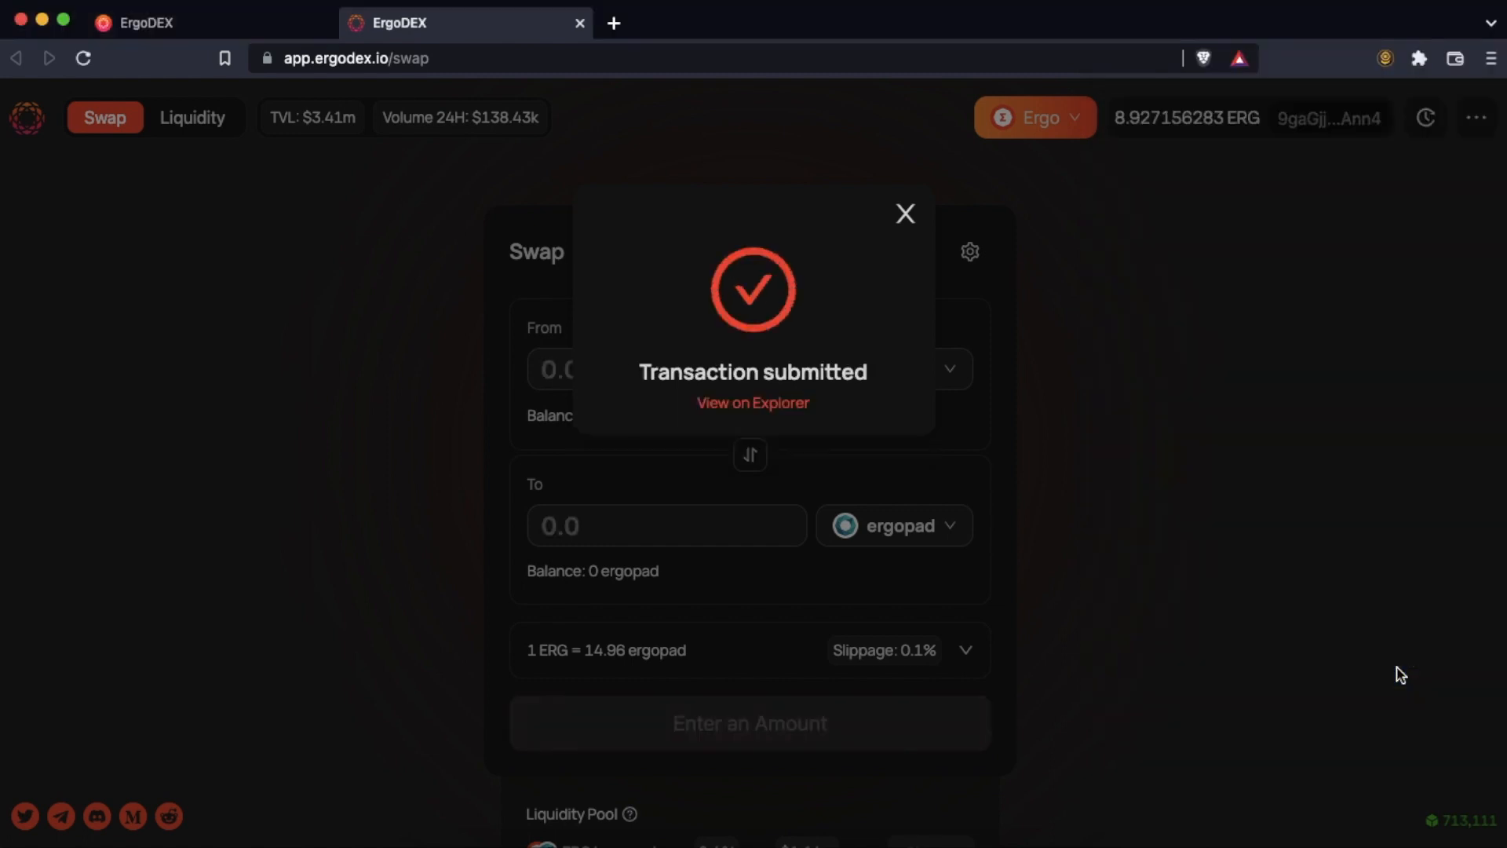
pyautogui.moveTo(787, 435)
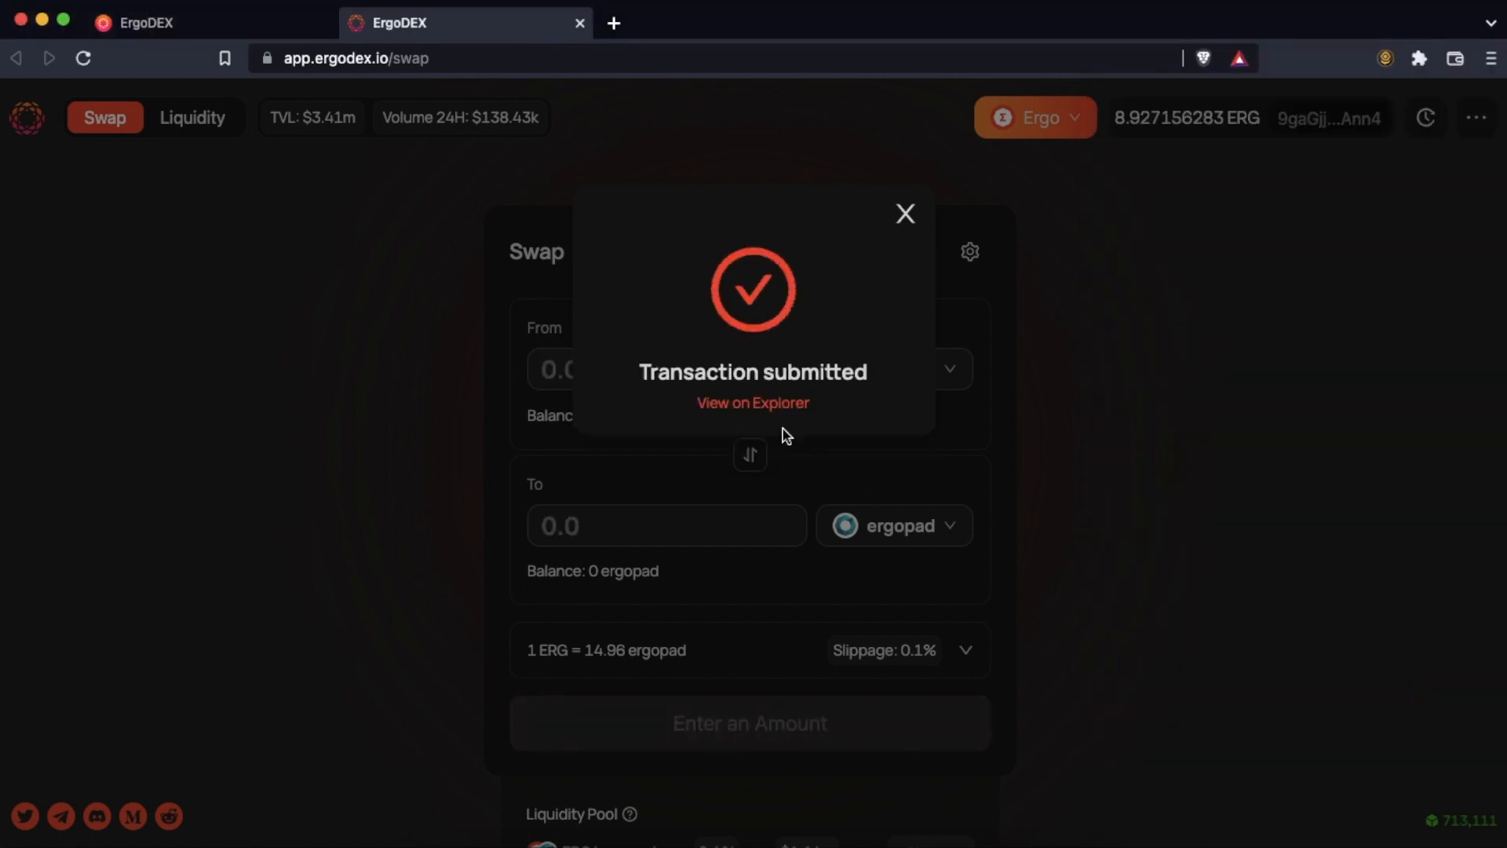
# - View the submitted swap in Ergo Explorer, showing 1 confirmation and 2.00726 ERG output
pyautogui.click(753, 403)
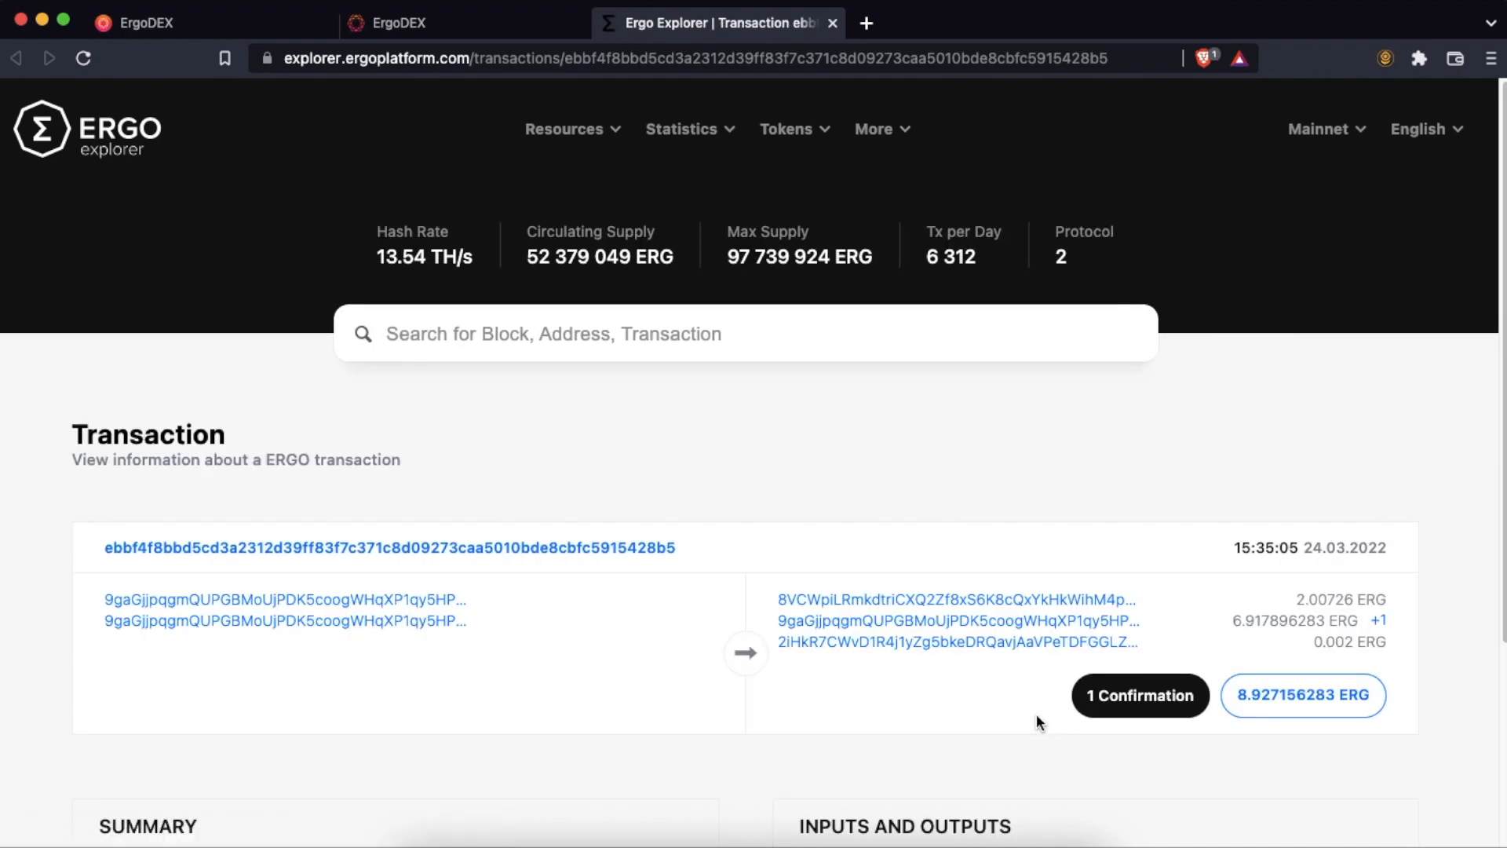
pyautogui.moveTo(1183, 744)
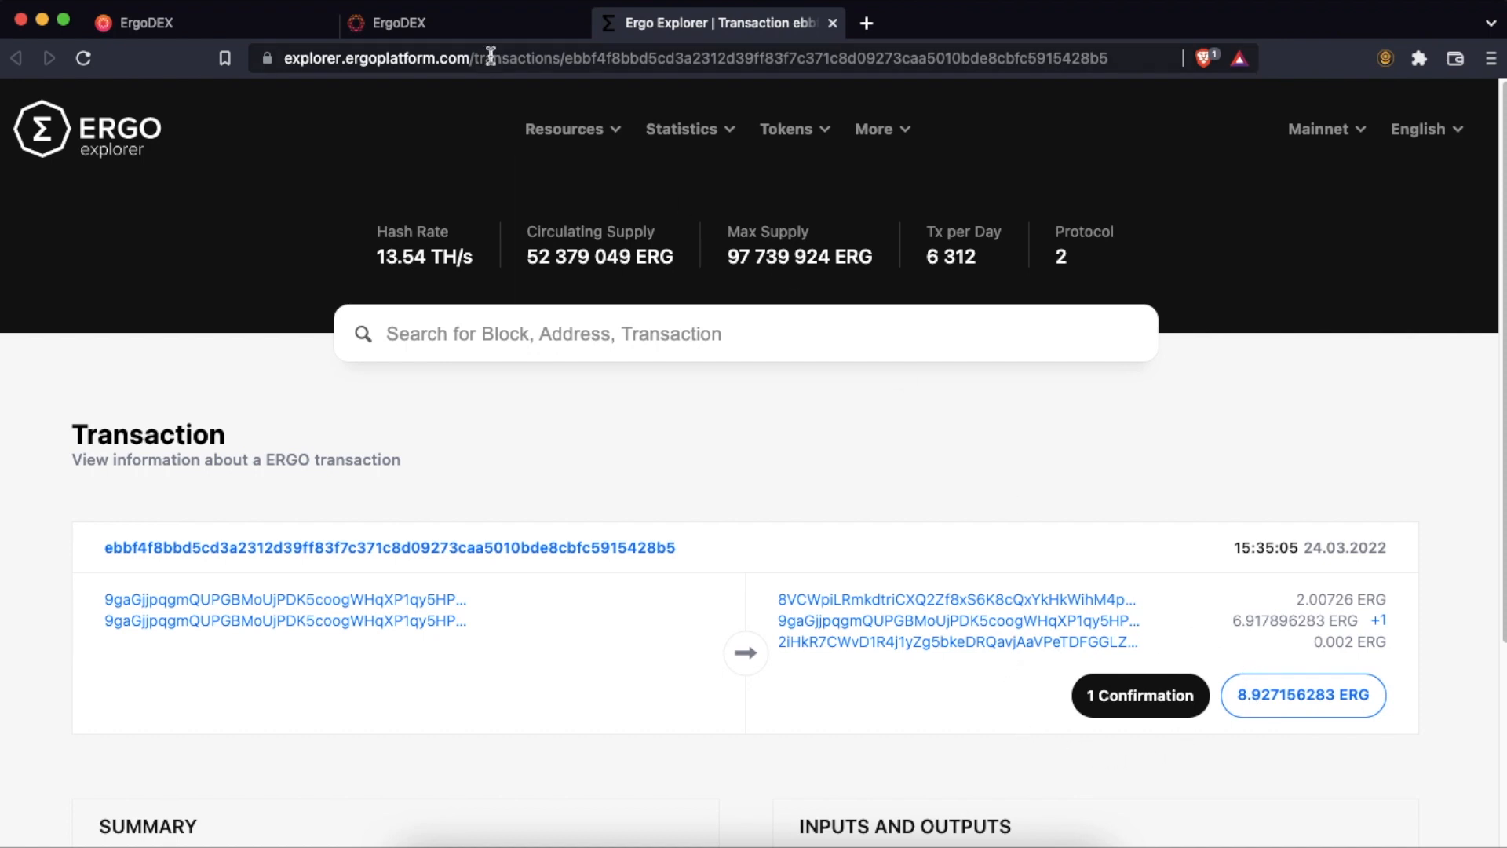
# - Back in ErgoDEX, check Nautilus balances: 29.92 ergopad and about 6.92 ERG
pyautogui.click(404, 22)
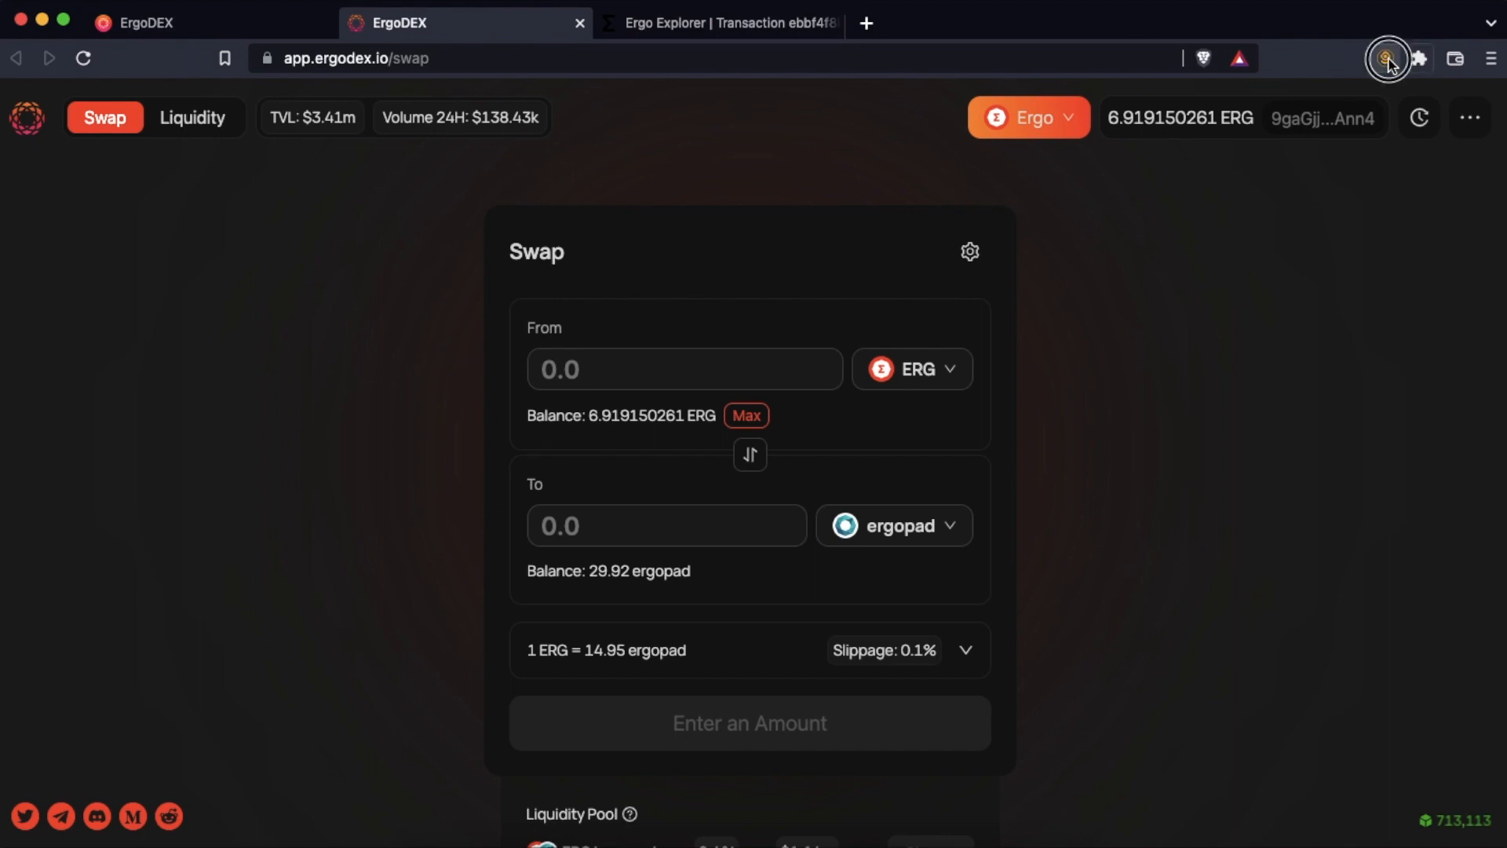
pyautogui.click(1388, 59)
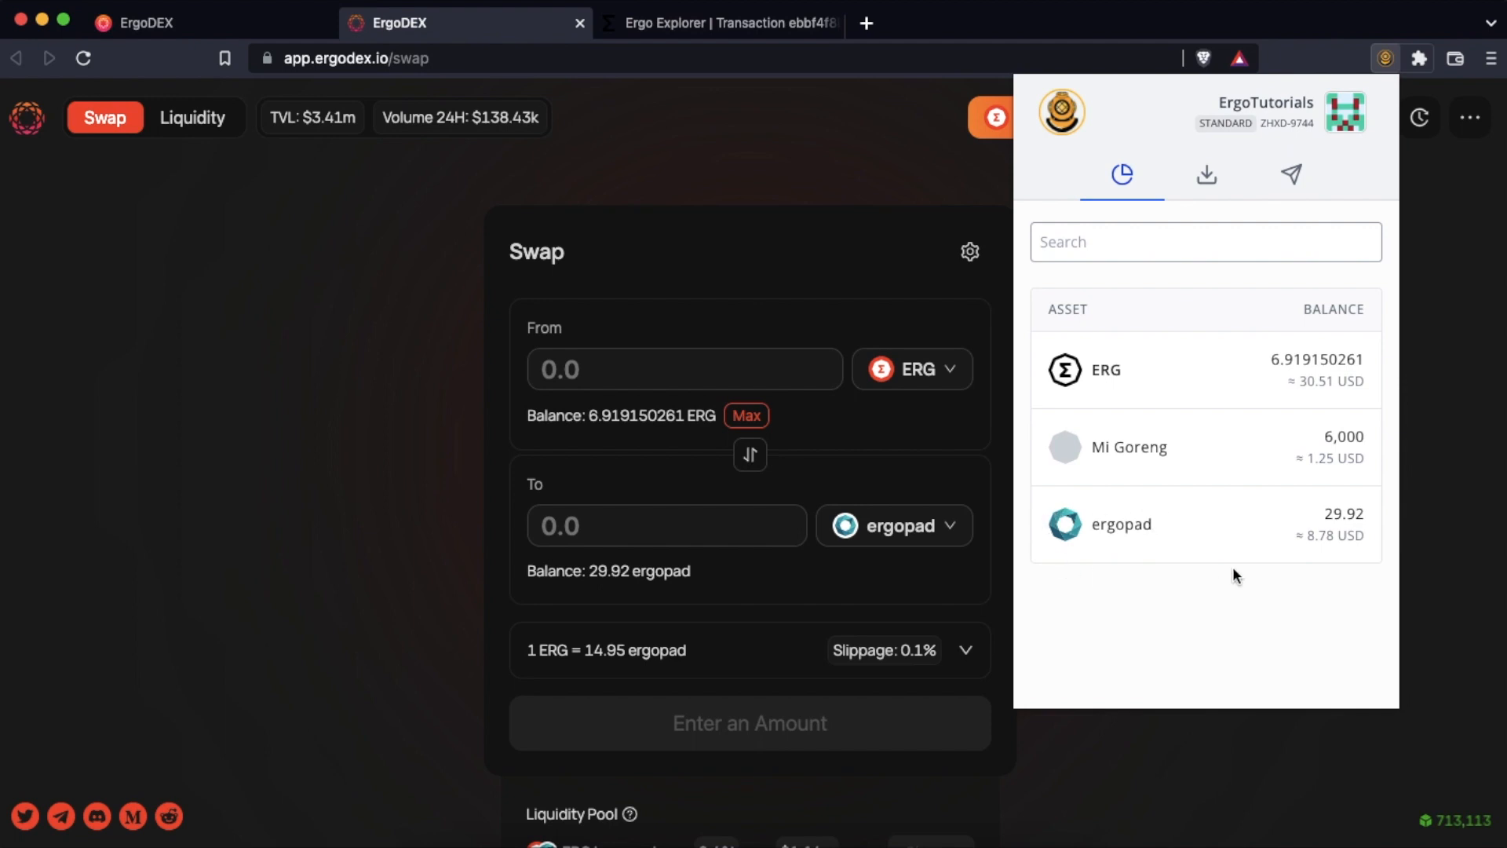
pyautogui.moveTo(1352, 564)
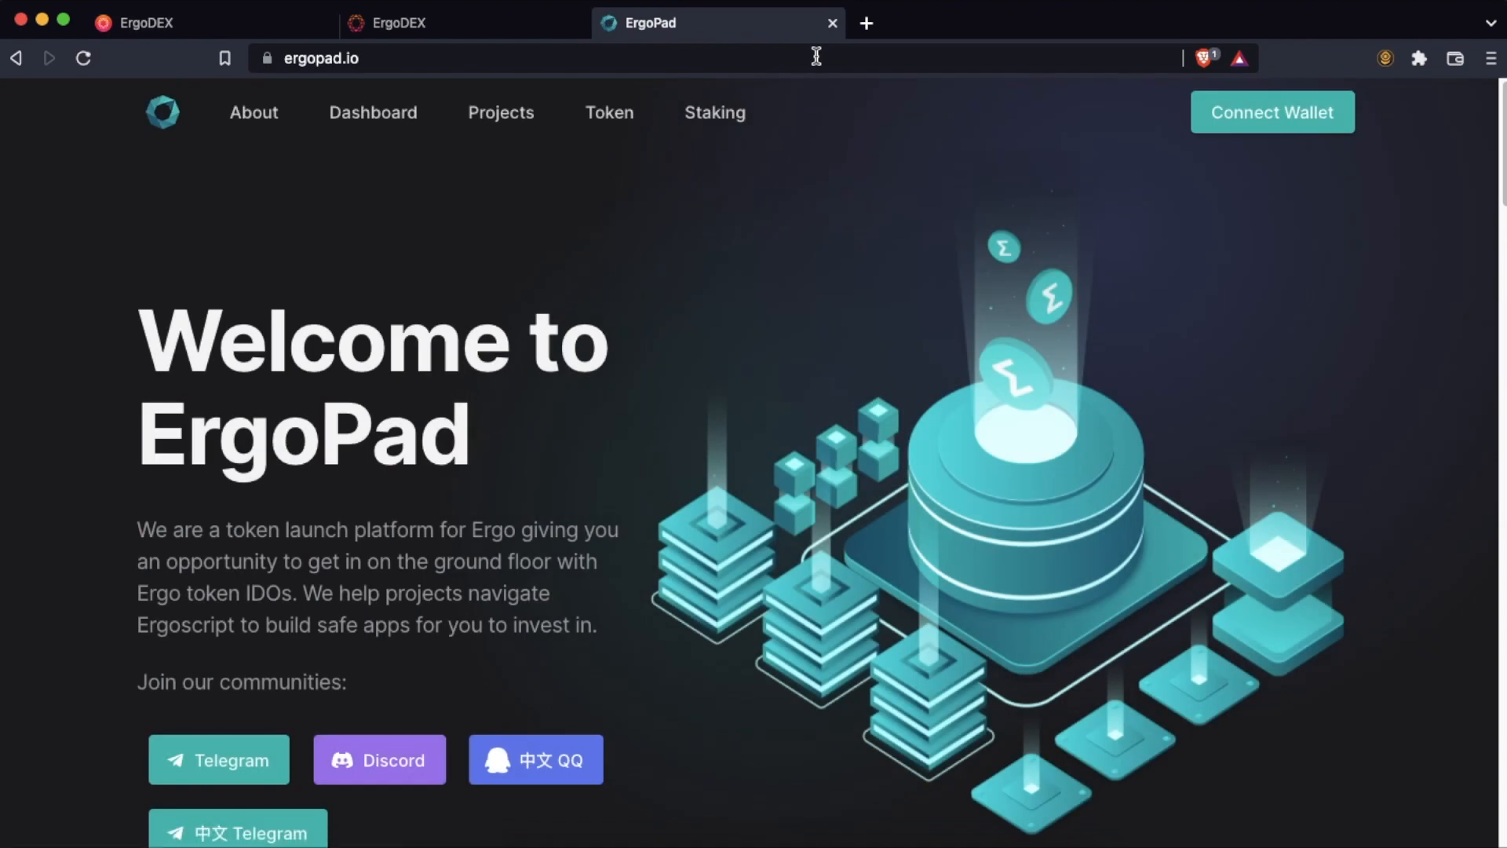
pyautogui.moveTo(1273, 112)
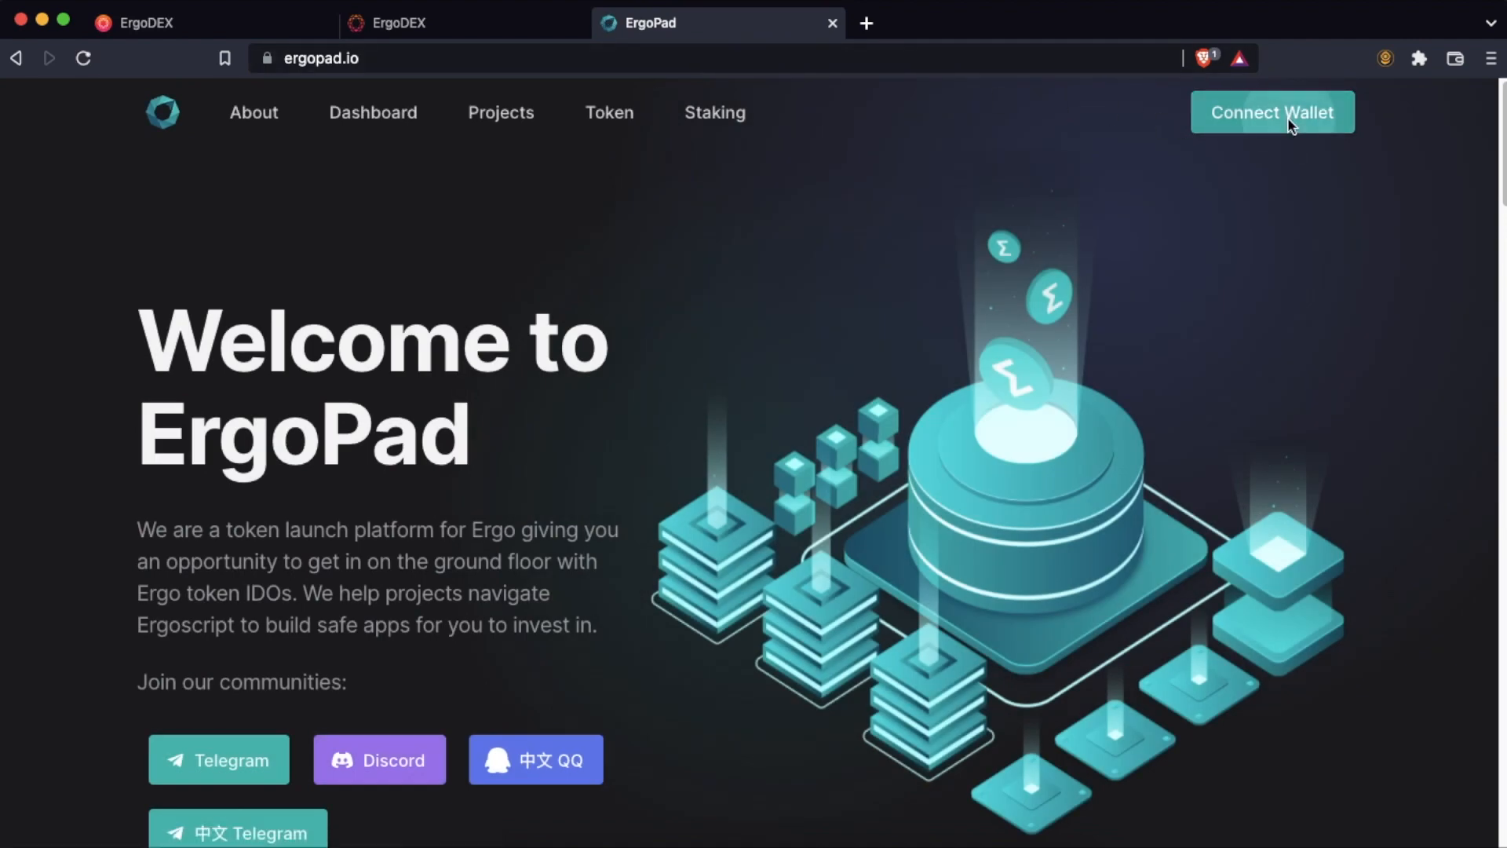
# - Connect Nautilus to ErgoPad via Yoroi/Nautilus option and approve the access request
pyautogui.click(1272, 111)
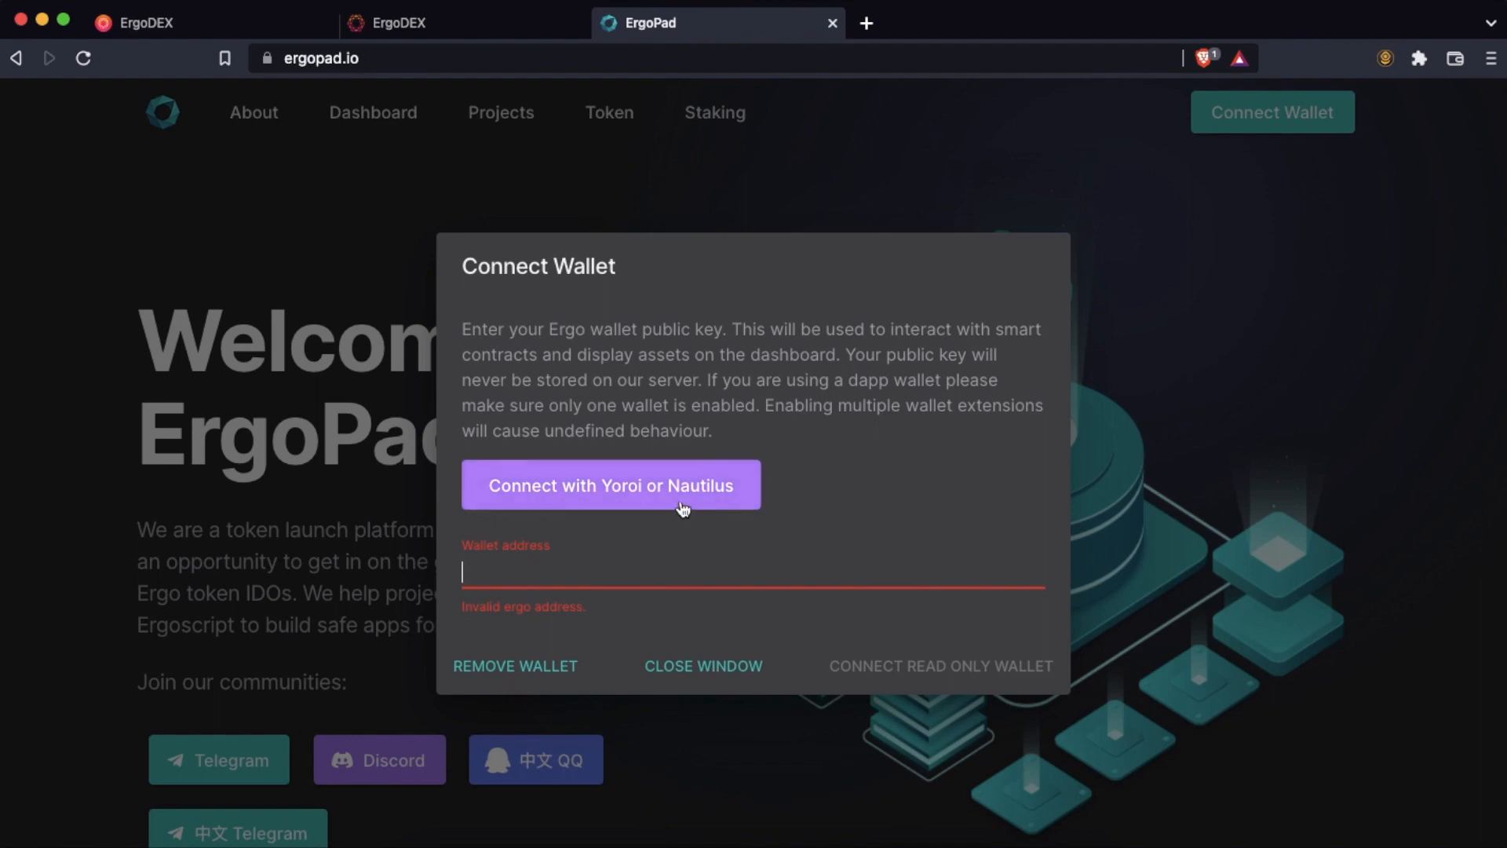
pyautogui.click(609, 484)
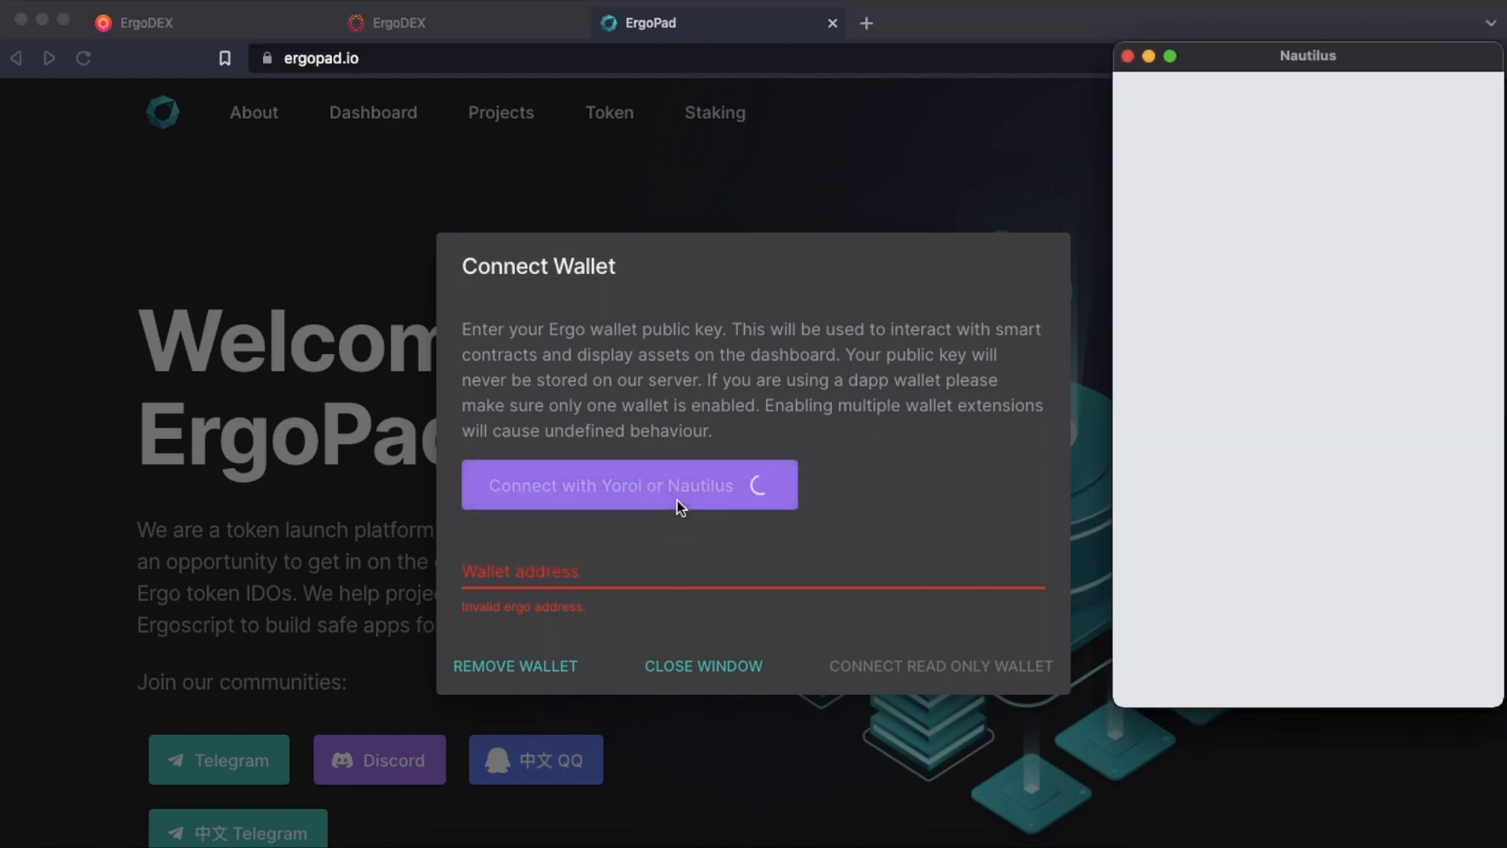
pyautogui.click(630, 484)
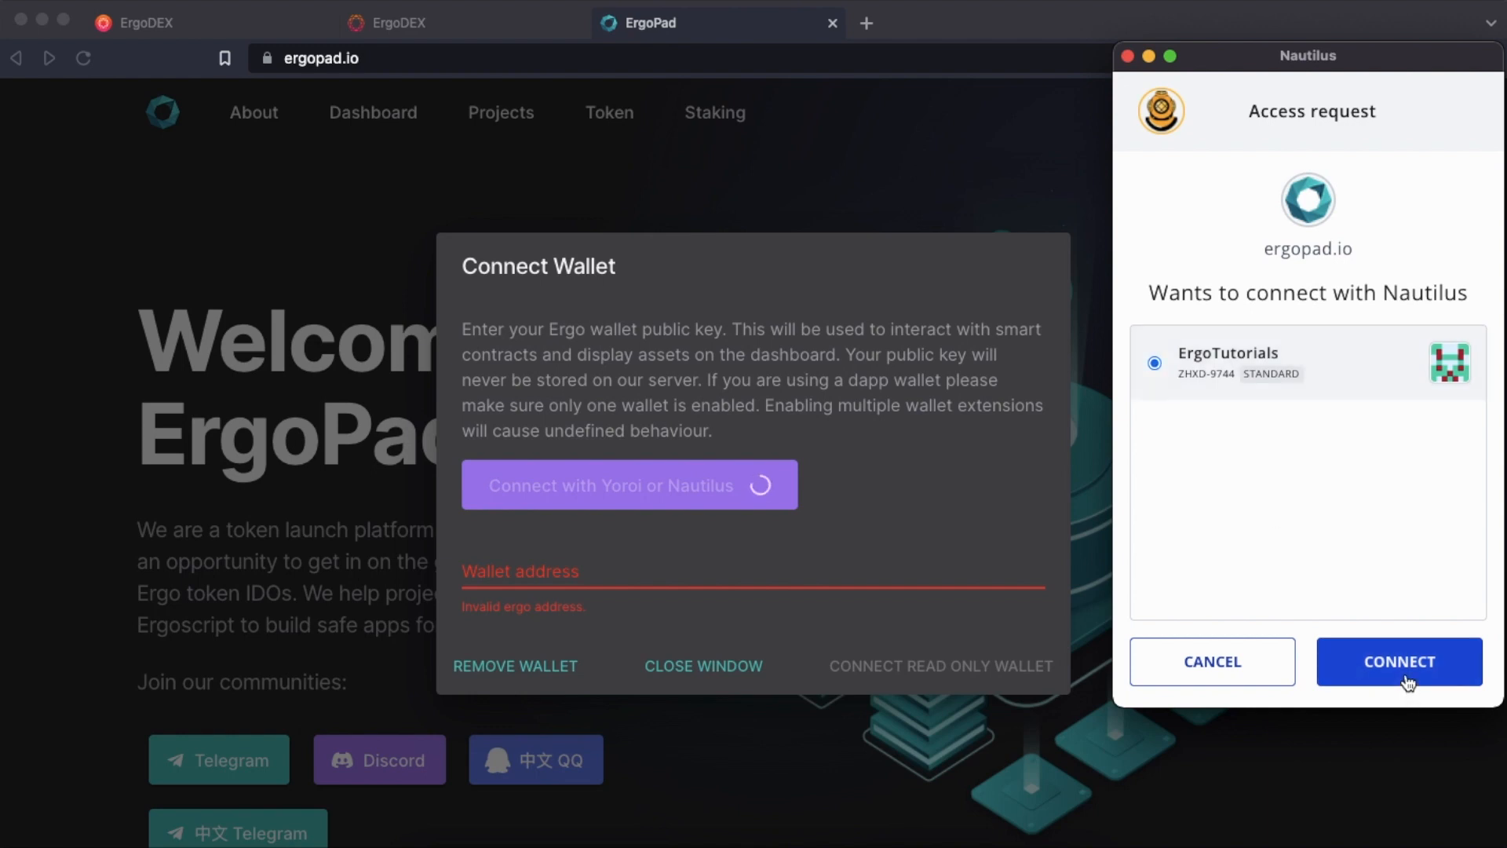
pyautogui.click(1396, 661)
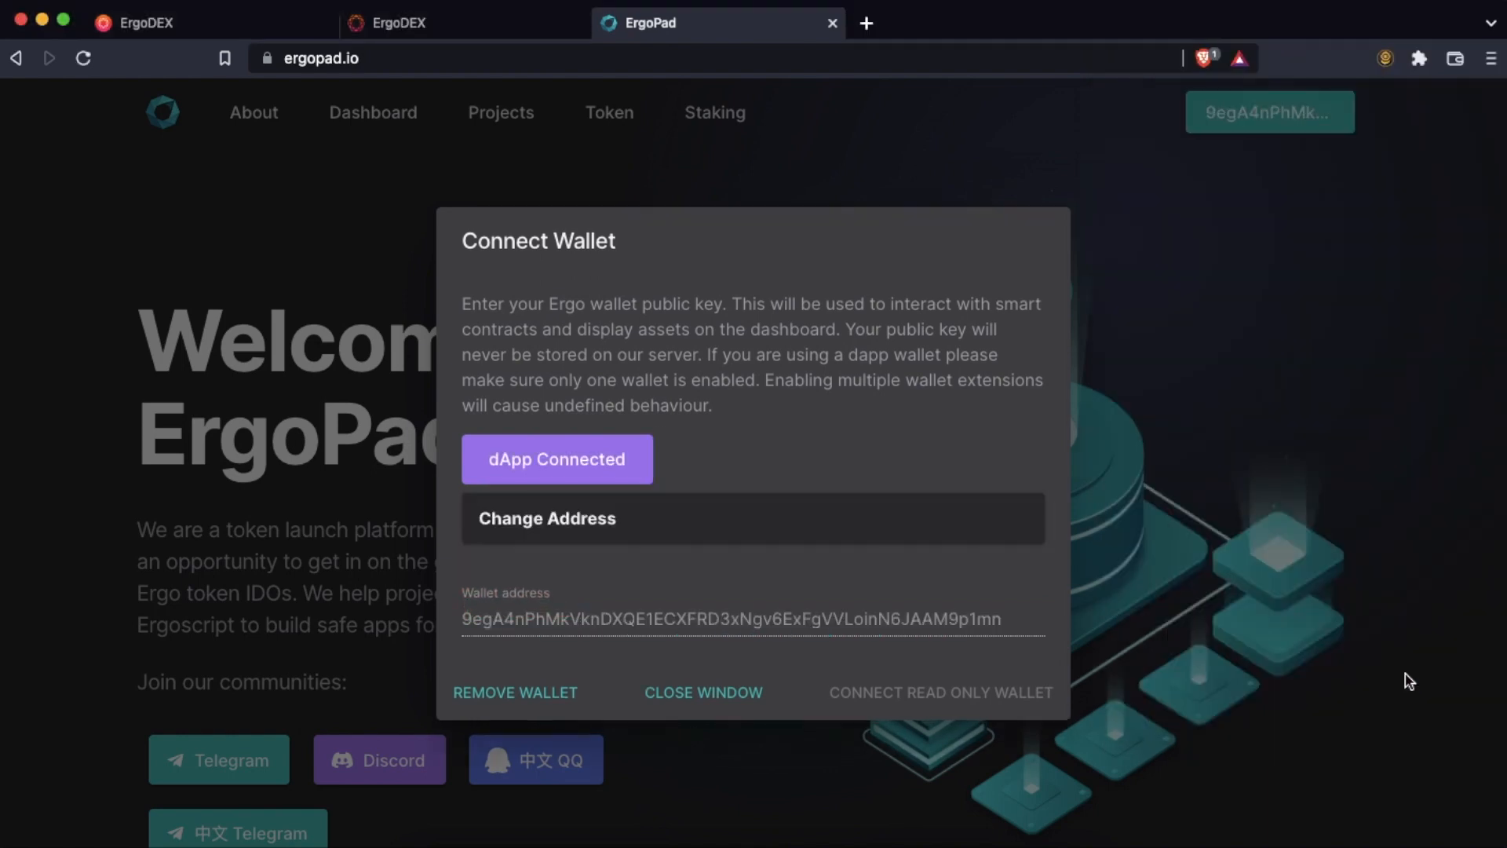
pyautogui.moveTo(1019, 534)
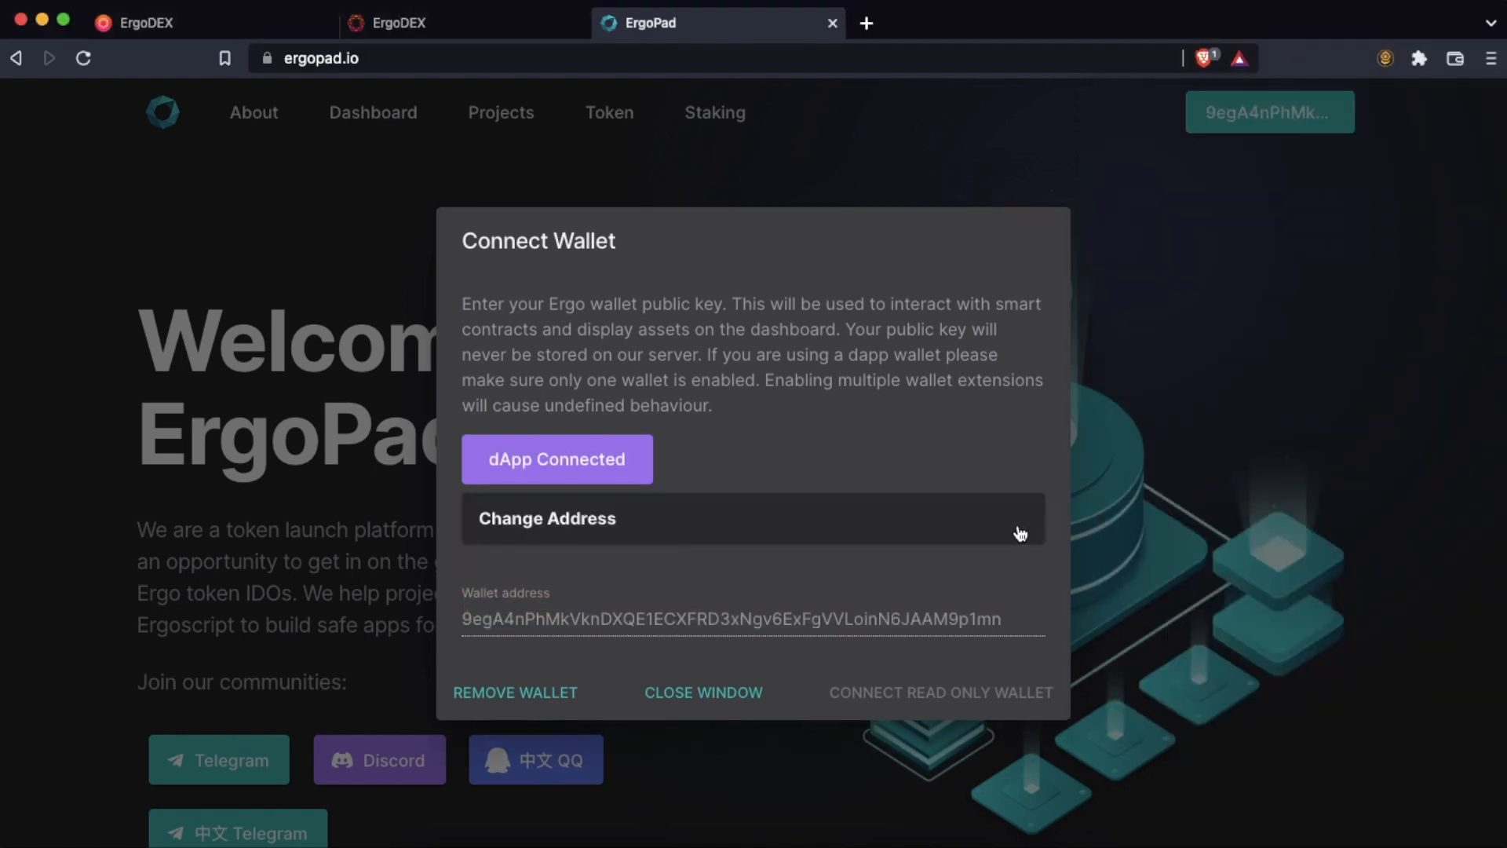
# - Switch ErgoPad's address to the second one, 9gaGjjpqgmQ…, and open the Staking page
pyautogui.click(547, 518)
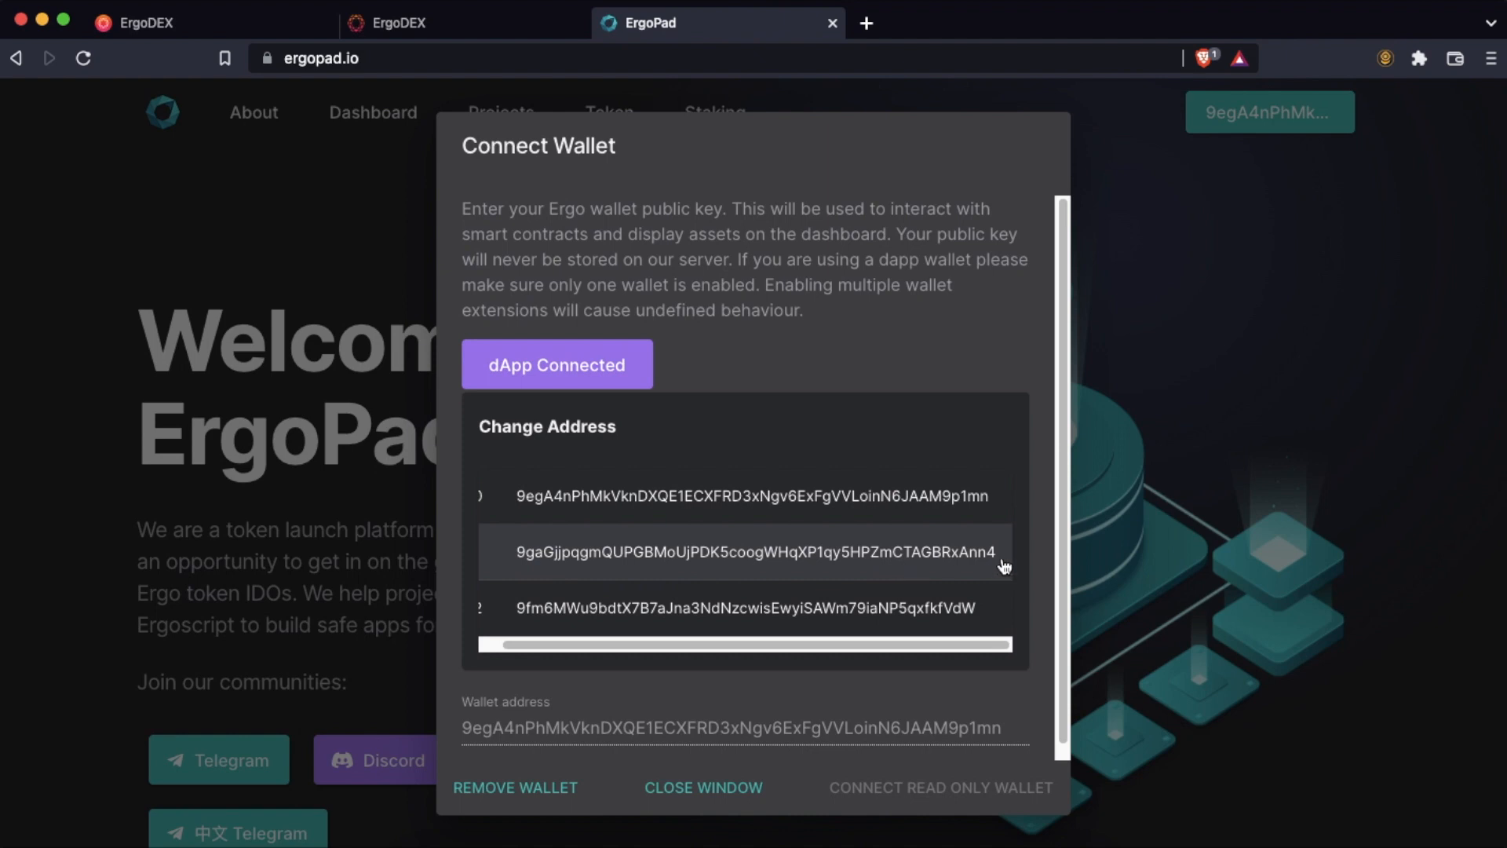
pyautogui.click(912, 557)
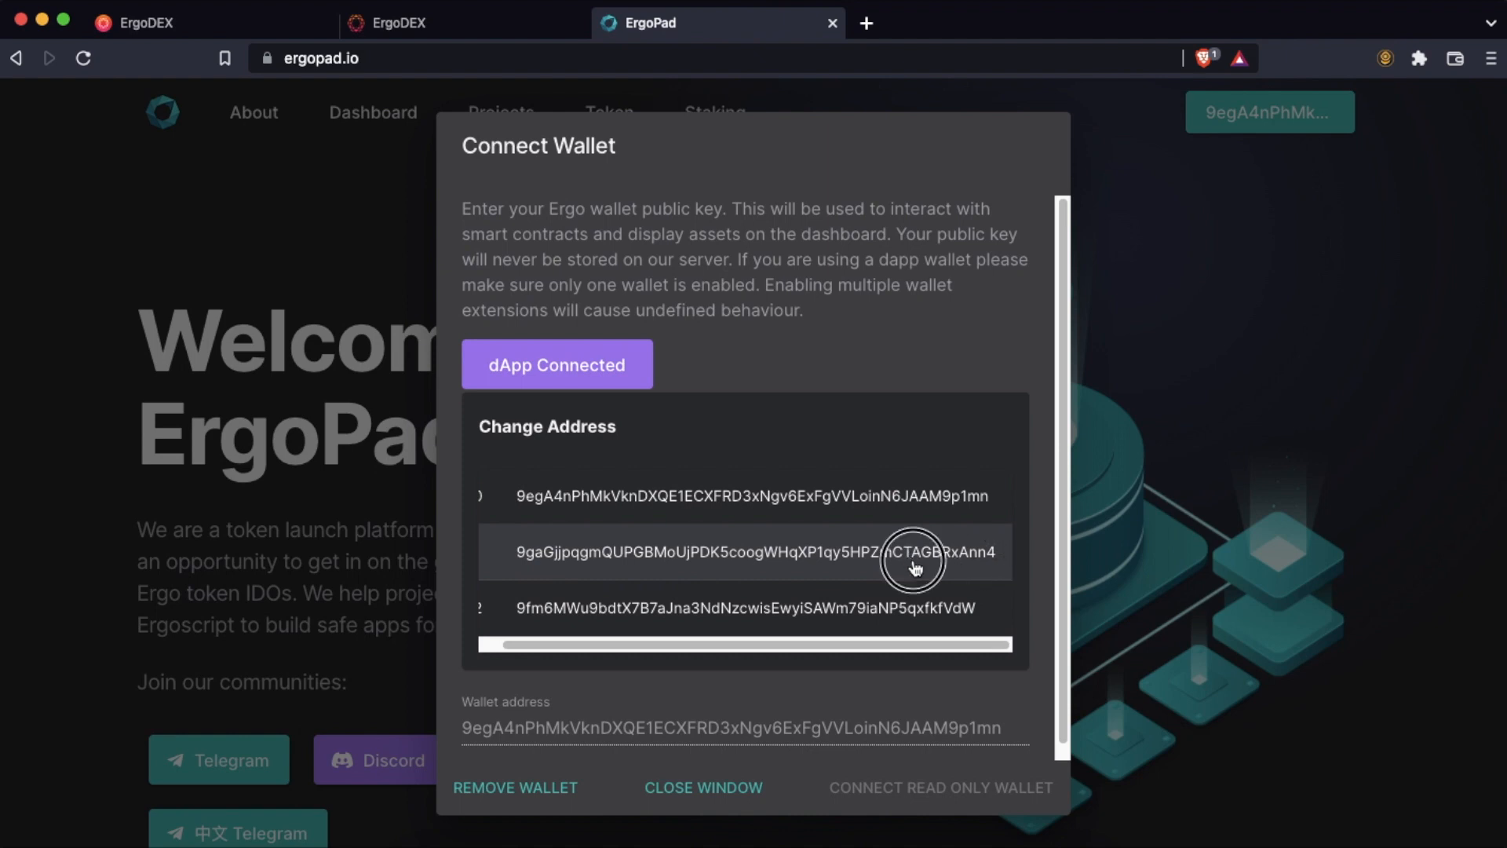
pyautogui.click(741, 551)
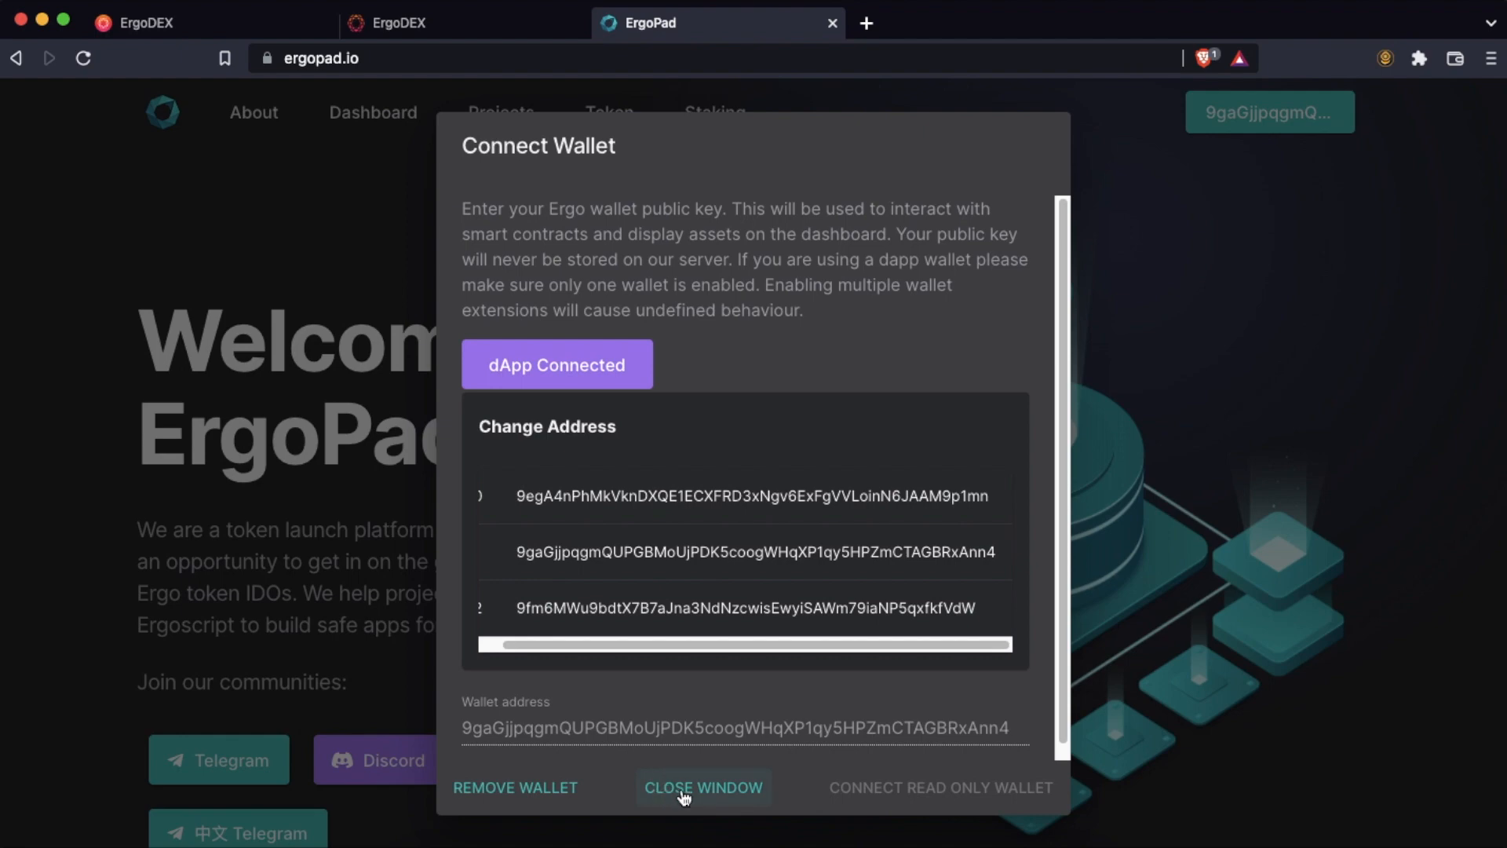
pyautogui.click(703, 787)
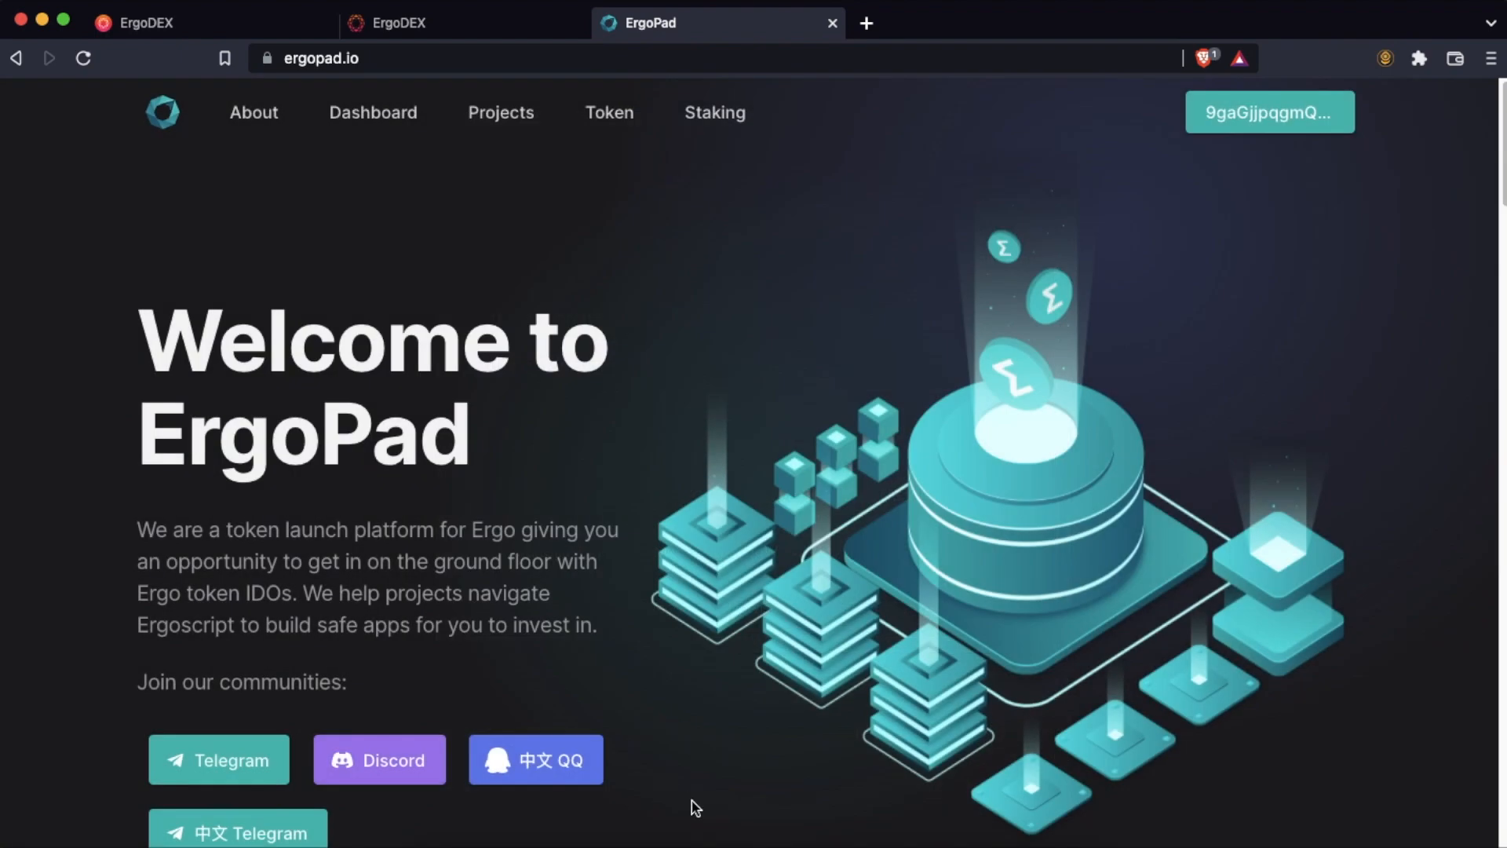
pyautogui.moveTo(715, 198)
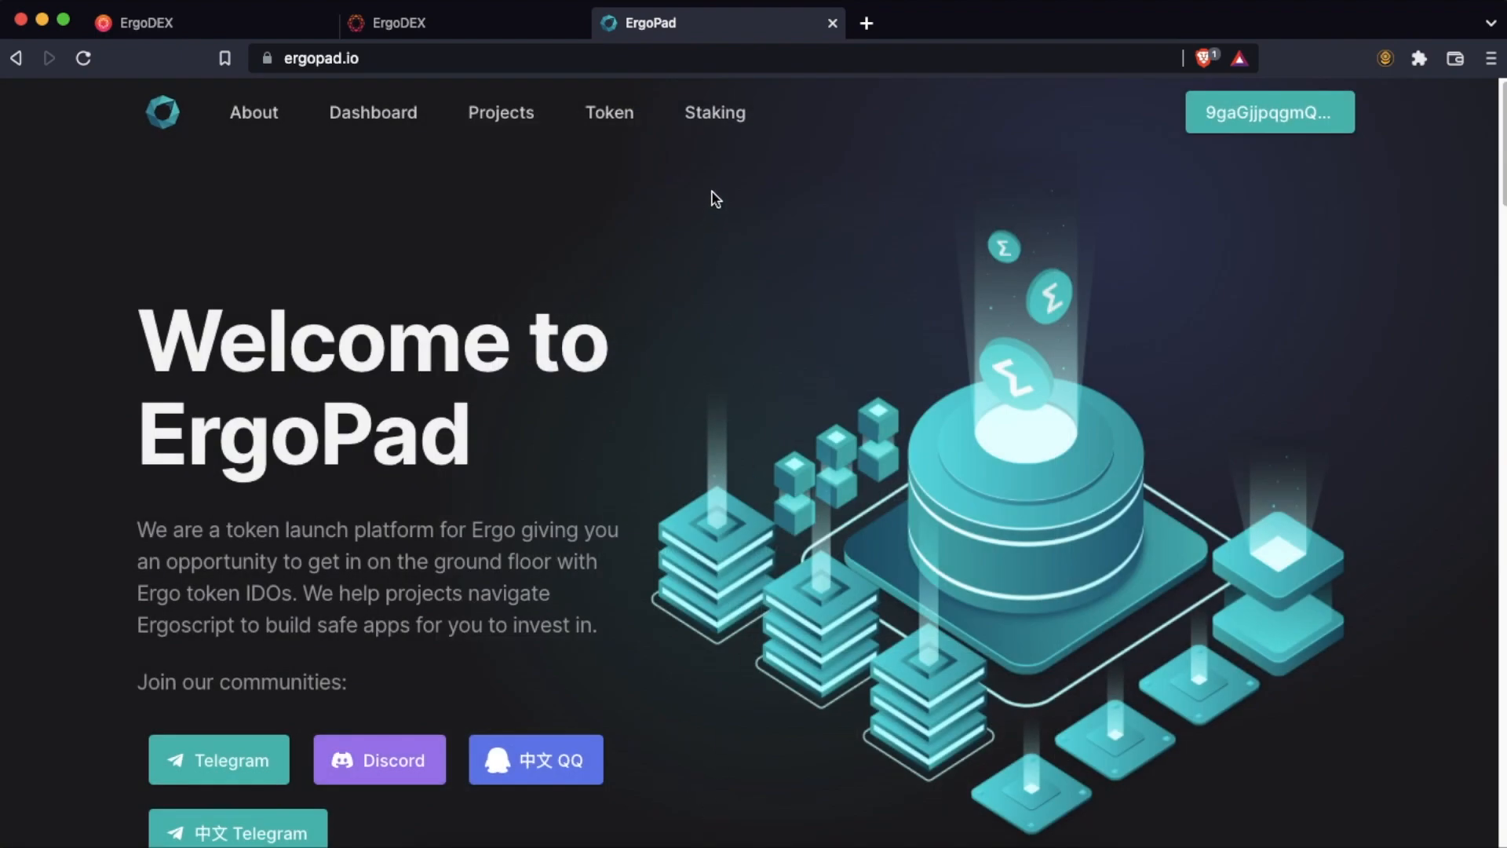
pyautogui.click(714, 112)
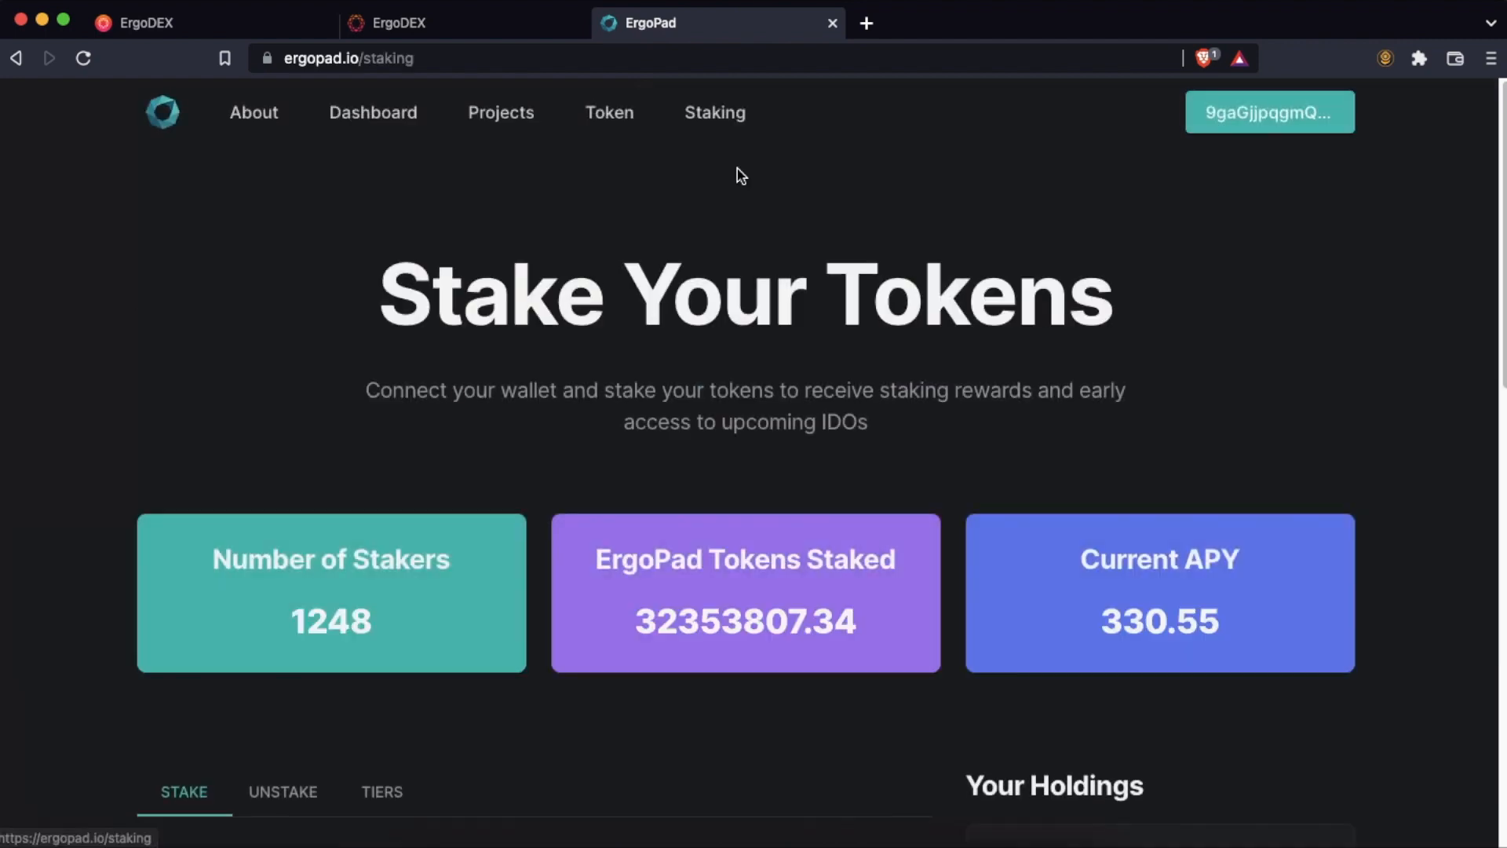
# - Accept the staking terms below the Early Unstaking Fees table and open Stake Tokens
pyautogui.scroll(-3)
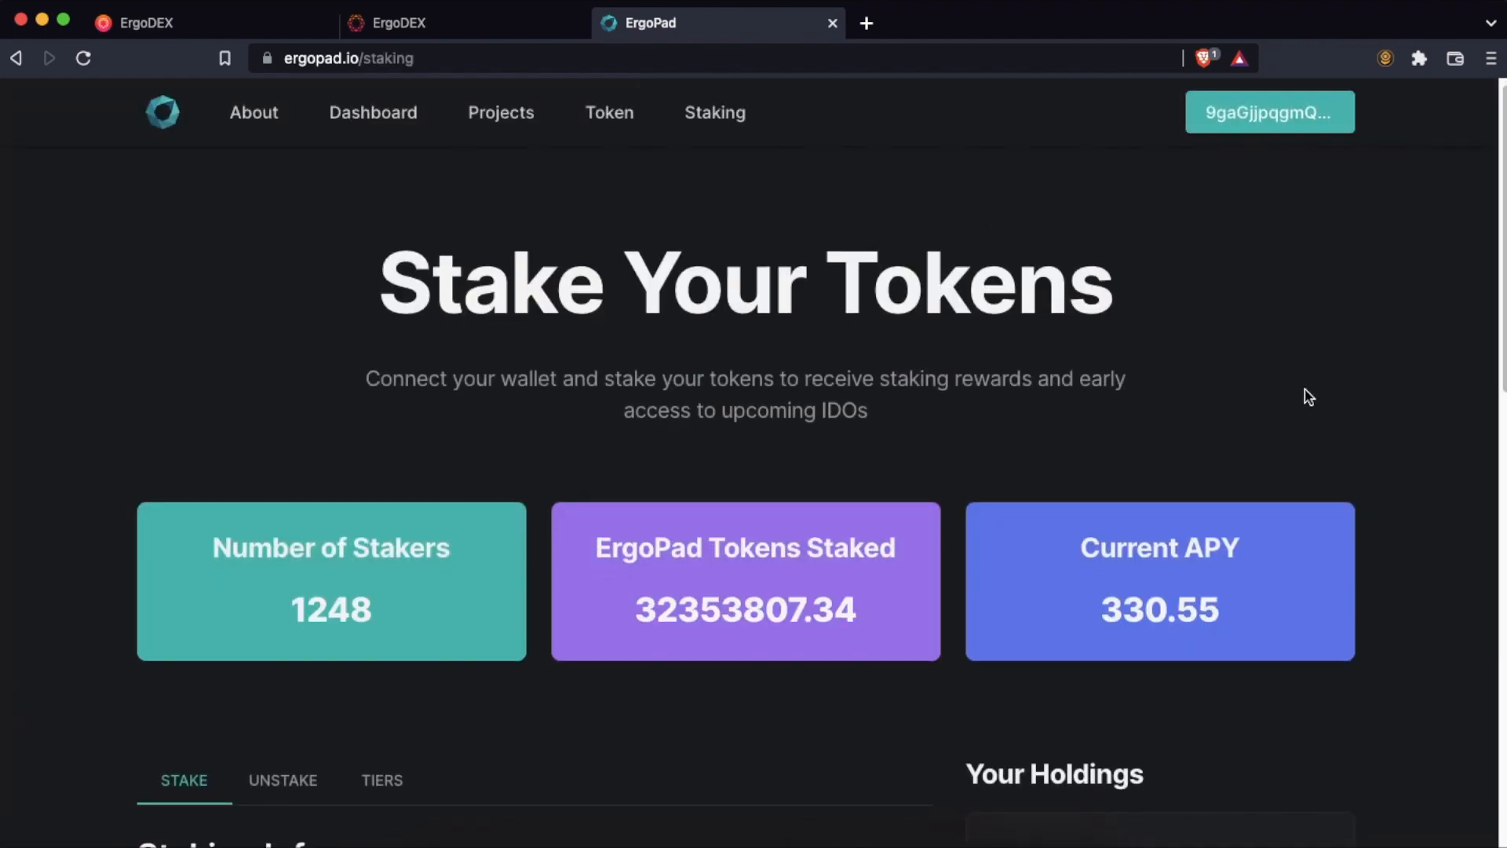
pyautogui.scroll(-3)
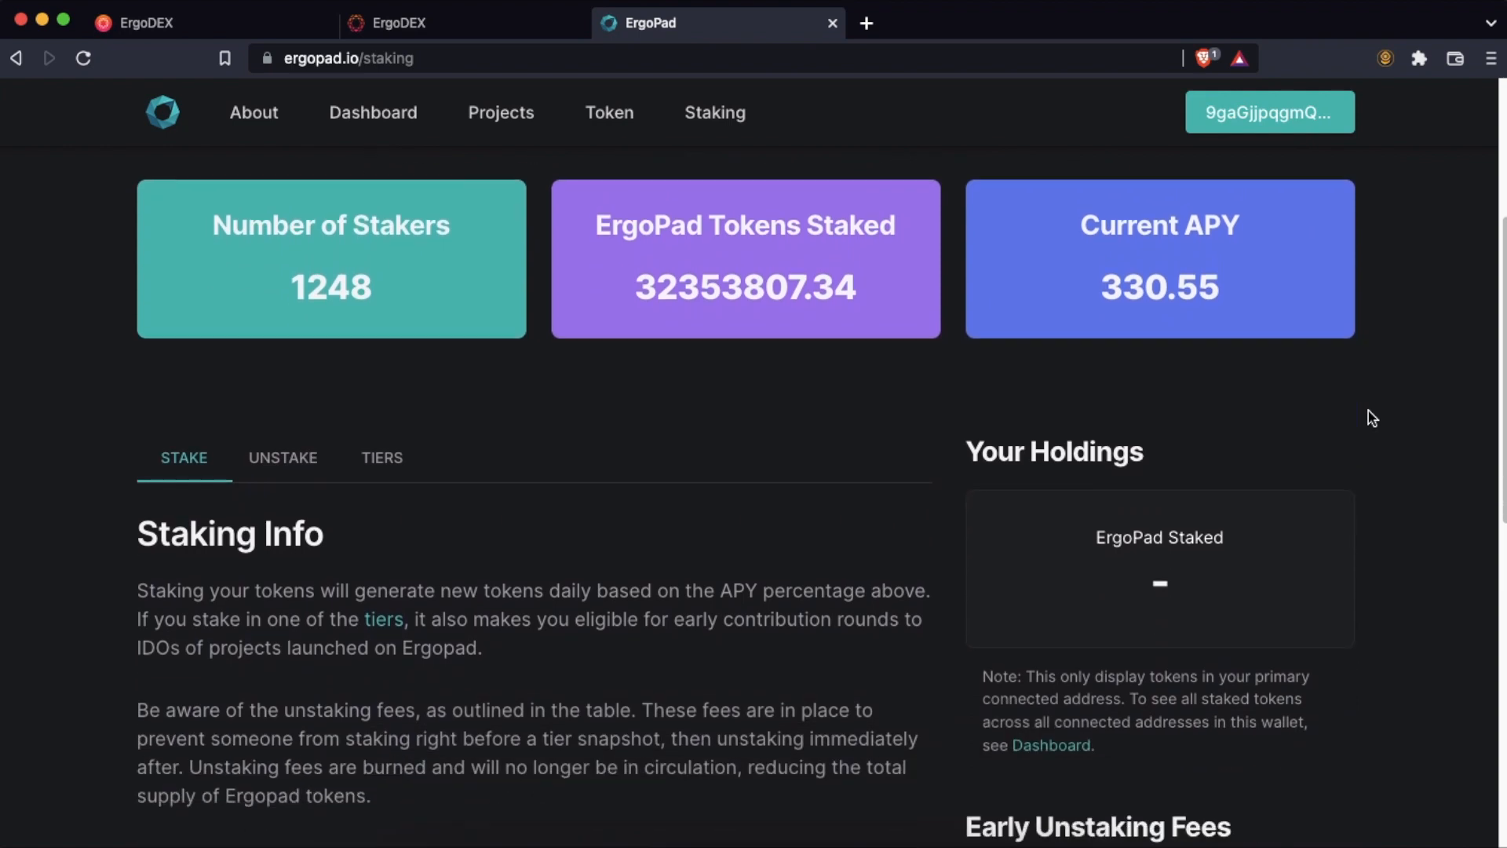
pyautogui.scroll(-3)
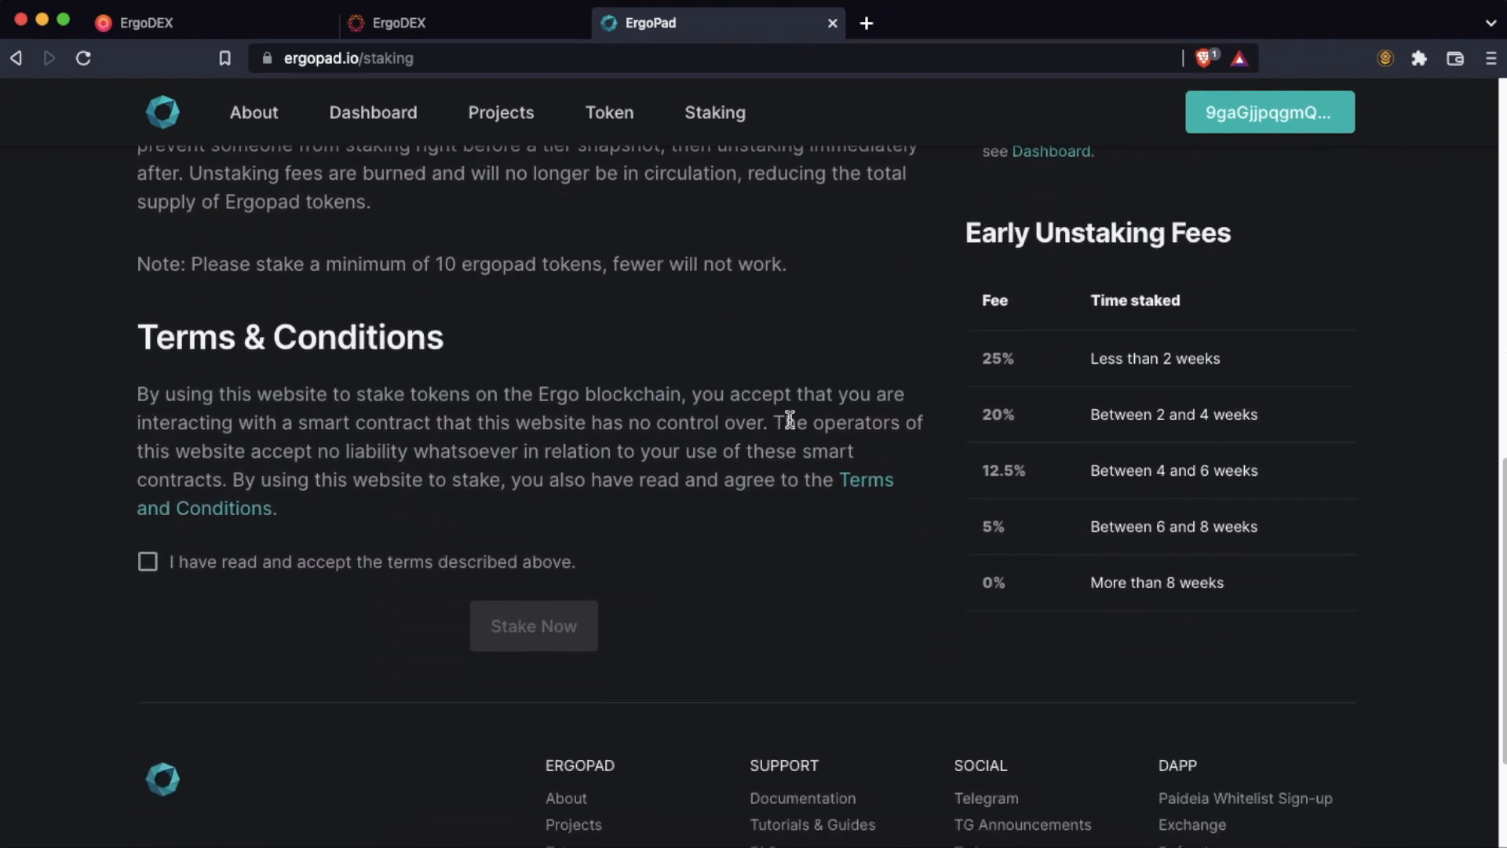
pyautogui.moveTo(189, 482)
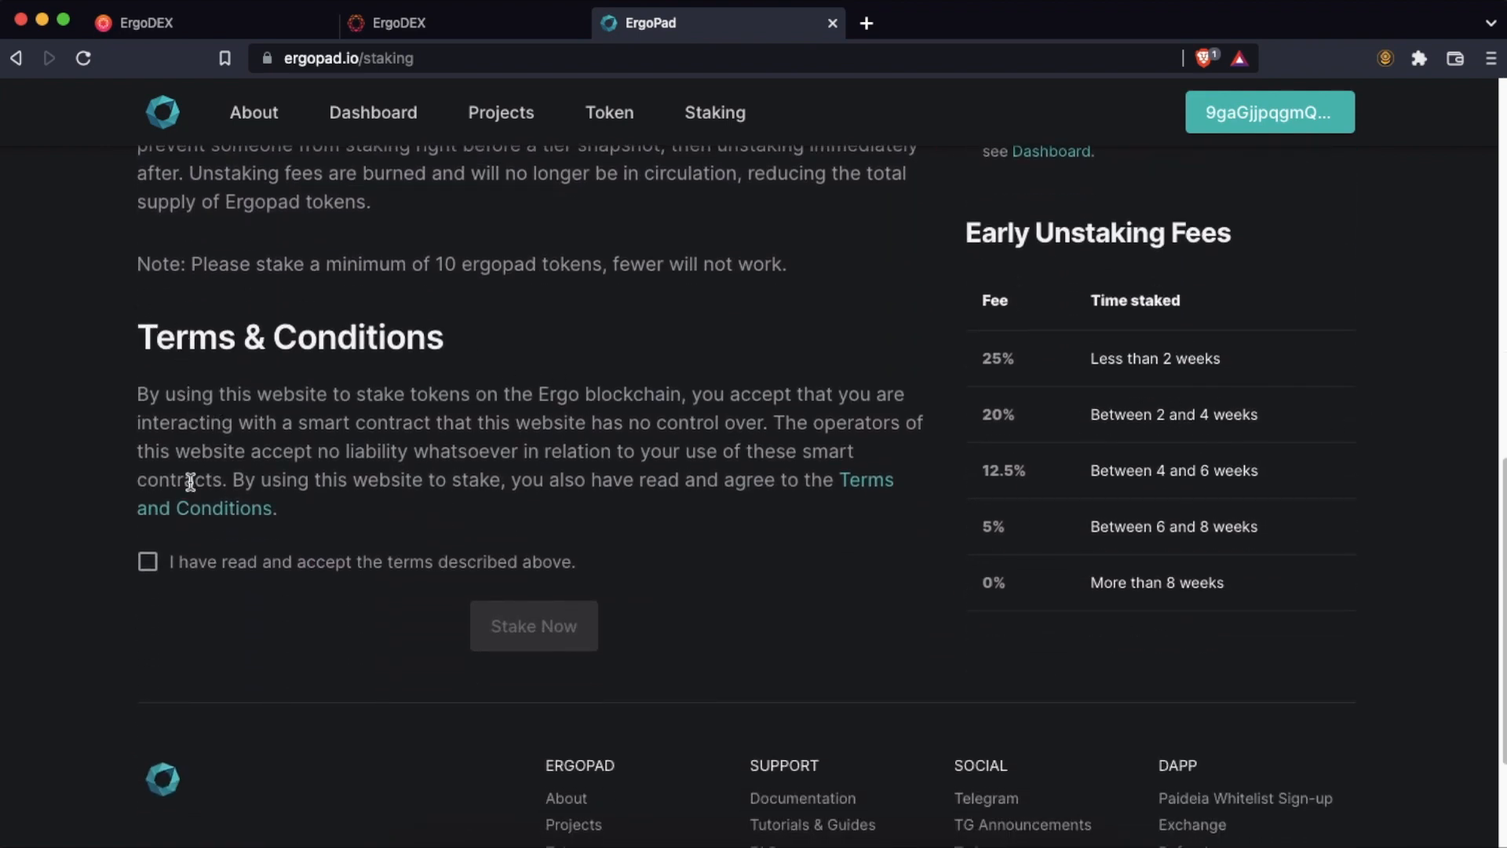
pyautogui.click(147, 561)
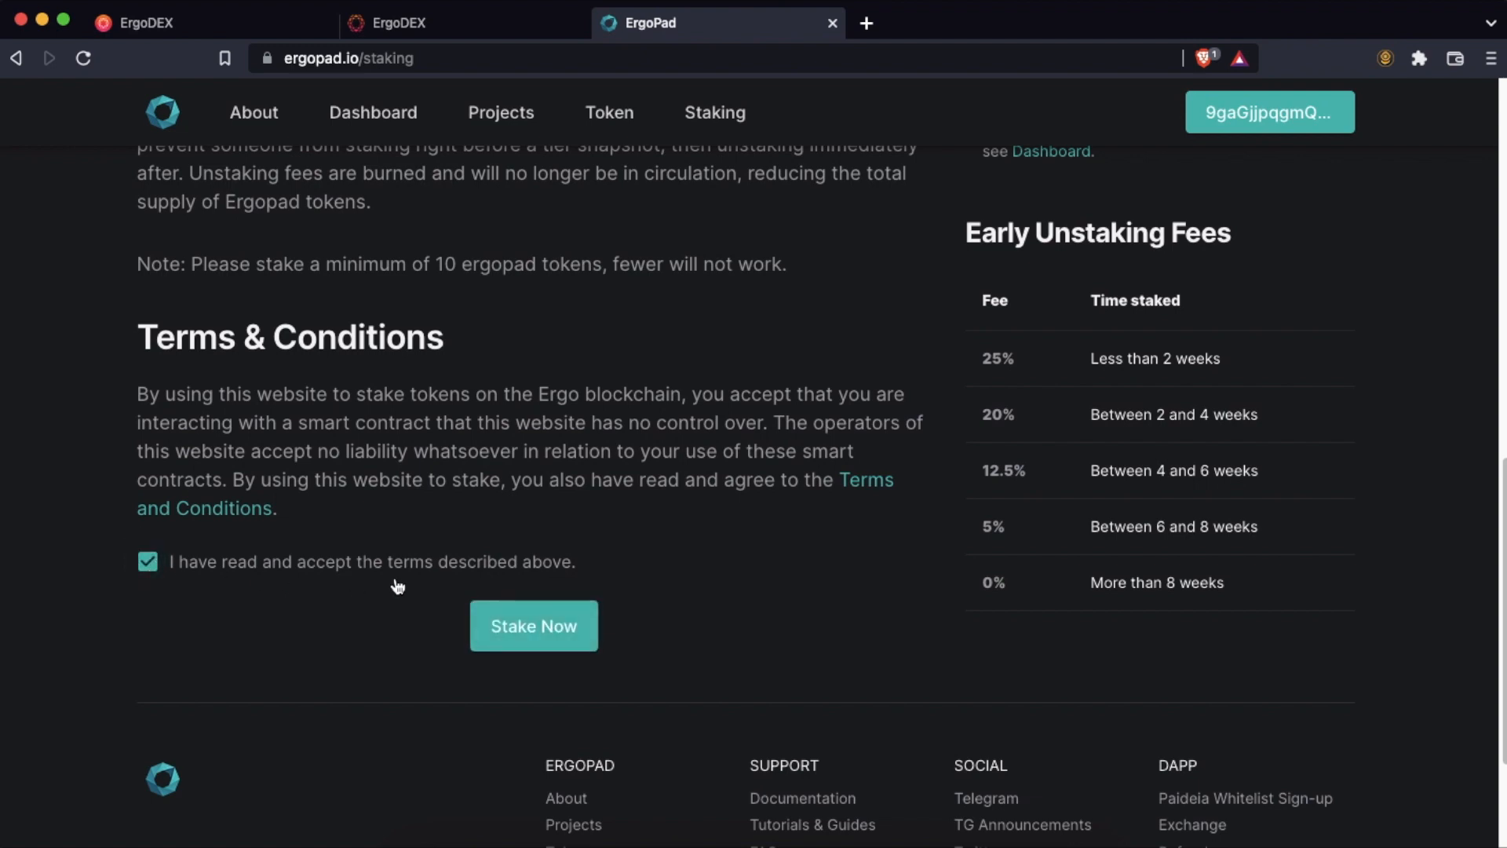
pyautogui.click(534, 625)
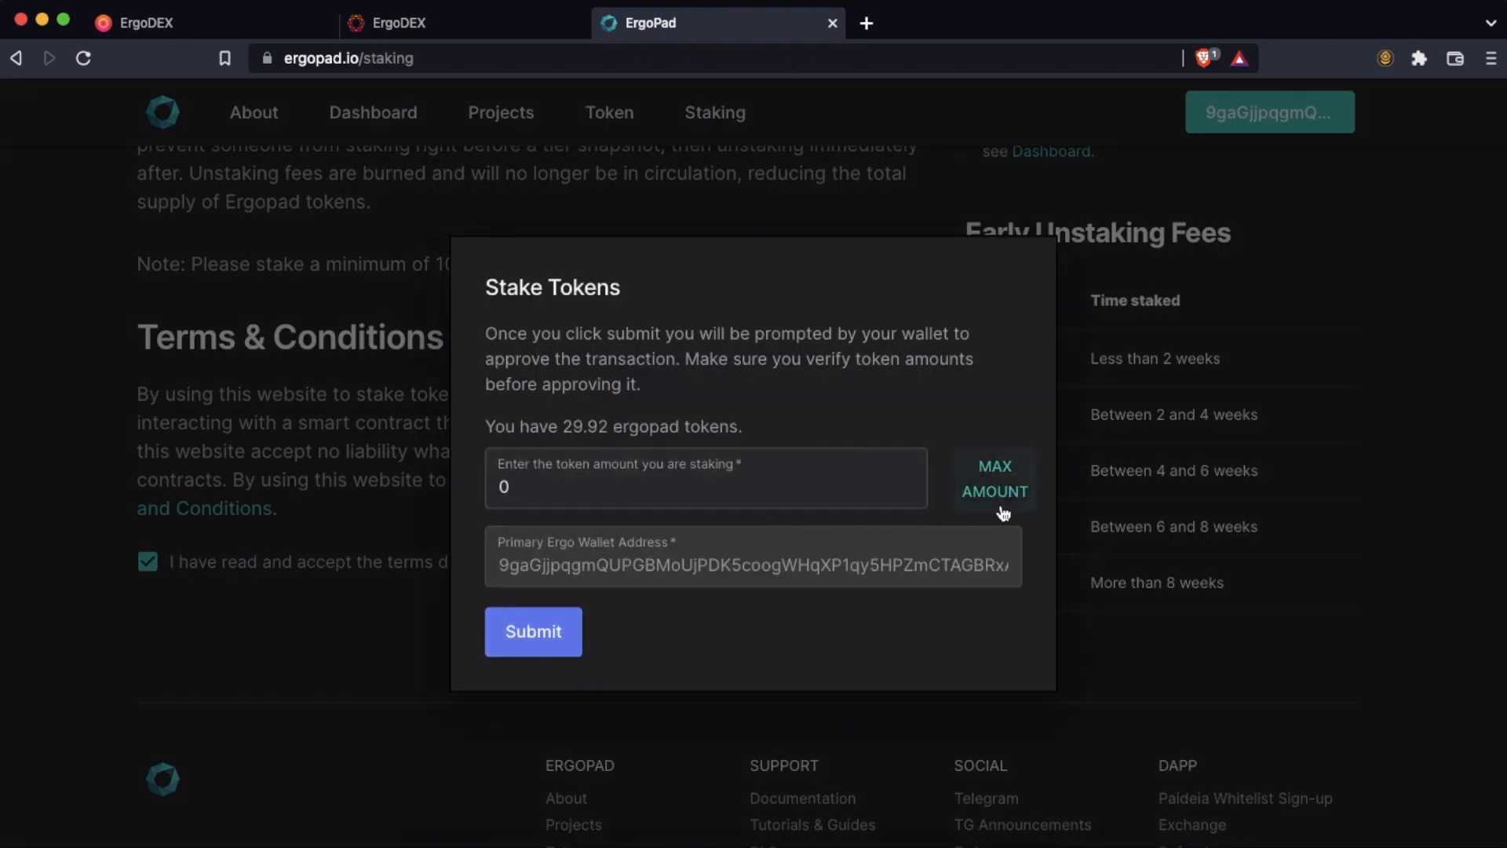
pyautogui.moveTo(493, 442)
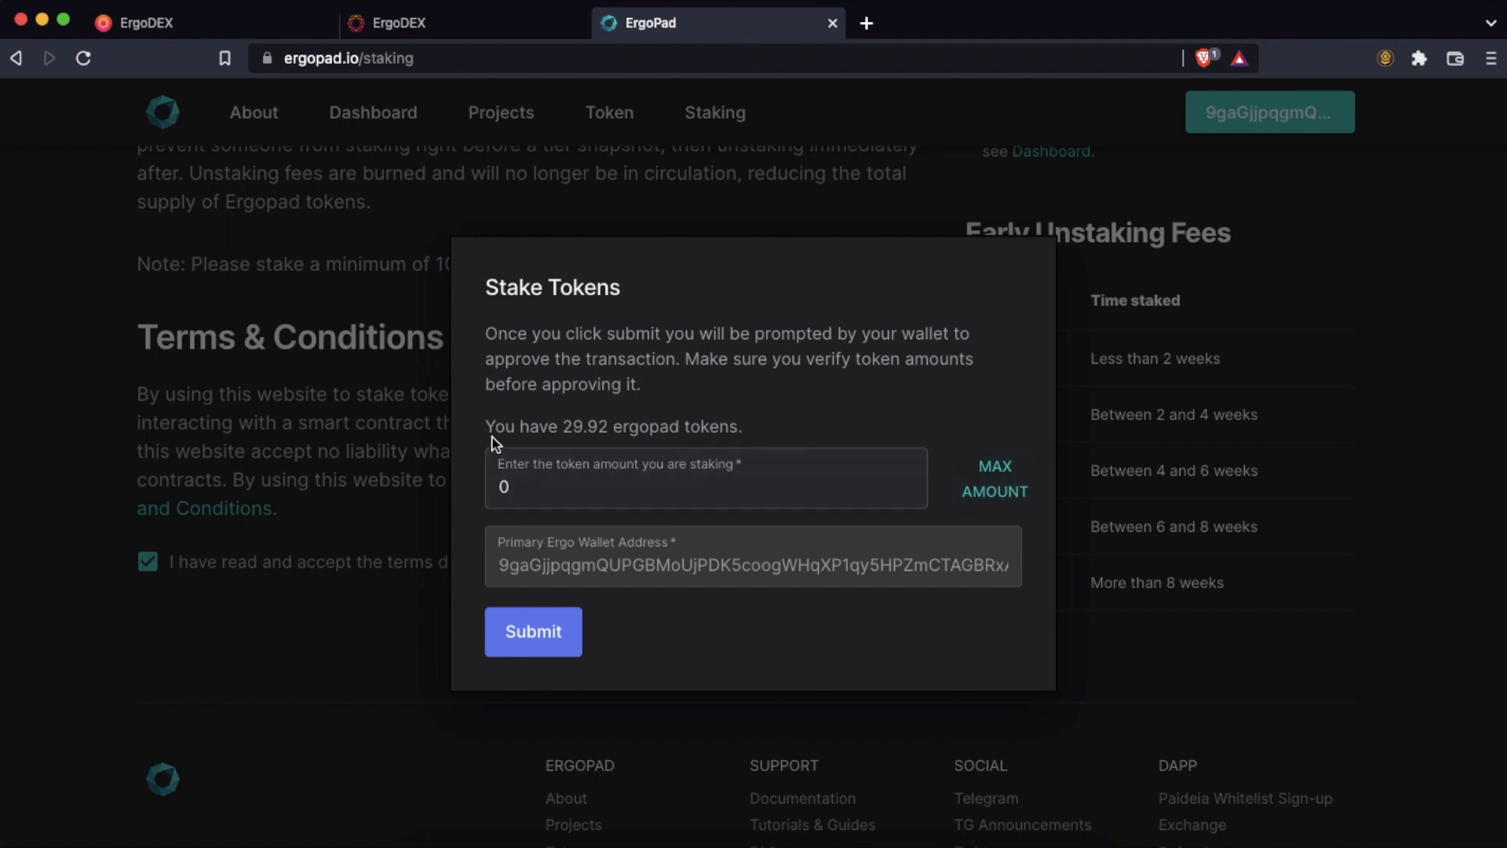
pyautogui.moveTo(754, 436)
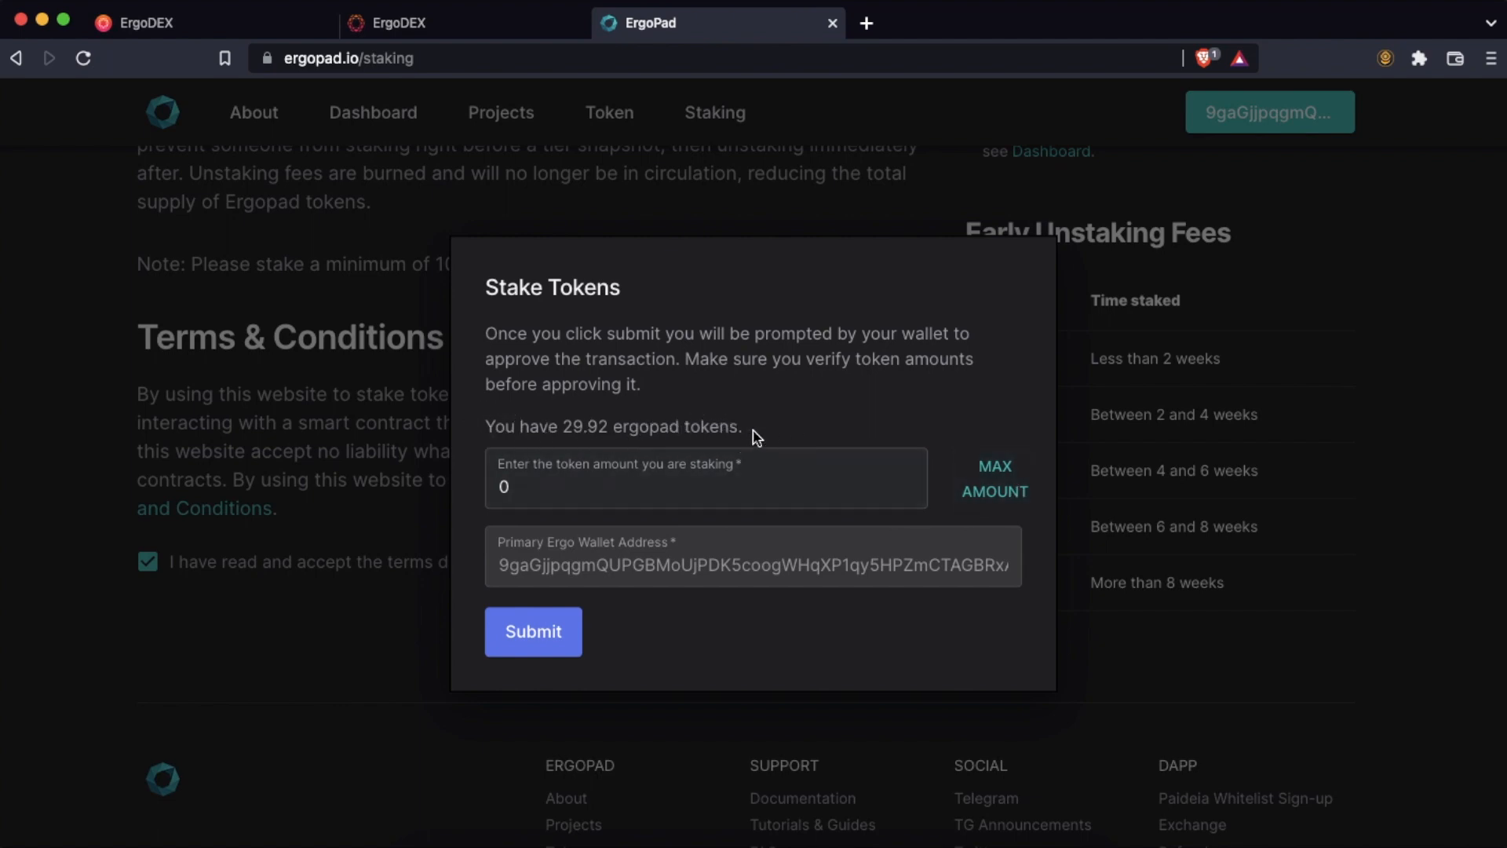
# - Fill in the maximum 29.92 ergopad and submit the stake for Nautilus approval
pyautogui.click(995, 480)
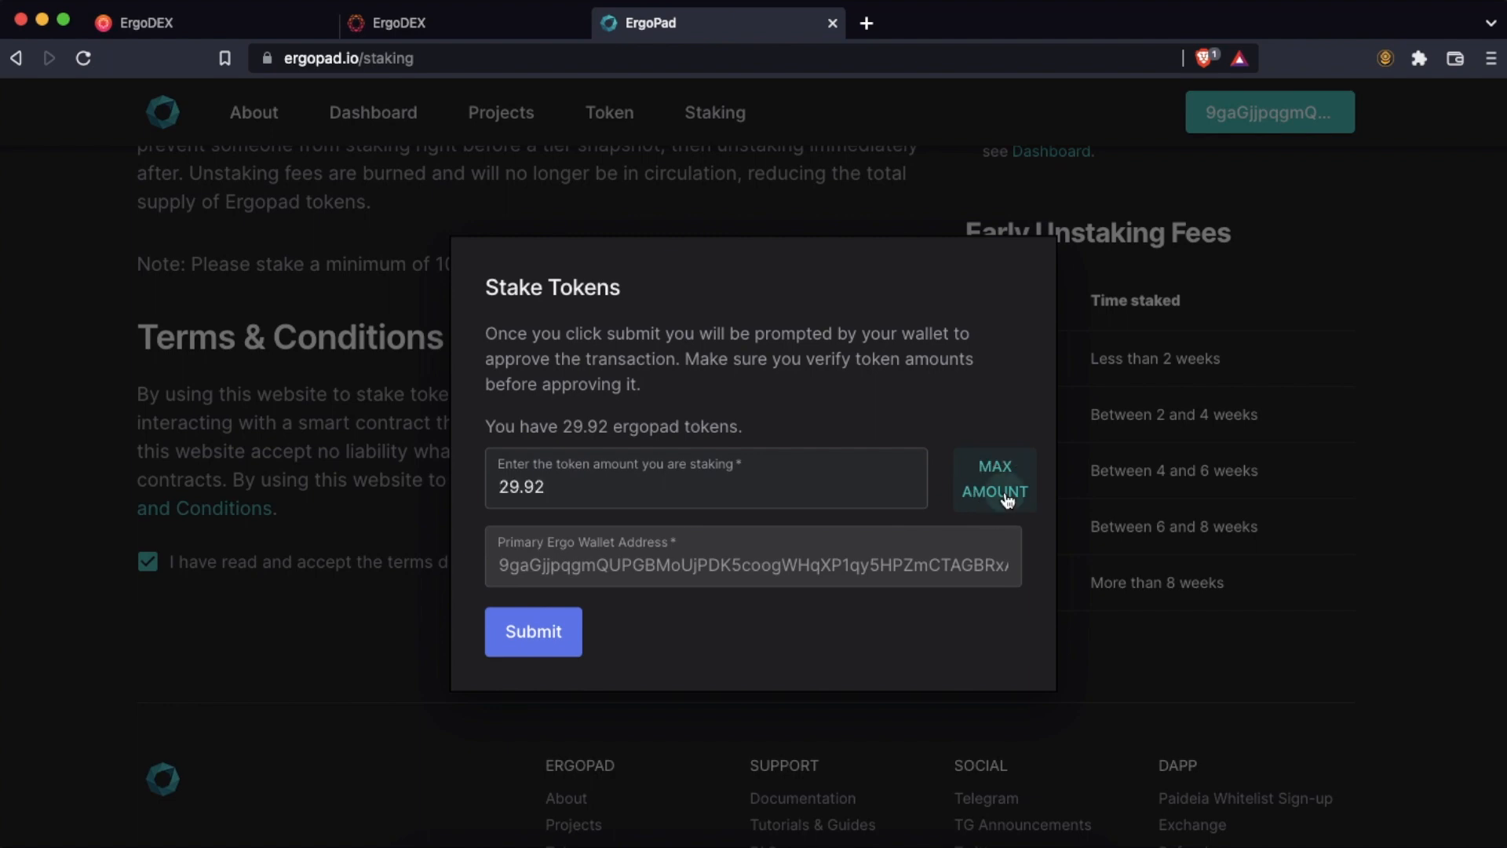
pyautogui.moveTo(767, 574)
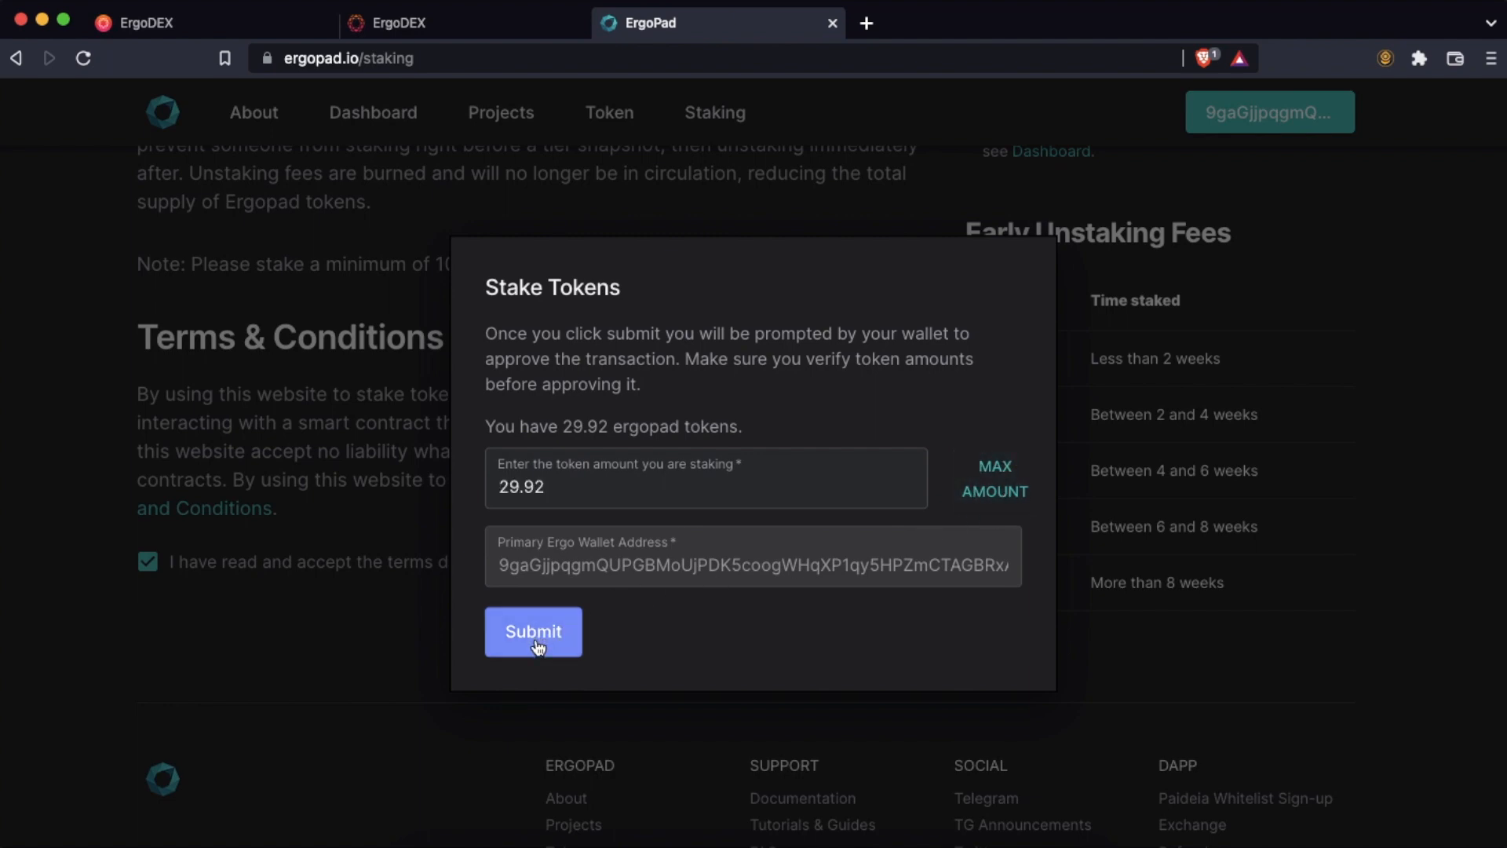
pyautogui.click(532, 632)
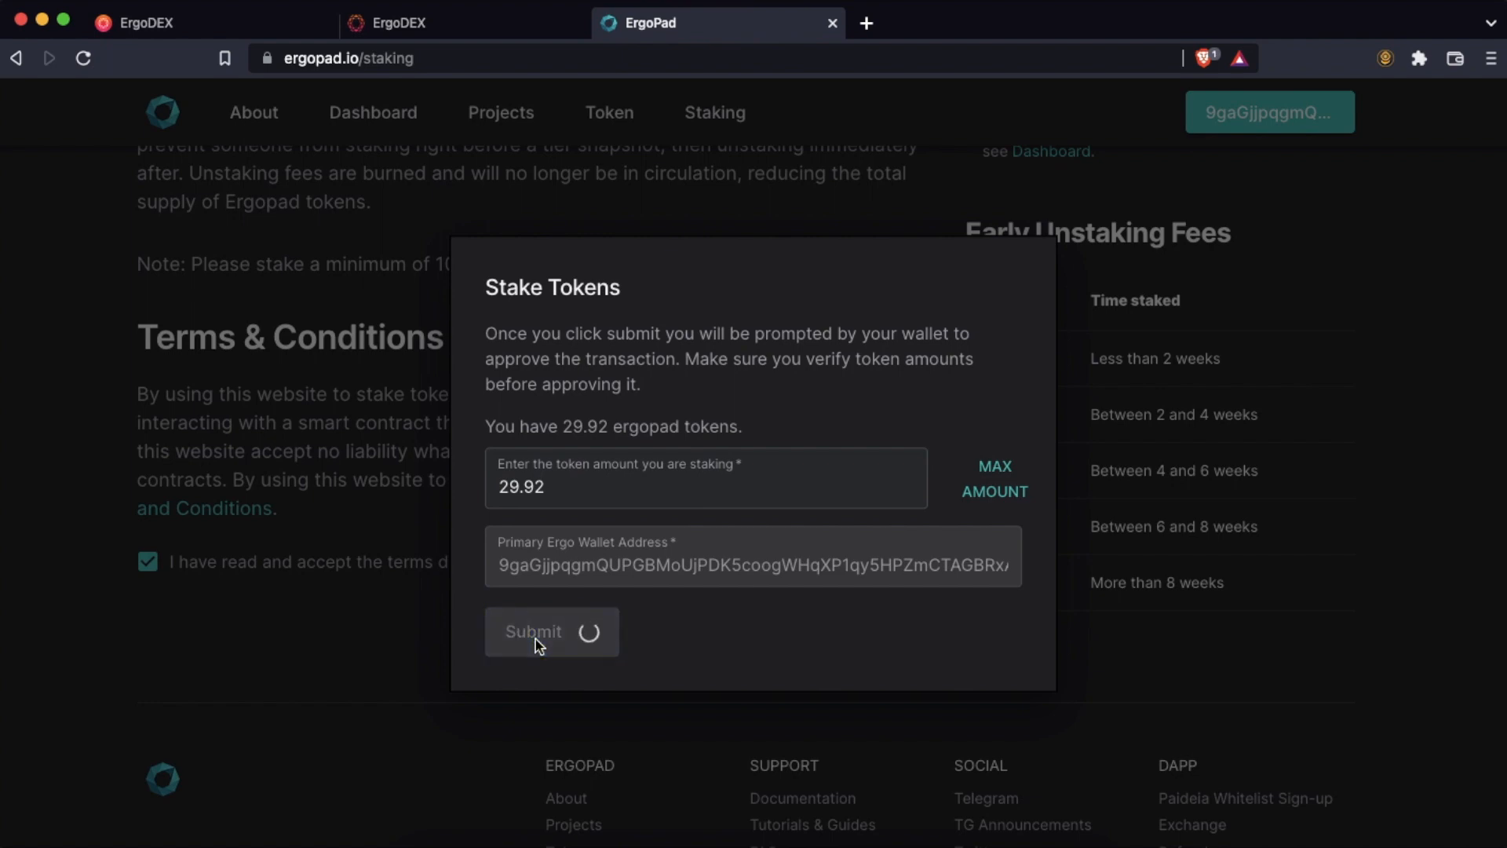
pyautogui.click(534, 631)
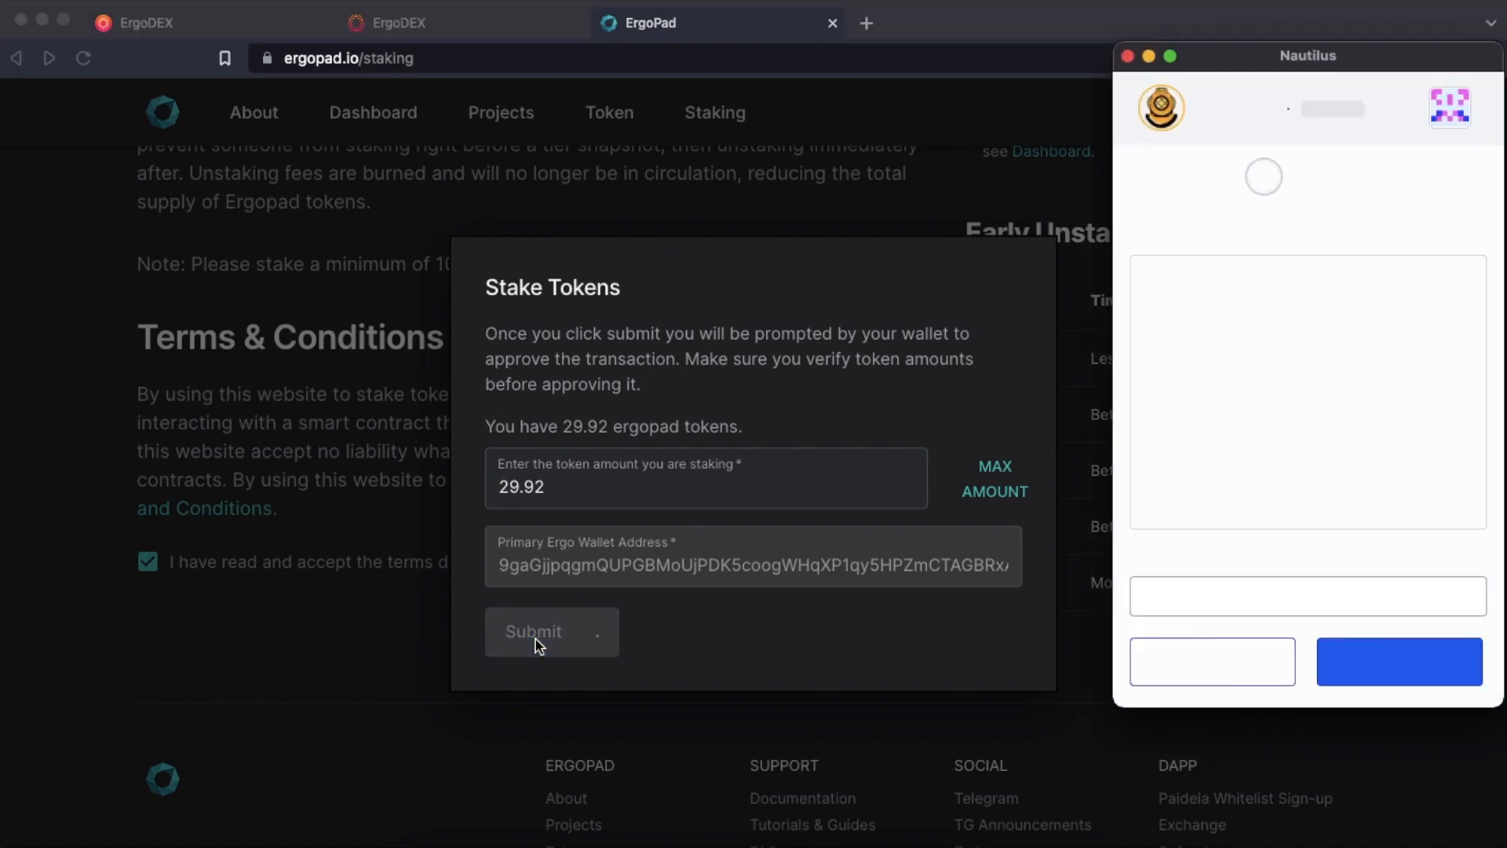
# - Enter the Nautilus spending password and confirm to sign the ergopad staking transaction
pyautogui.click(551, 631)
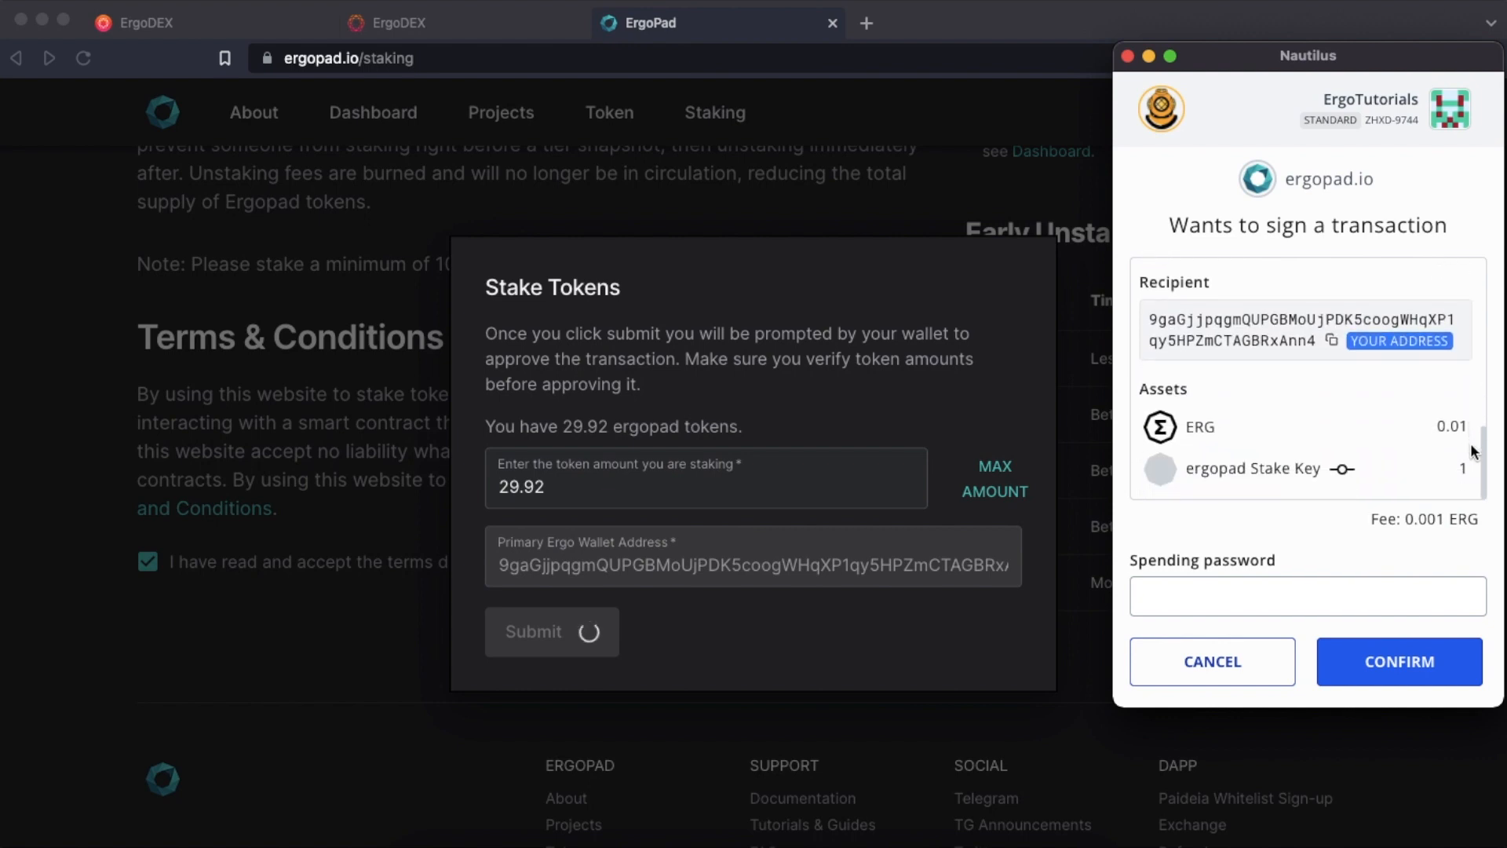
pyautogui.click(1306, 596)
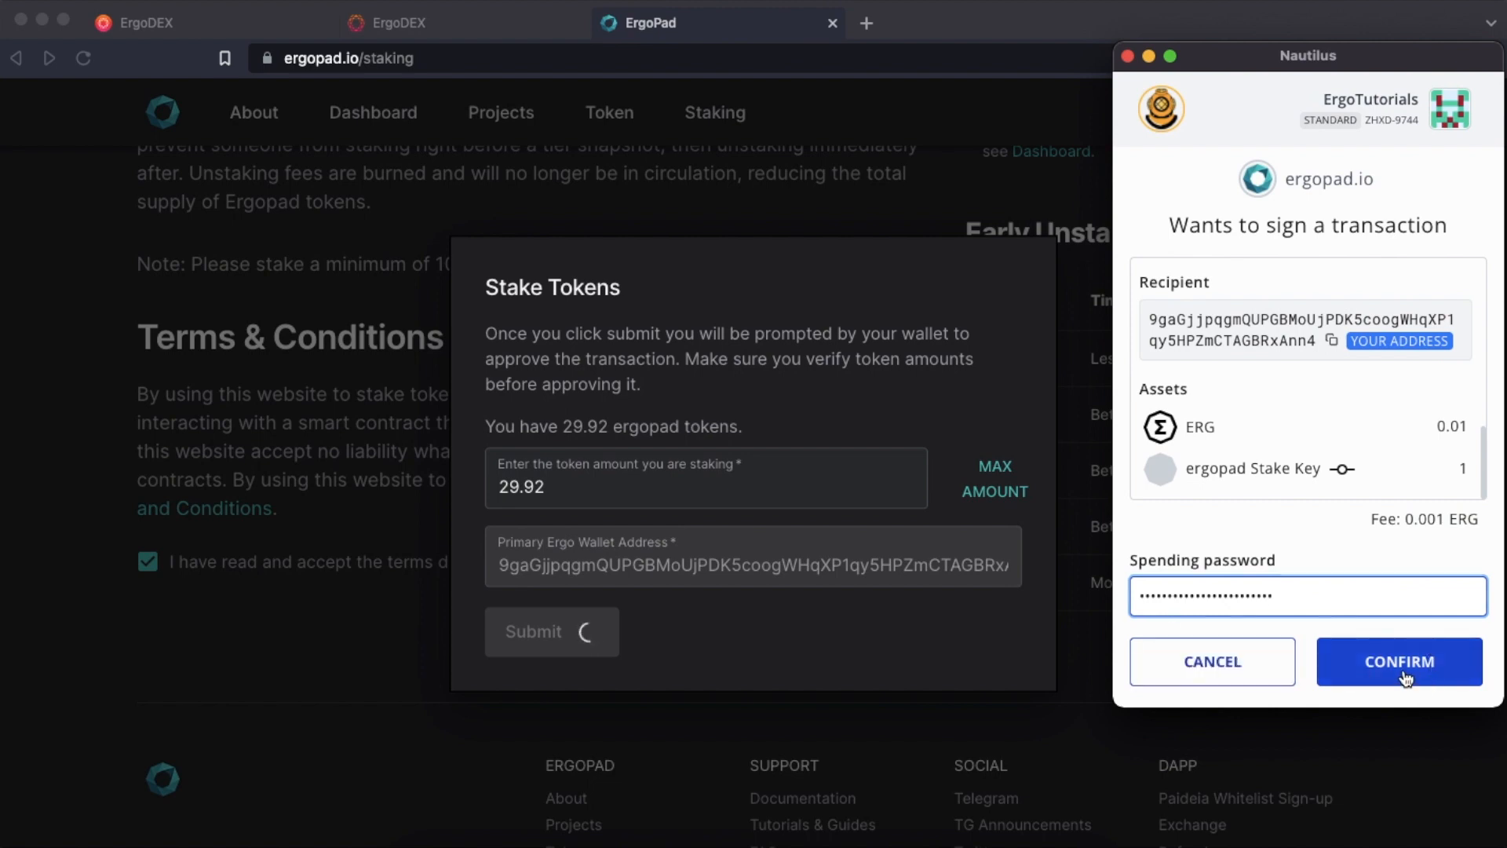
pyautogui.click(1398, 661)
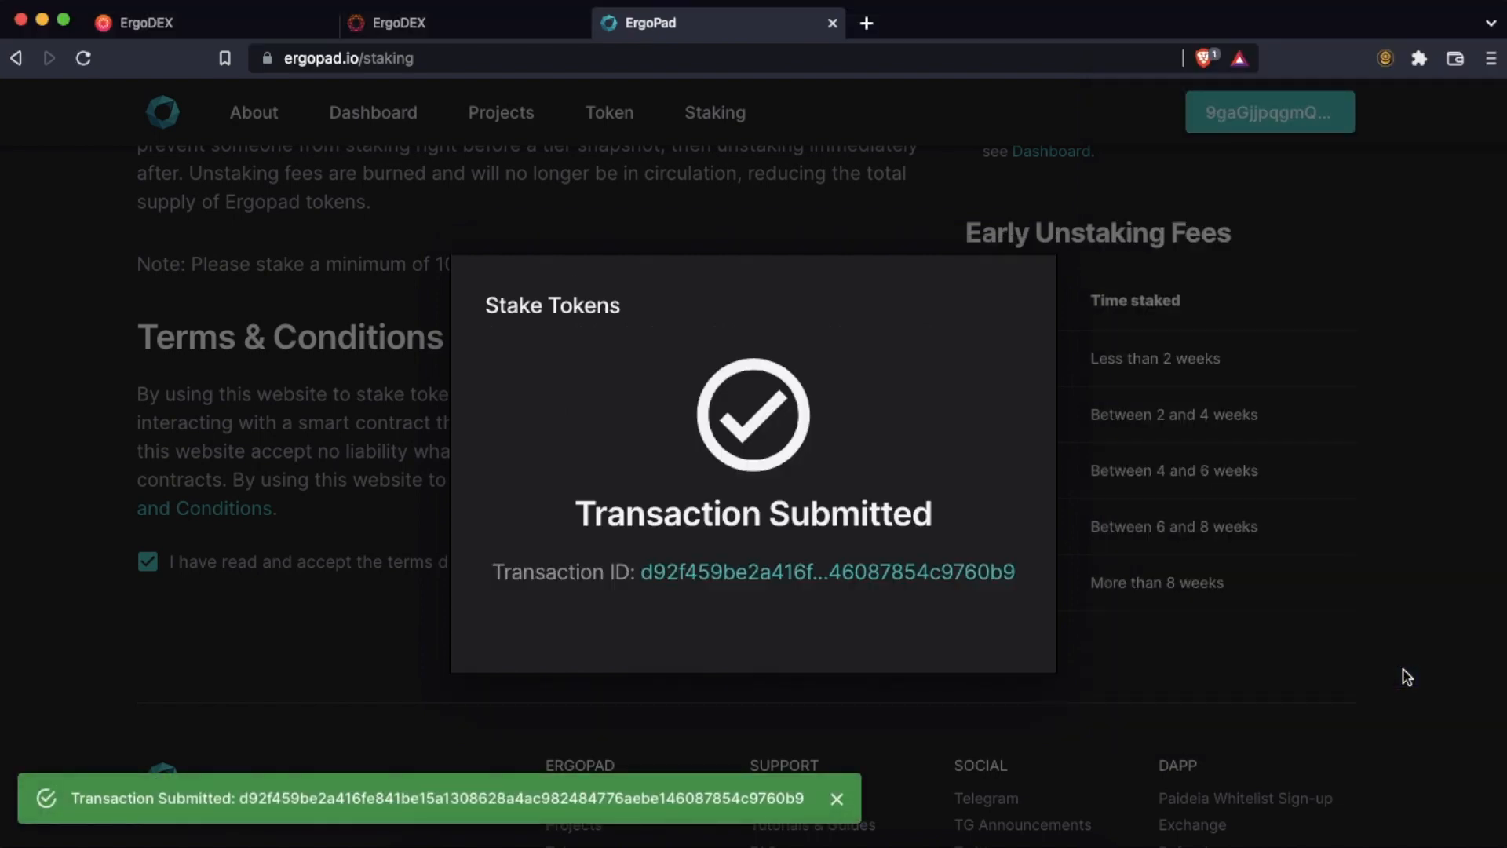
pyautogui.moveTo(57, 813)
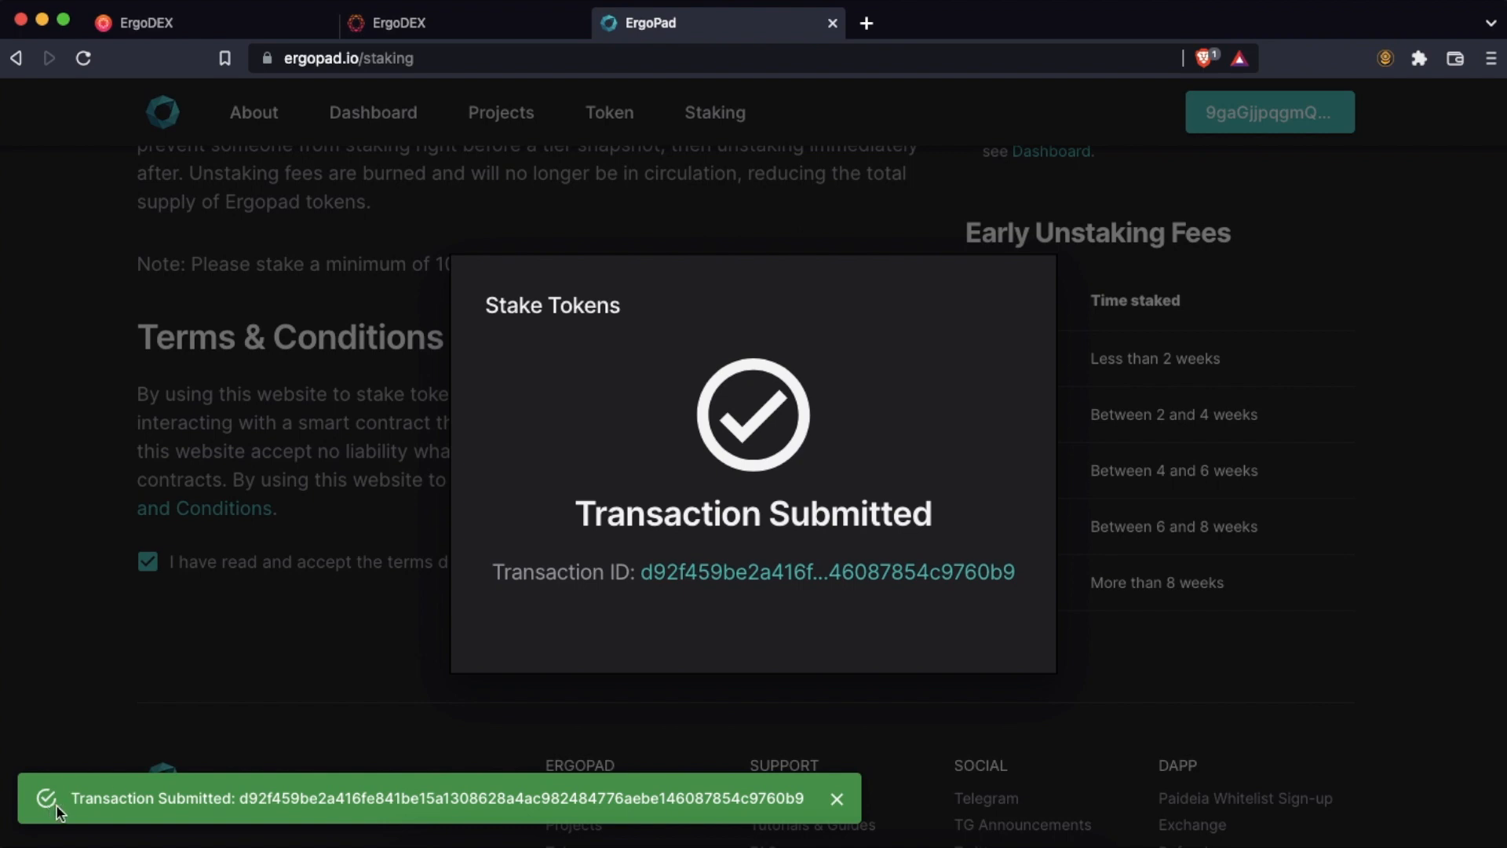
pyautogui.moveTo(796, 815)
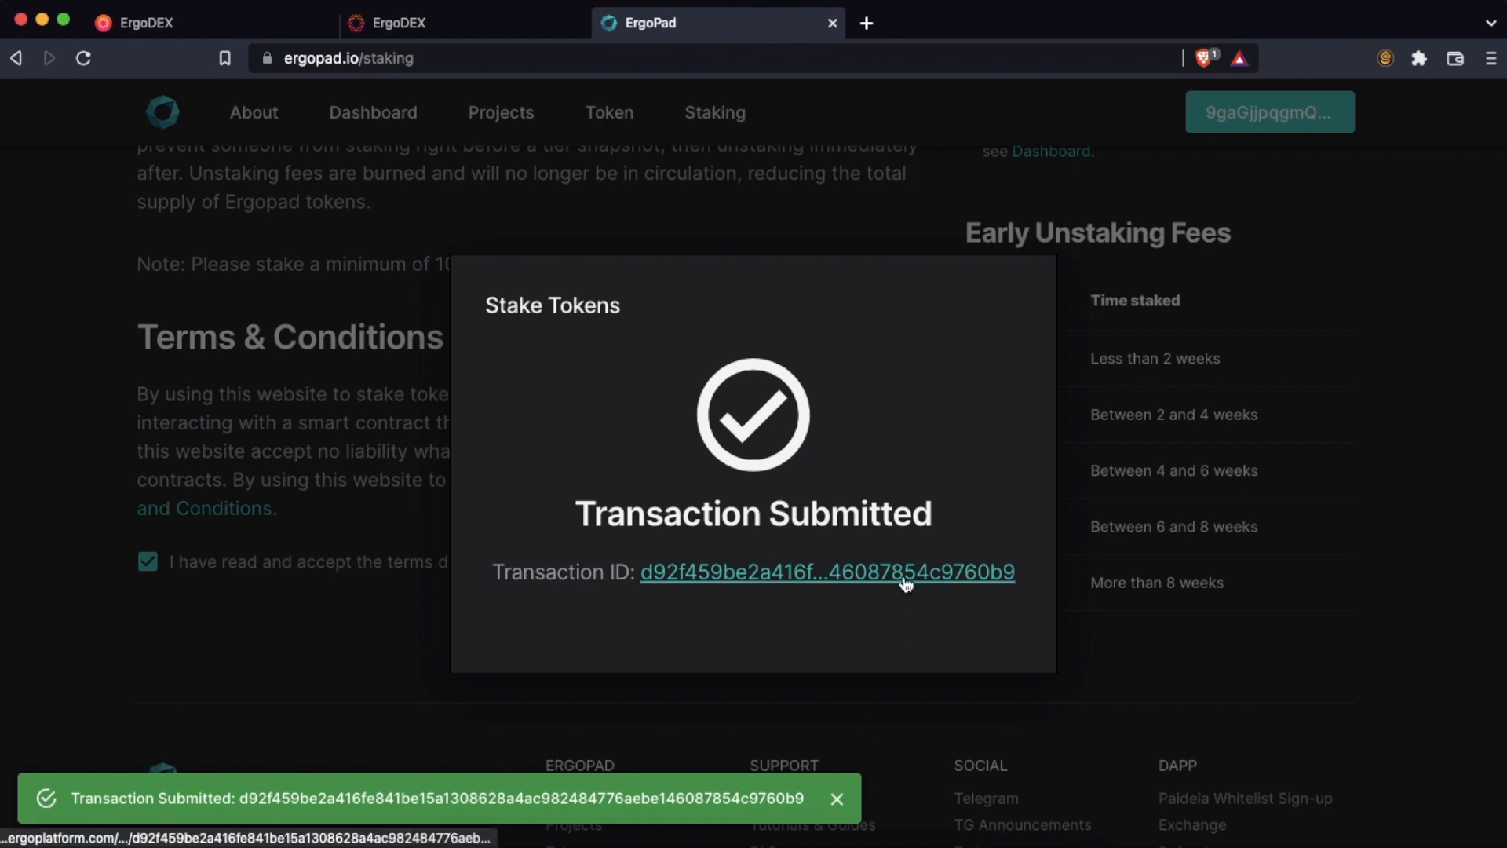
# - Open the submitted transaction ID in Ergo Explorer to view its unconfirmed details
pyautogui.click(826, 572)
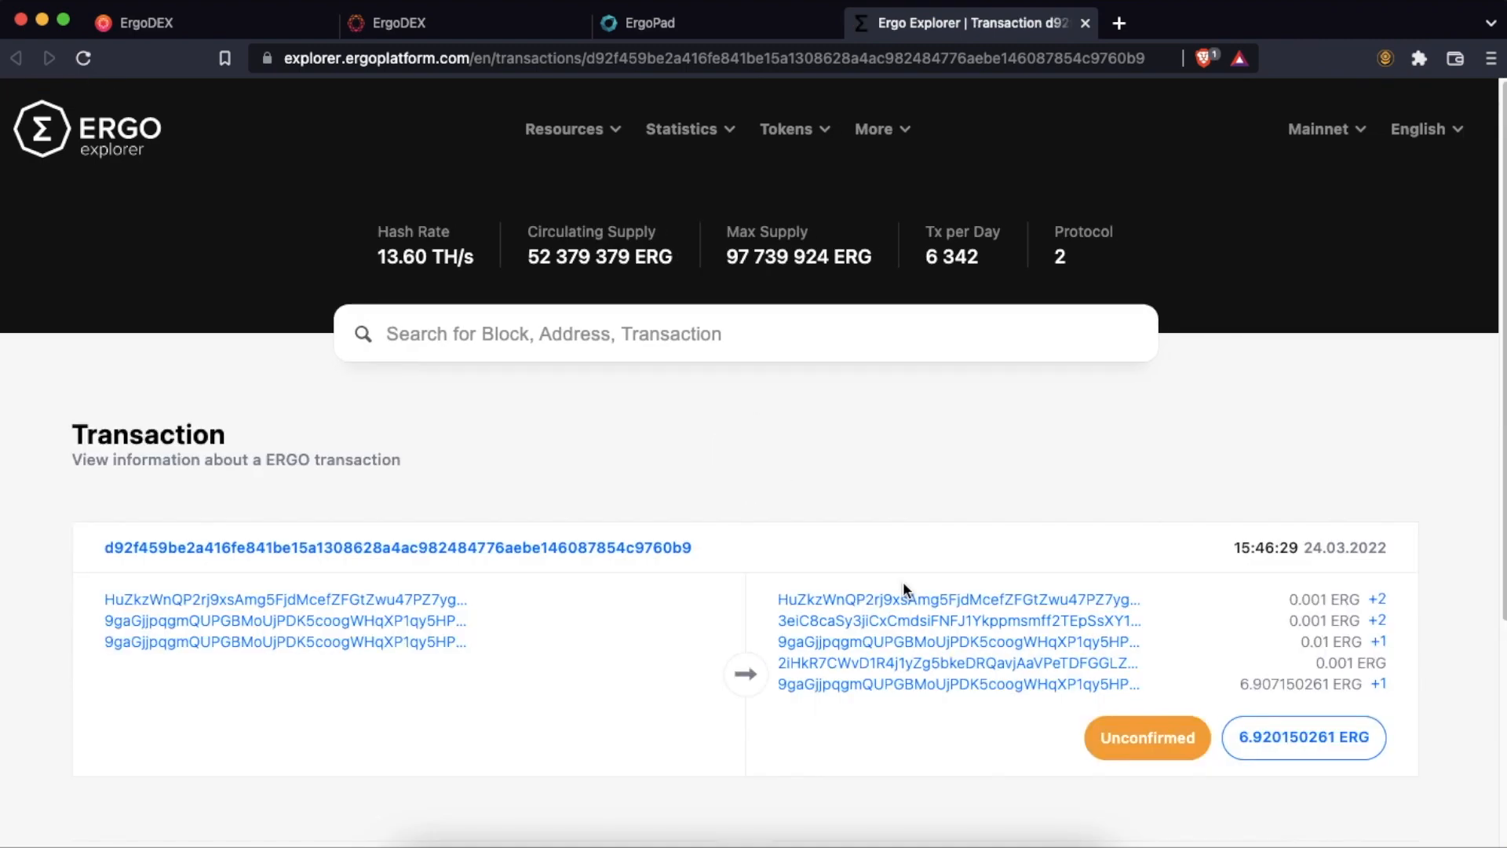
pyautogui.moveTo(1122, 689)
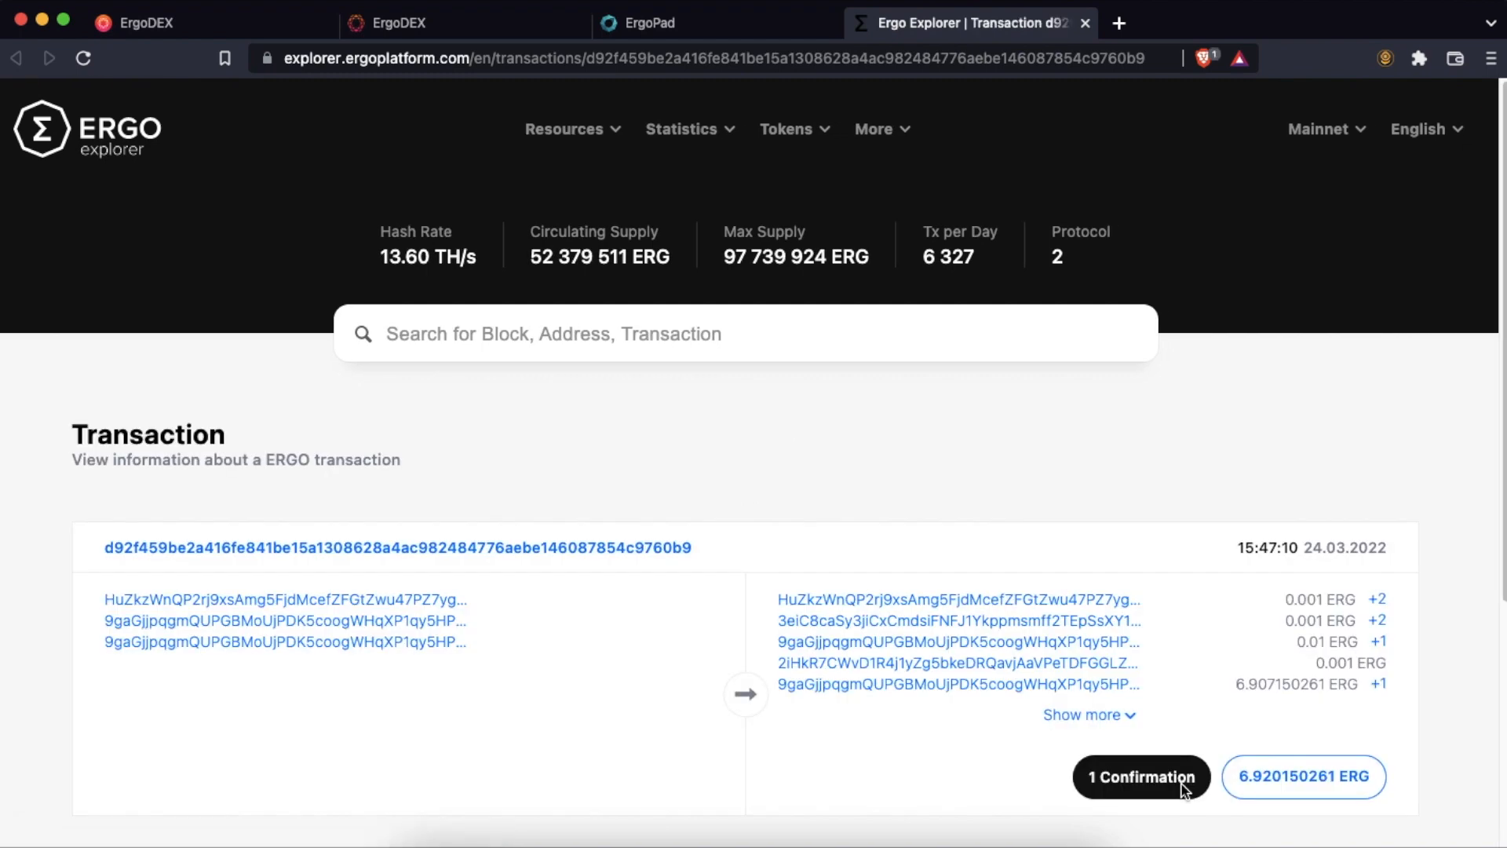
pyautogui.moveTo(1186, 813)
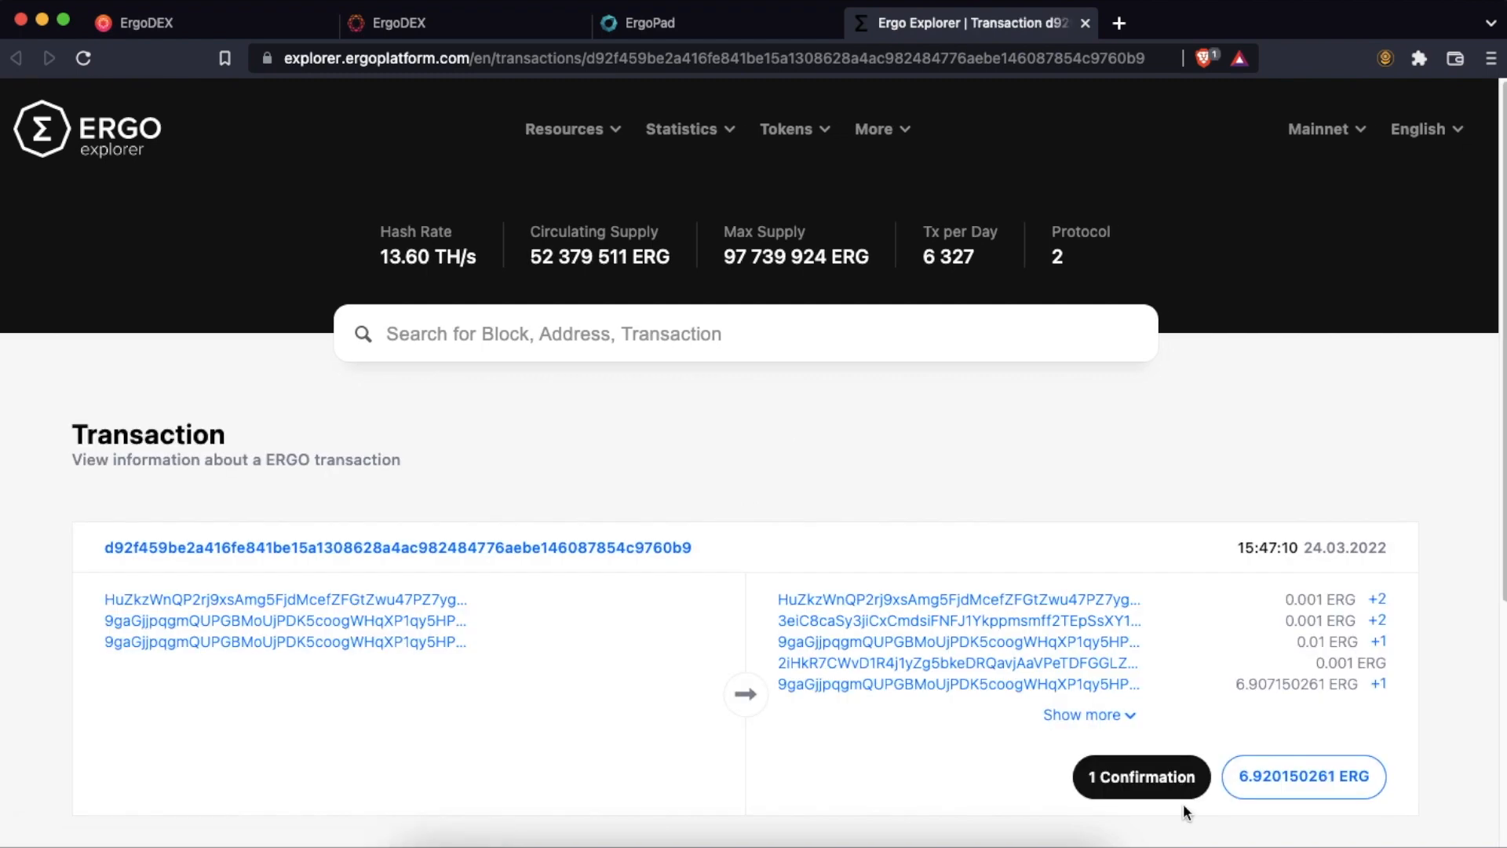
pyautogui.moveTo(1058, 787)
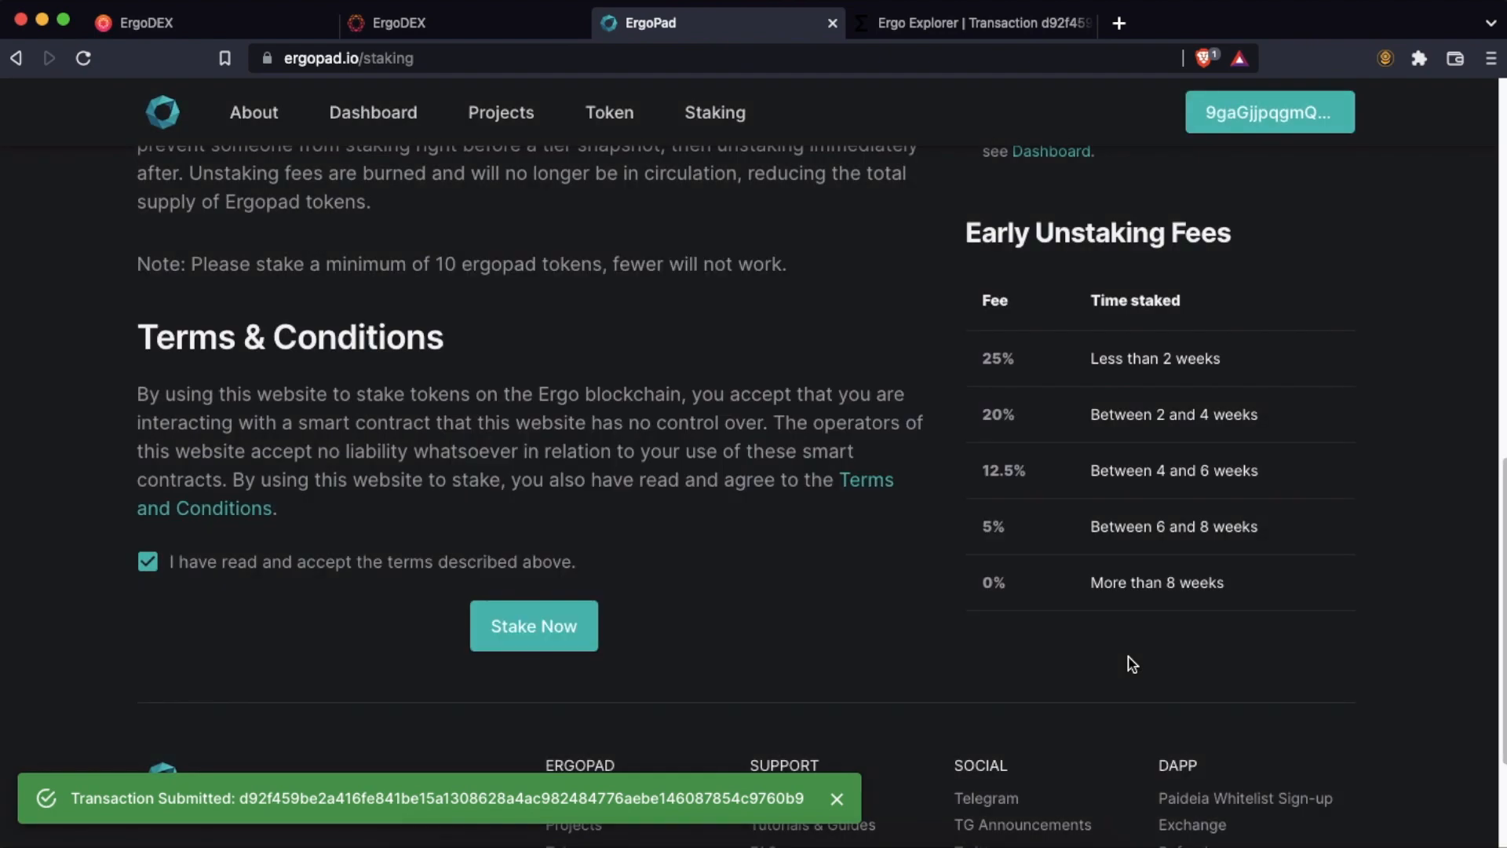
# - Reload the staking page to show 29,92 ErgoPad staked and the early unstaking fees
pyautogui.click(836, 798)
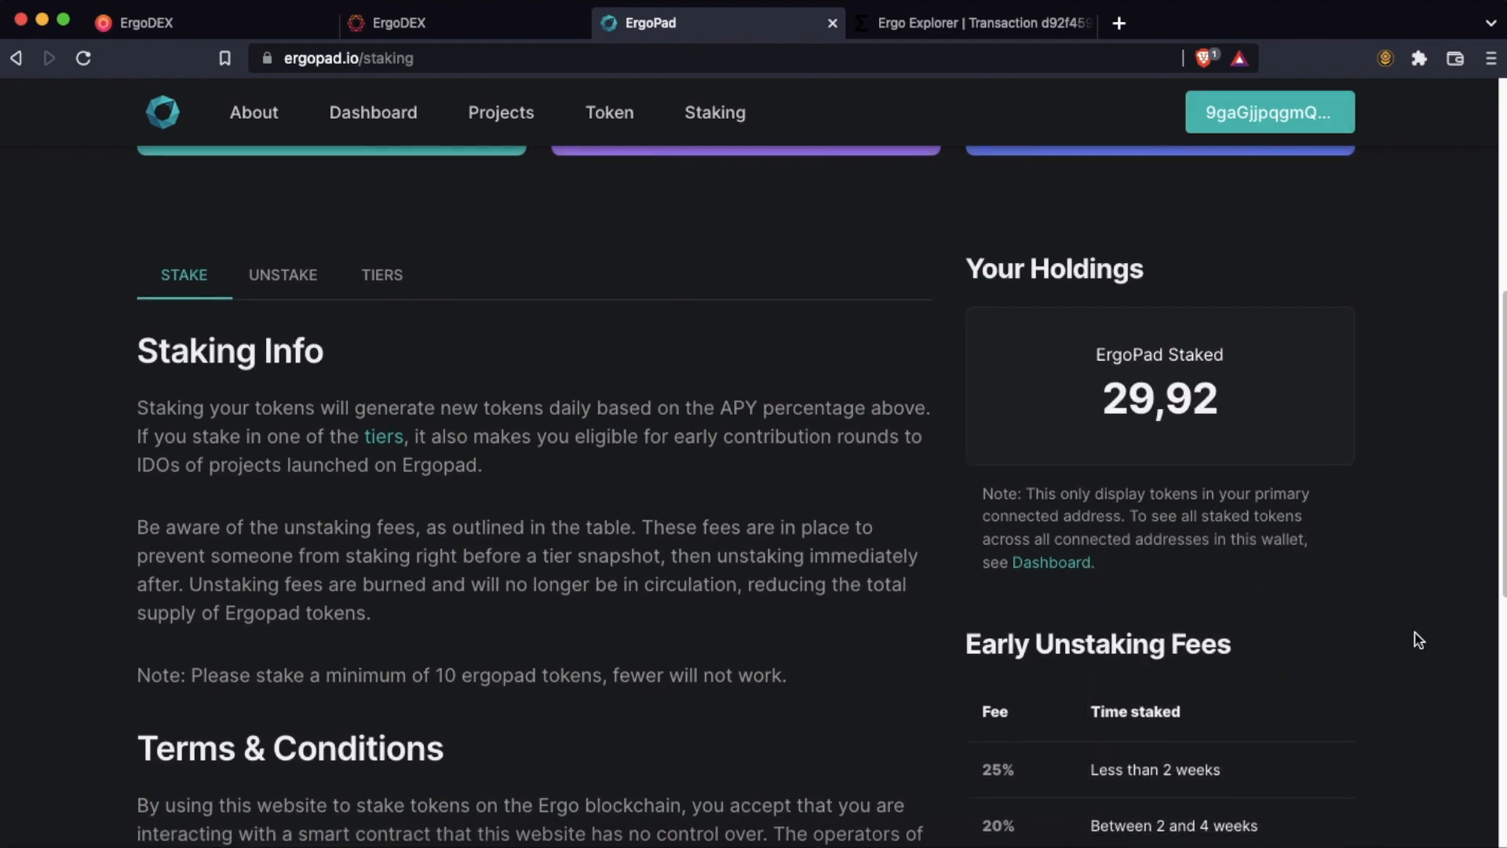
pyautogui.moveTo(1131, 487)
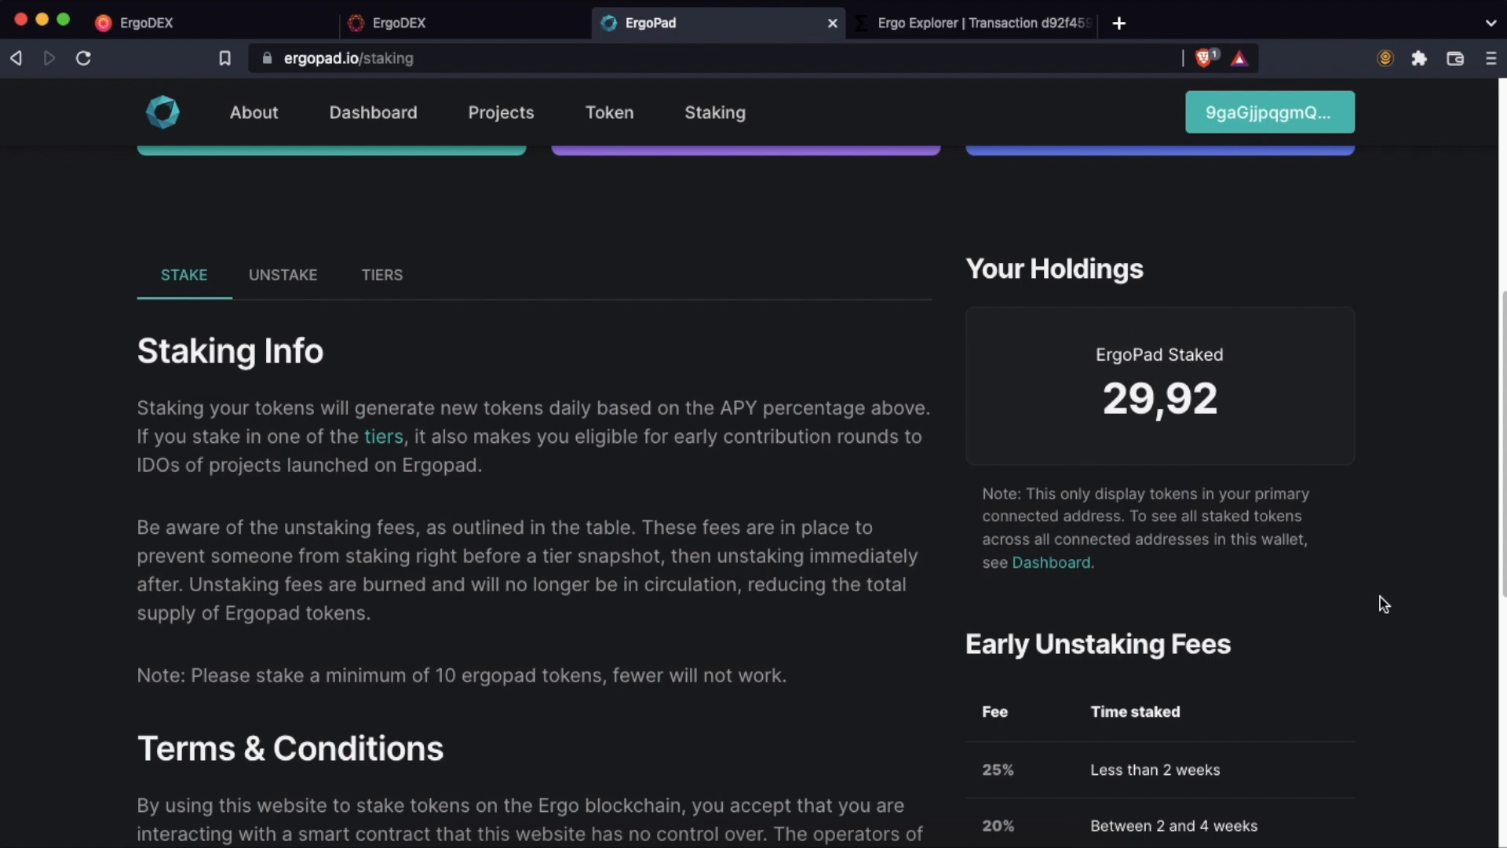
pyautogui.scroll(-3)
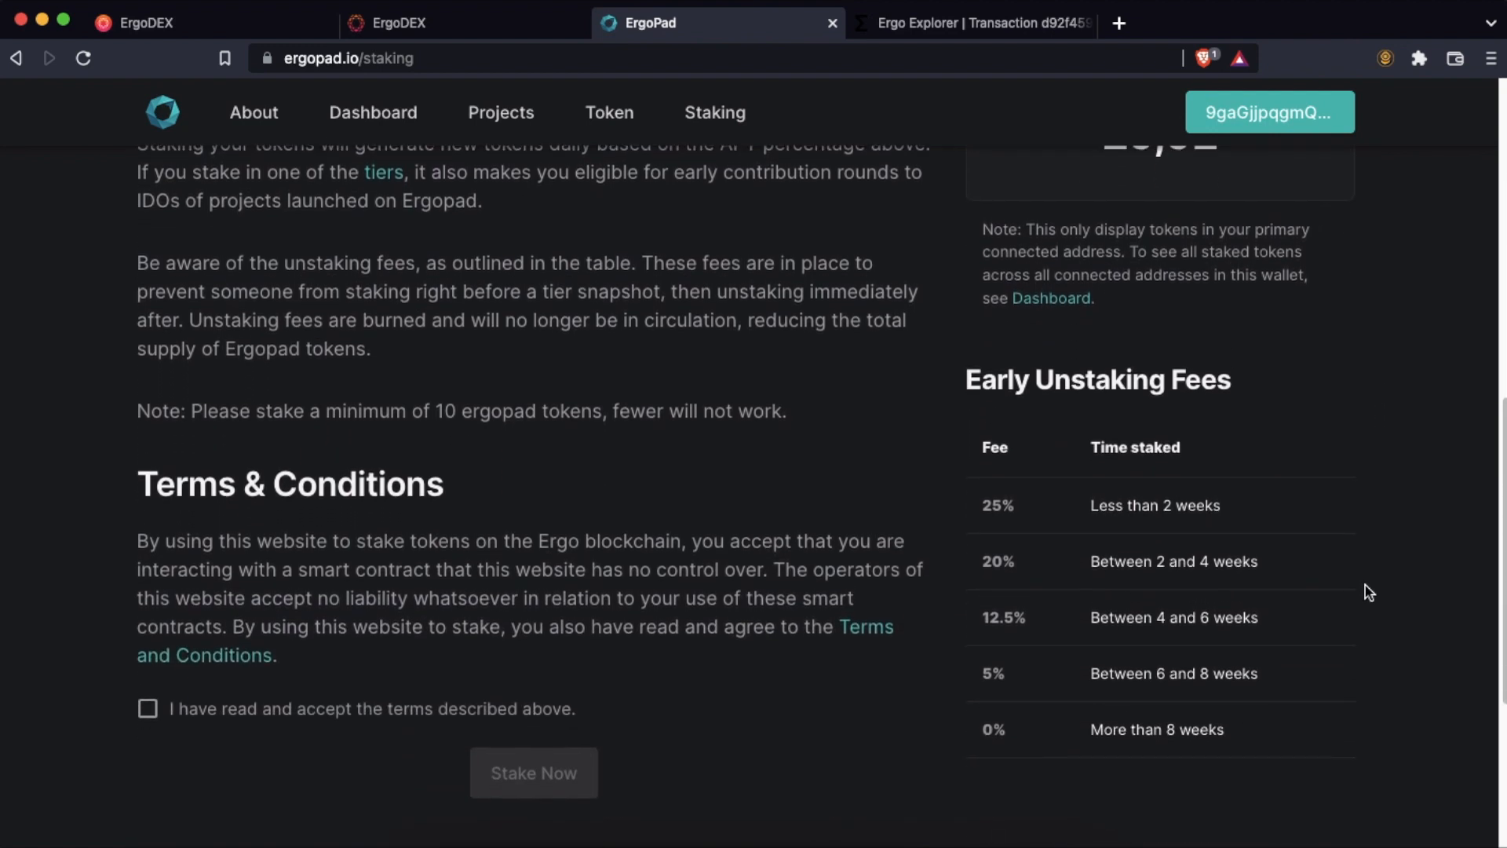
pyautogui.moveTo(1328, 412)
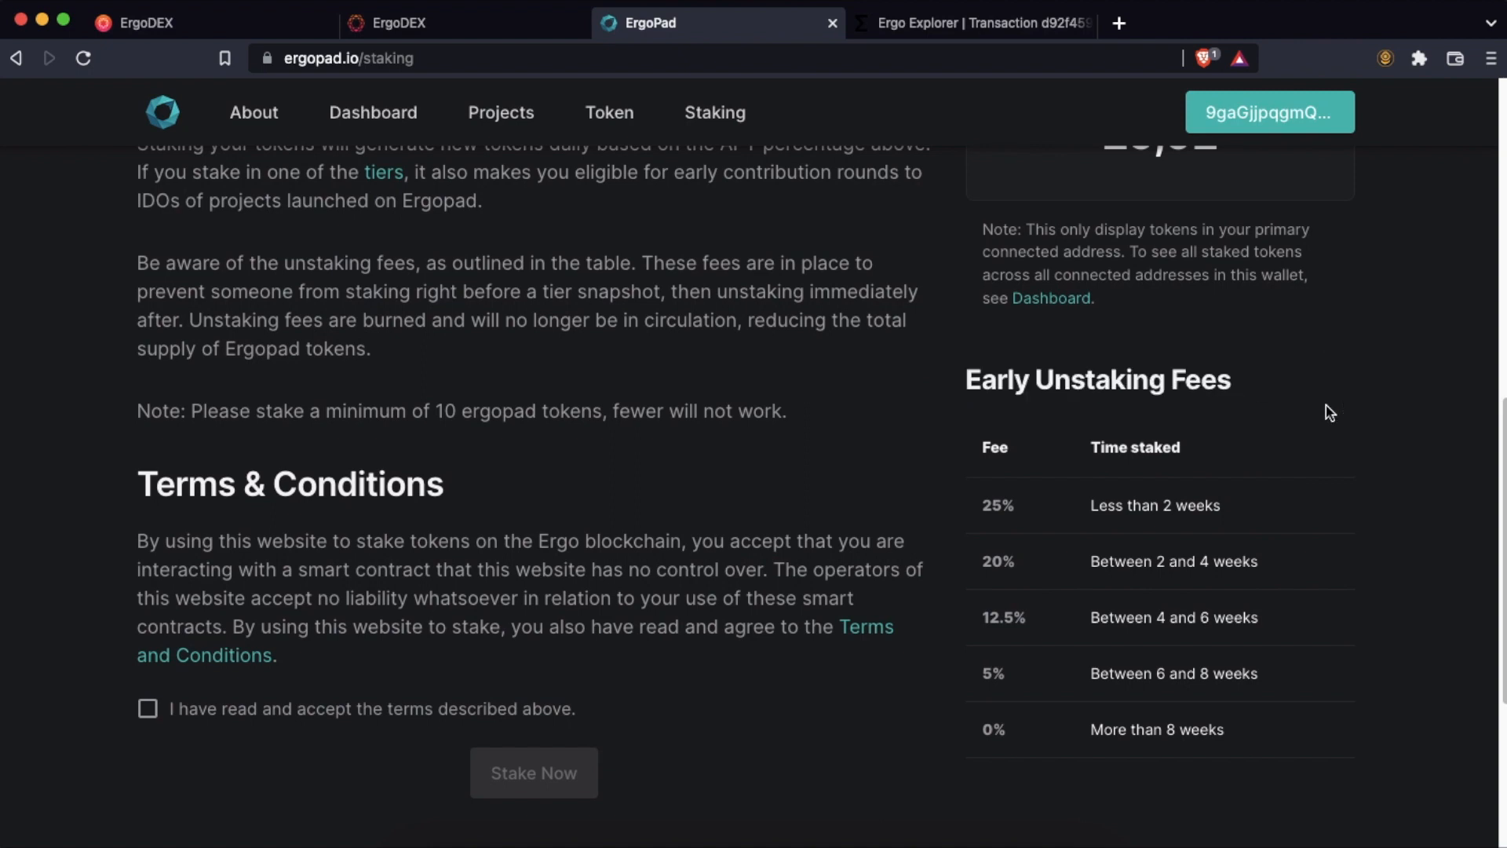
pyautogui.moveTo(1200, 472)
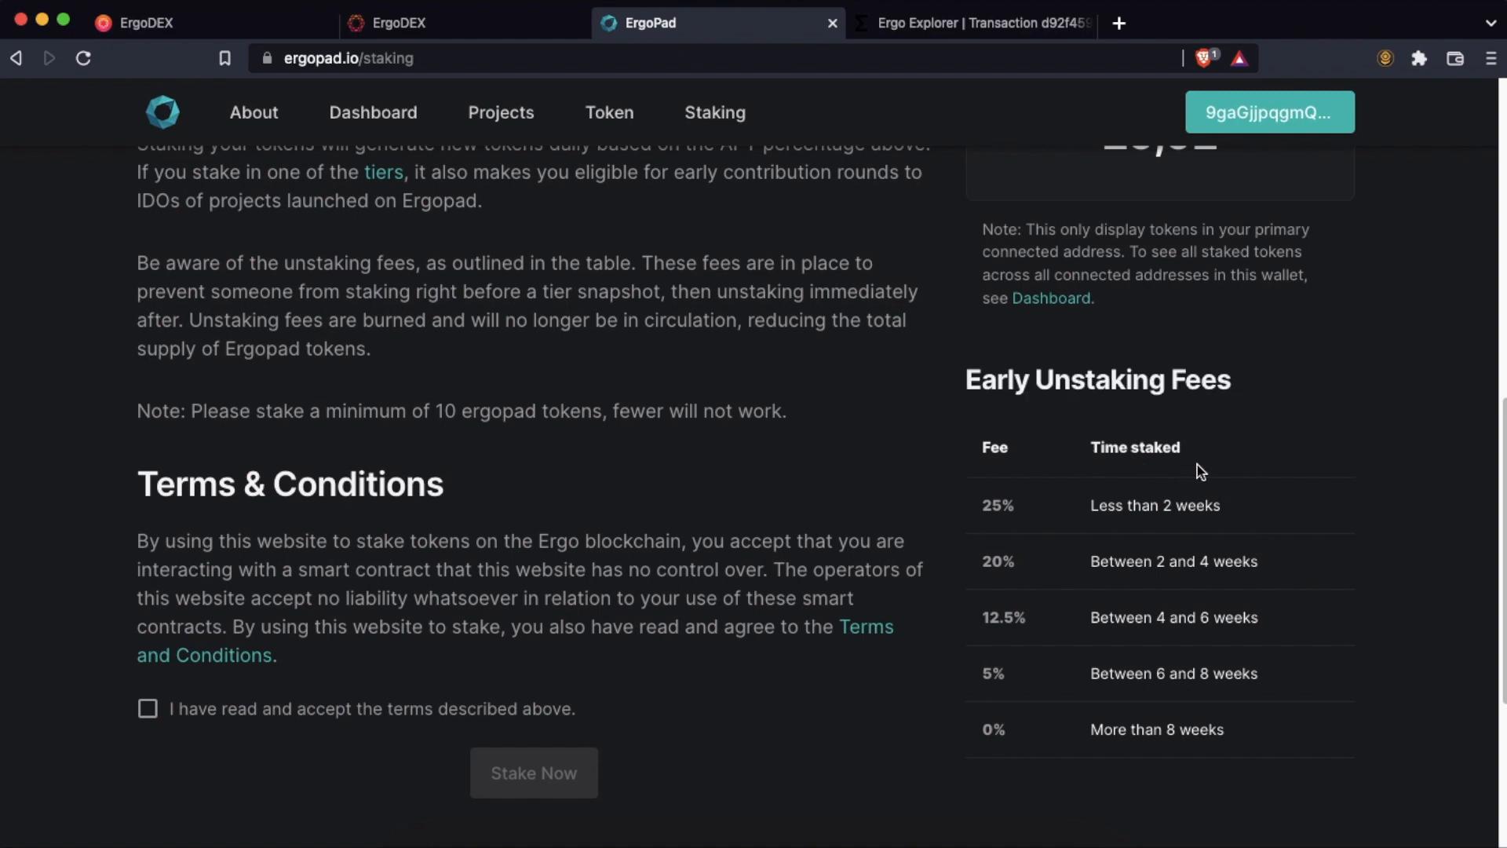
pyautogui.moveTo(1236, 529)
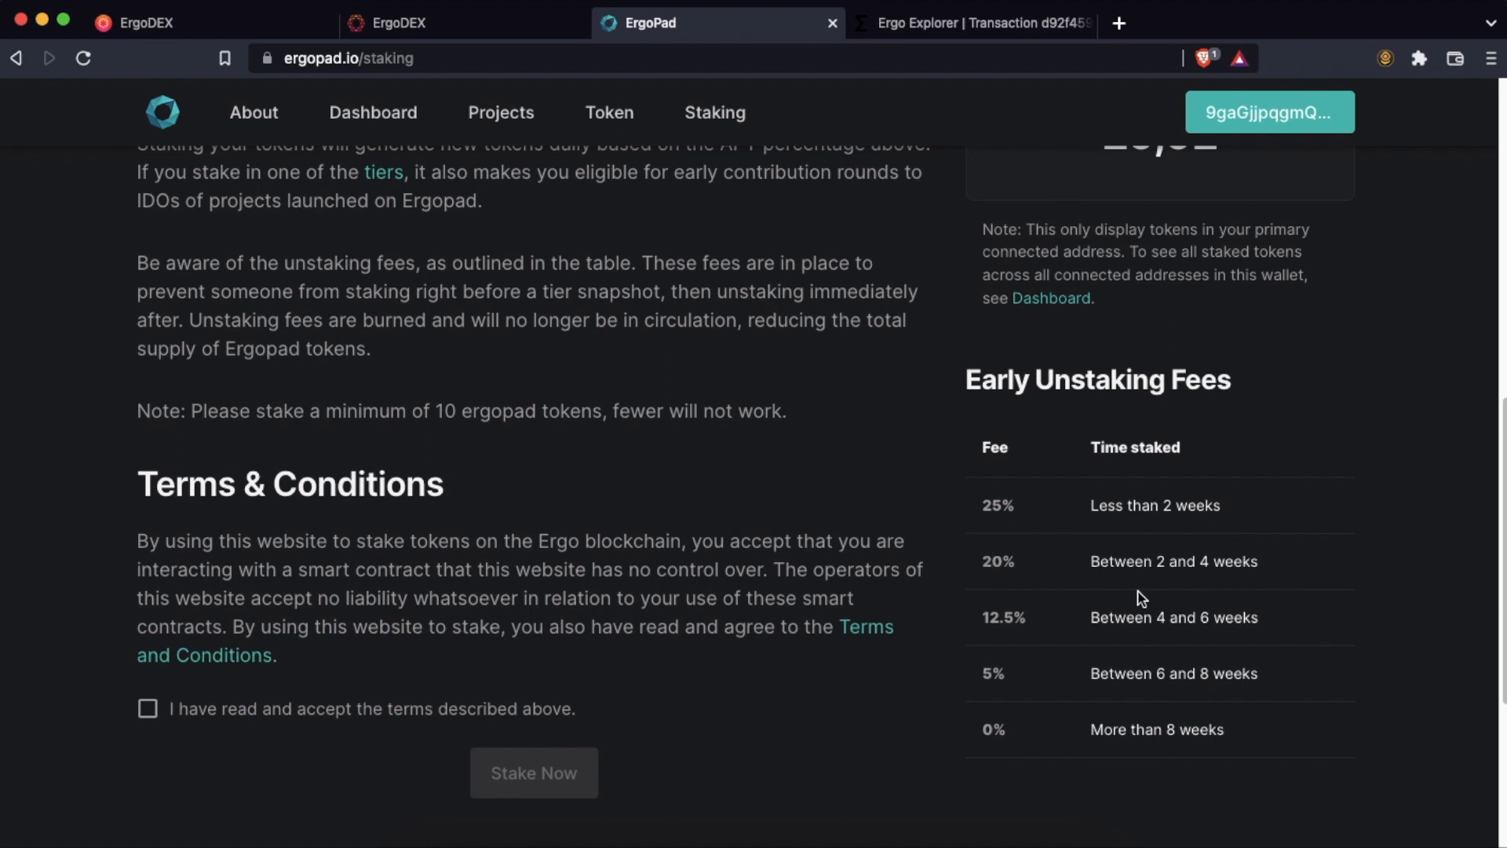
pyautogui.moveTo(1260, 760)
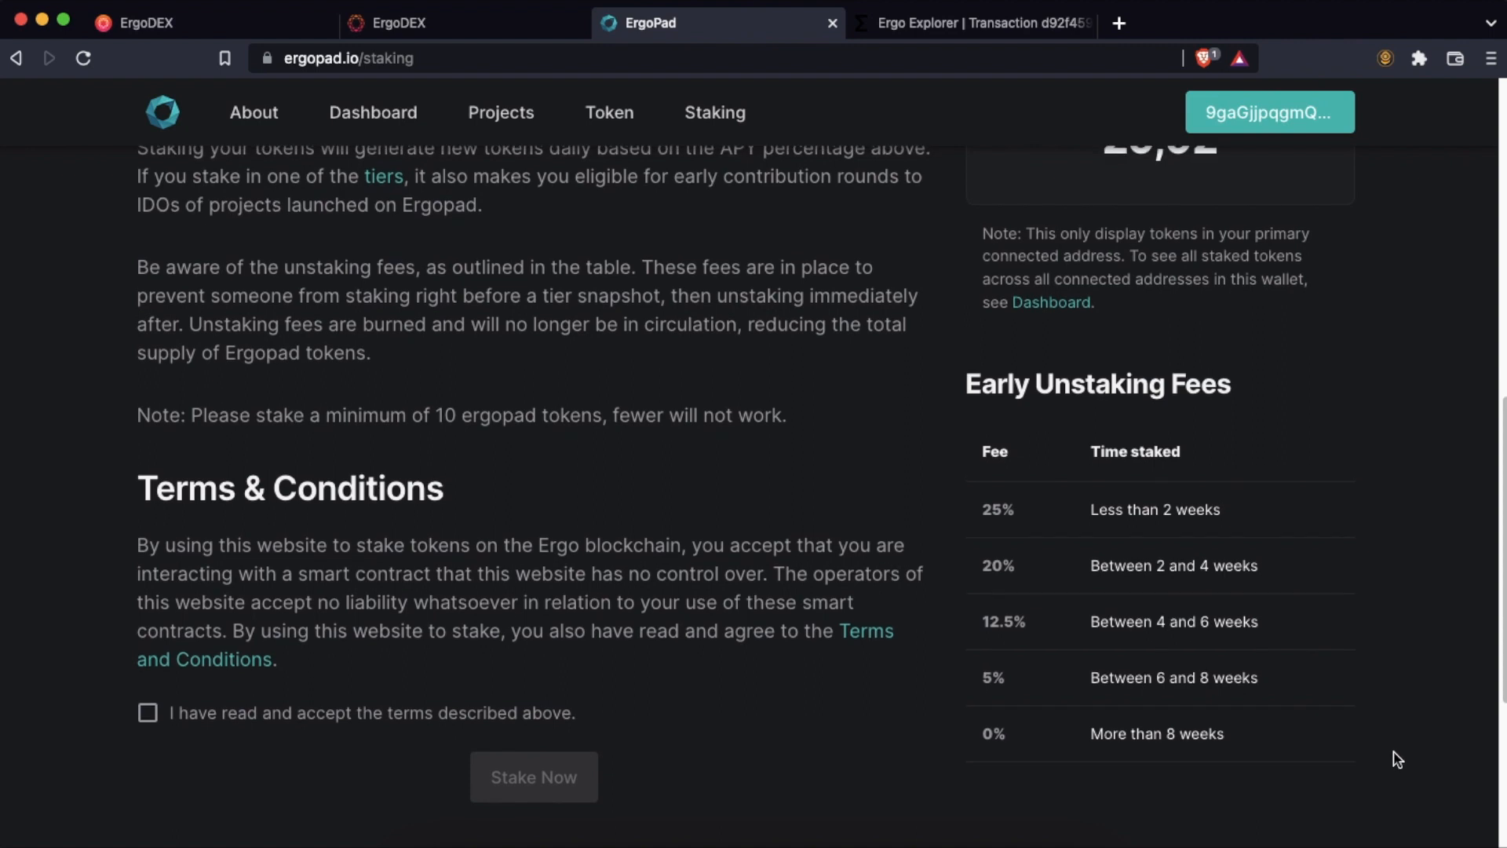
pyautogui.moveTo(373, 112)
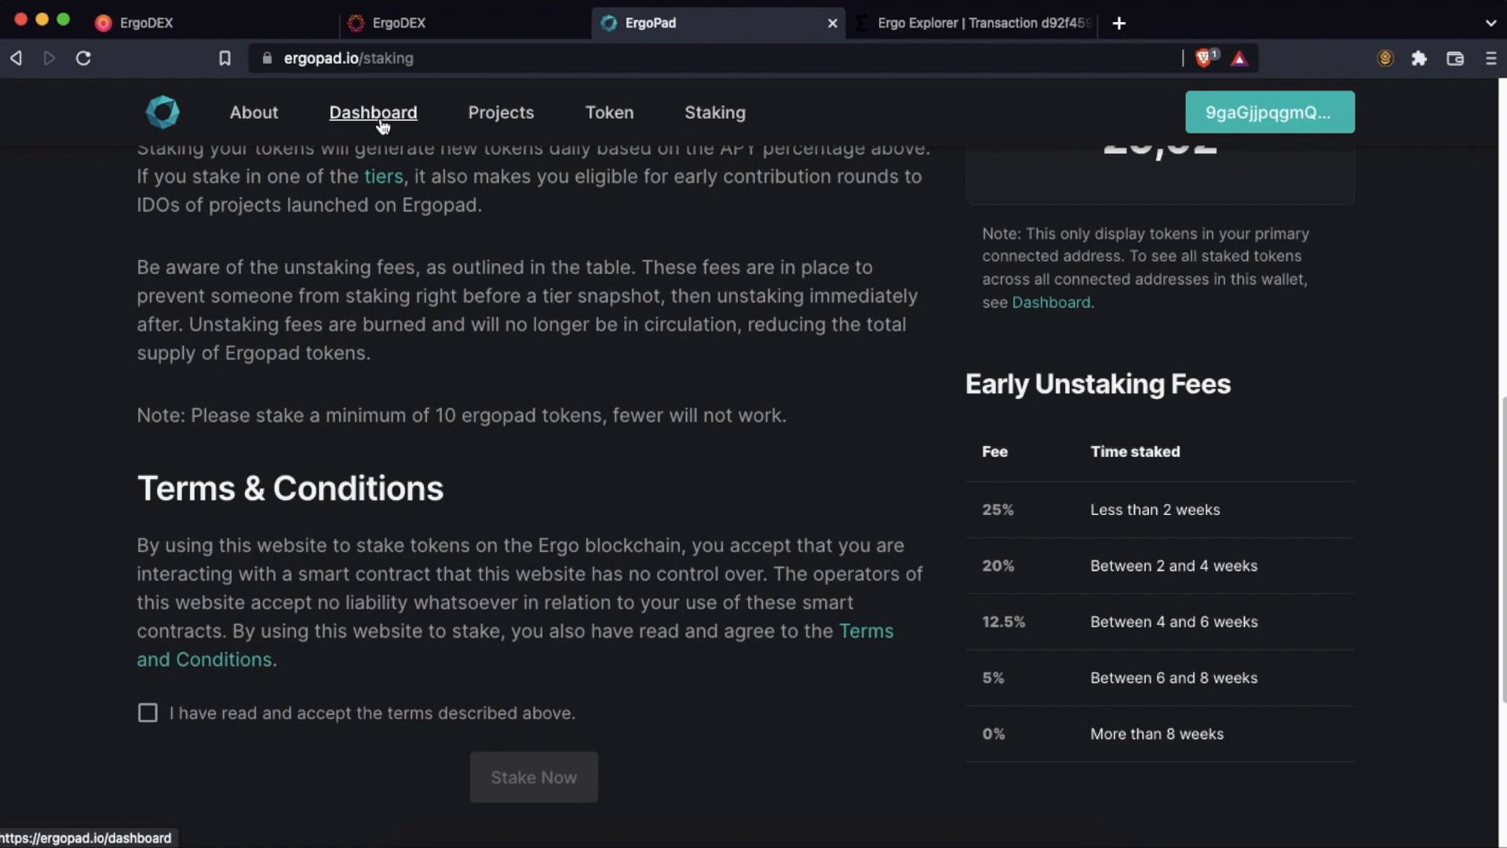
# - Review the dashboard's $38.87 wallet holdings and the ergopad Stake Key among assets
pyautogui.click(373, 112)
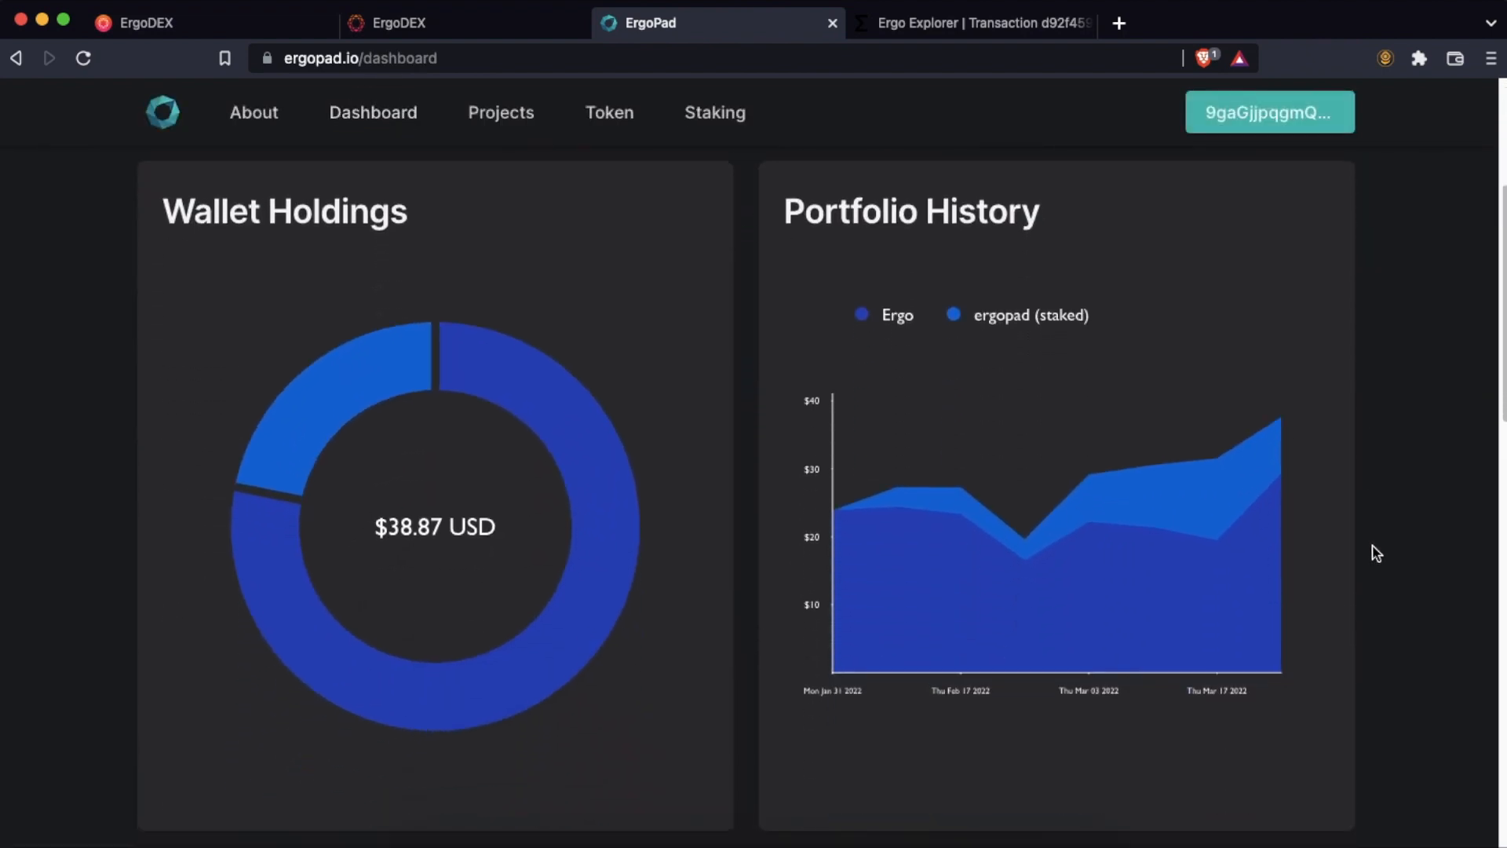
pyautogui.scroll(-3)
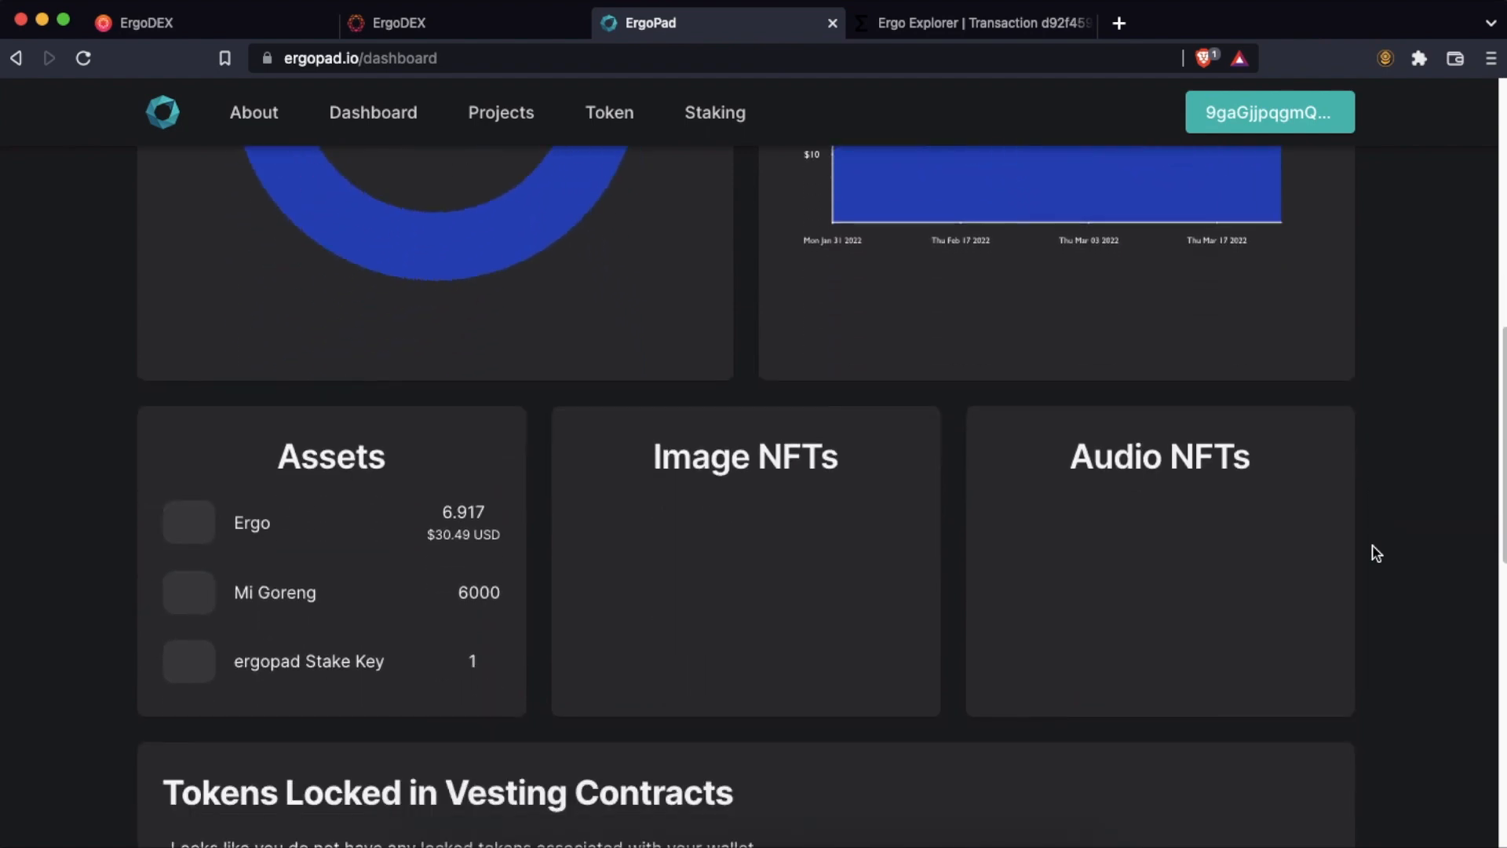
pyautogui.scroll(-3)
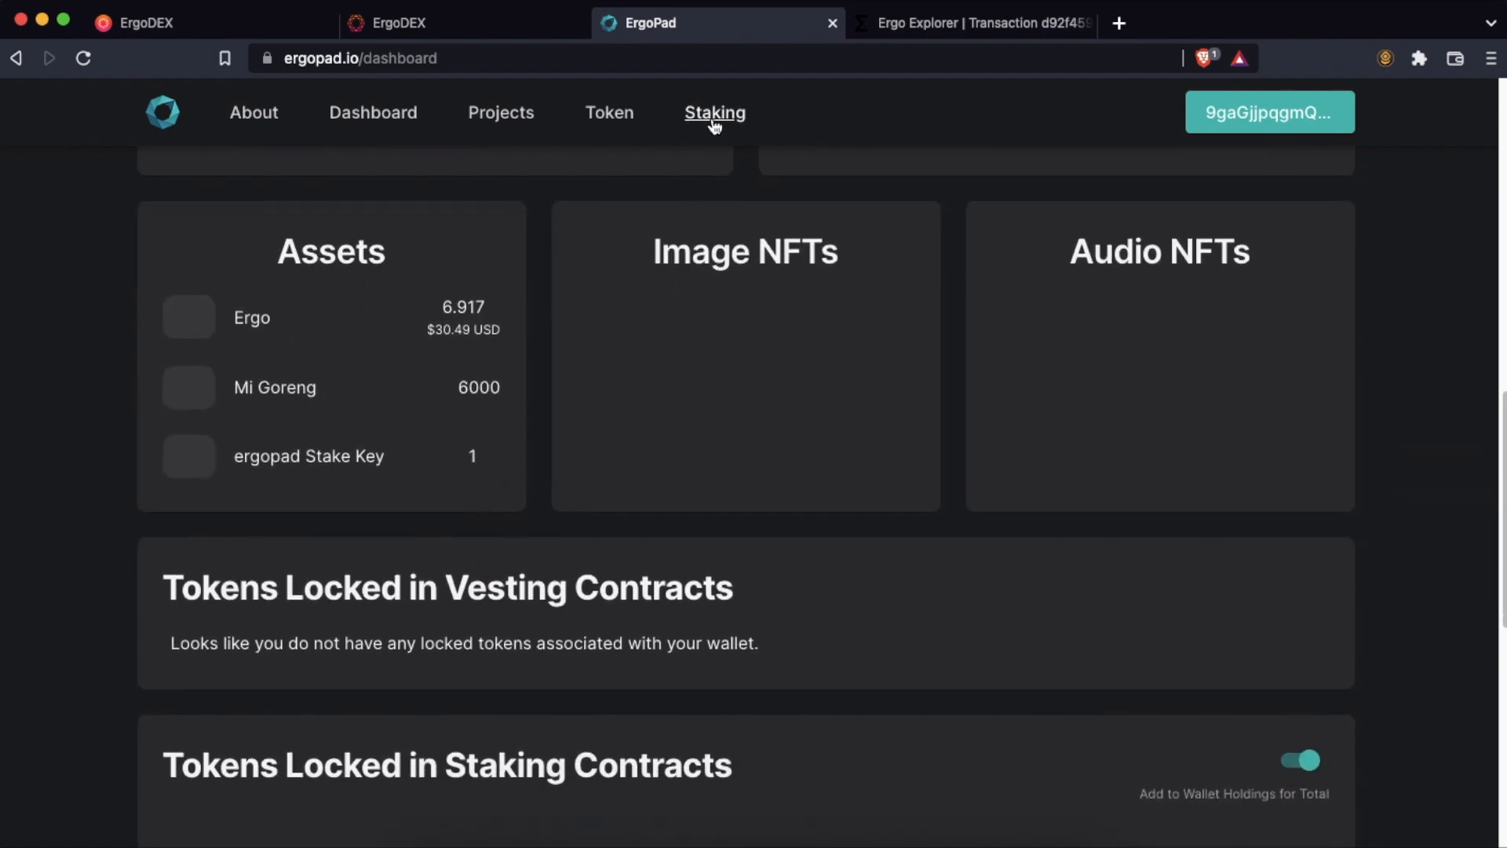
# - Return to the staking page and scroll to the withdraw panel for 29.92 staked tokens
pyautogui.click(715, 112)
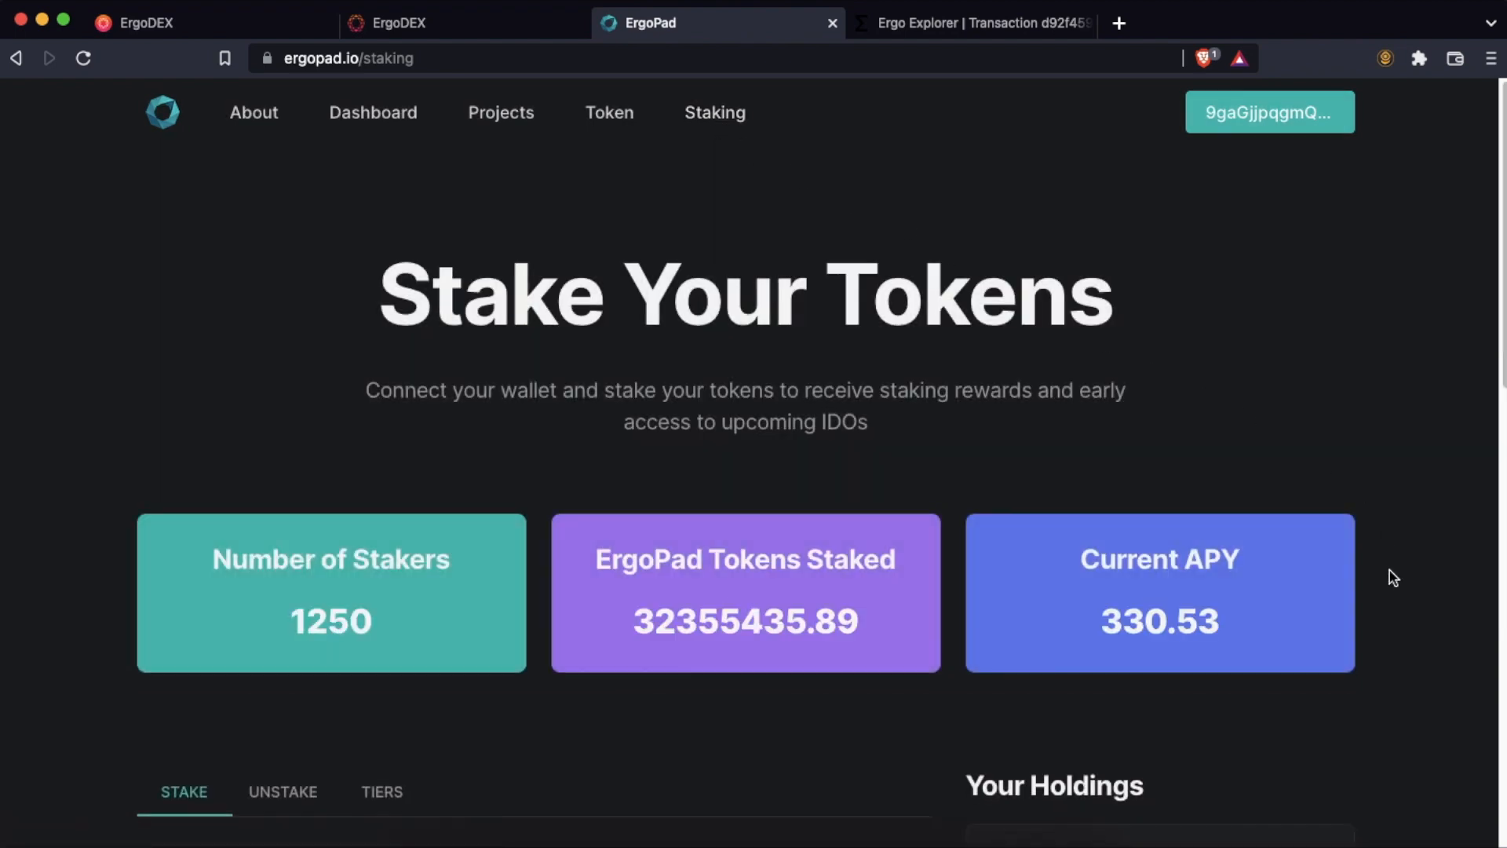
pyautogui.scroll(-3)
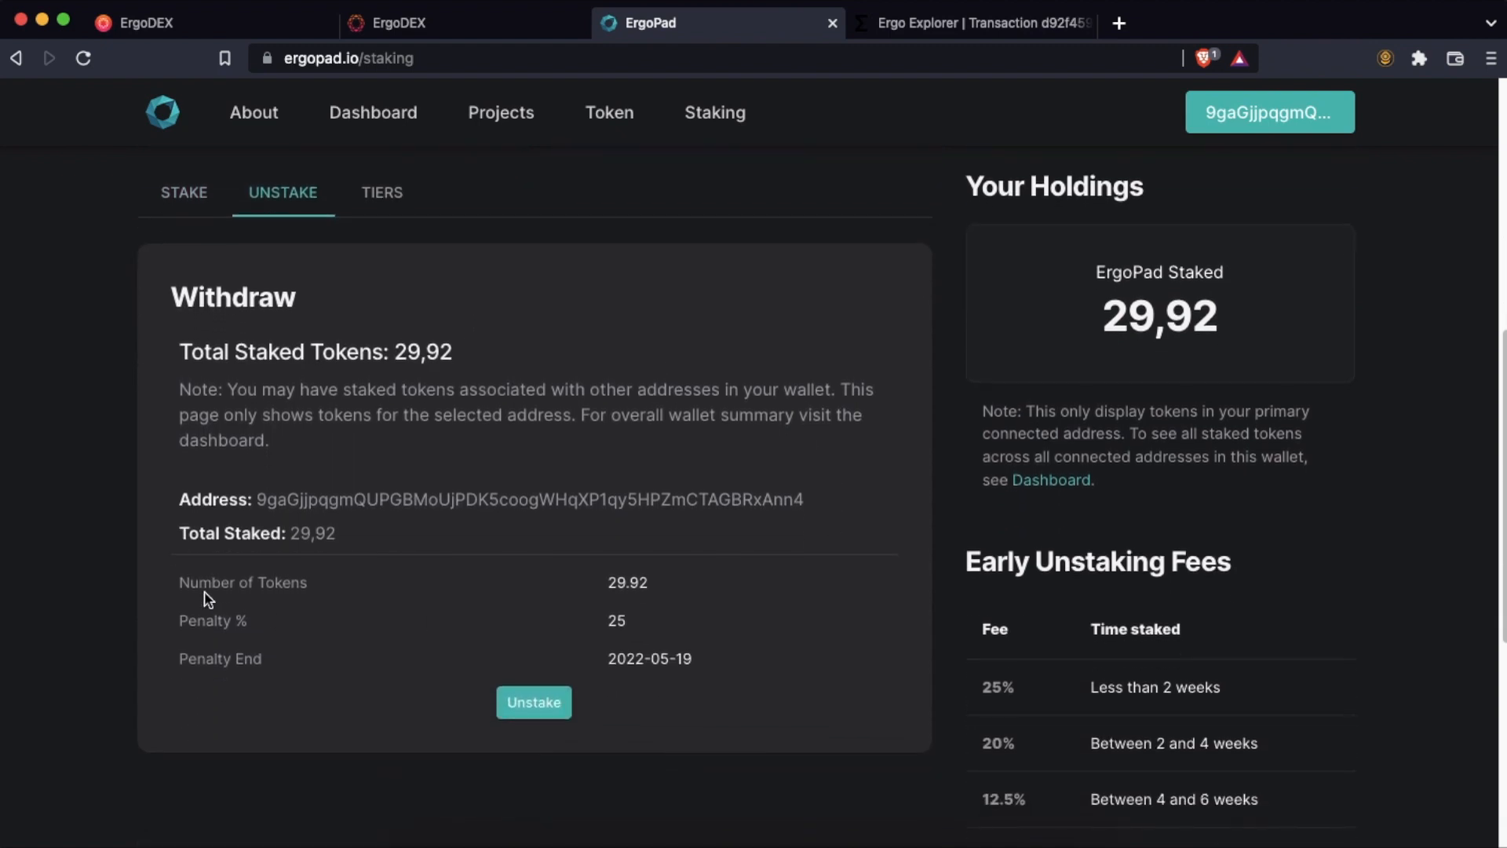
pyautogui.moveTo(626, 641)
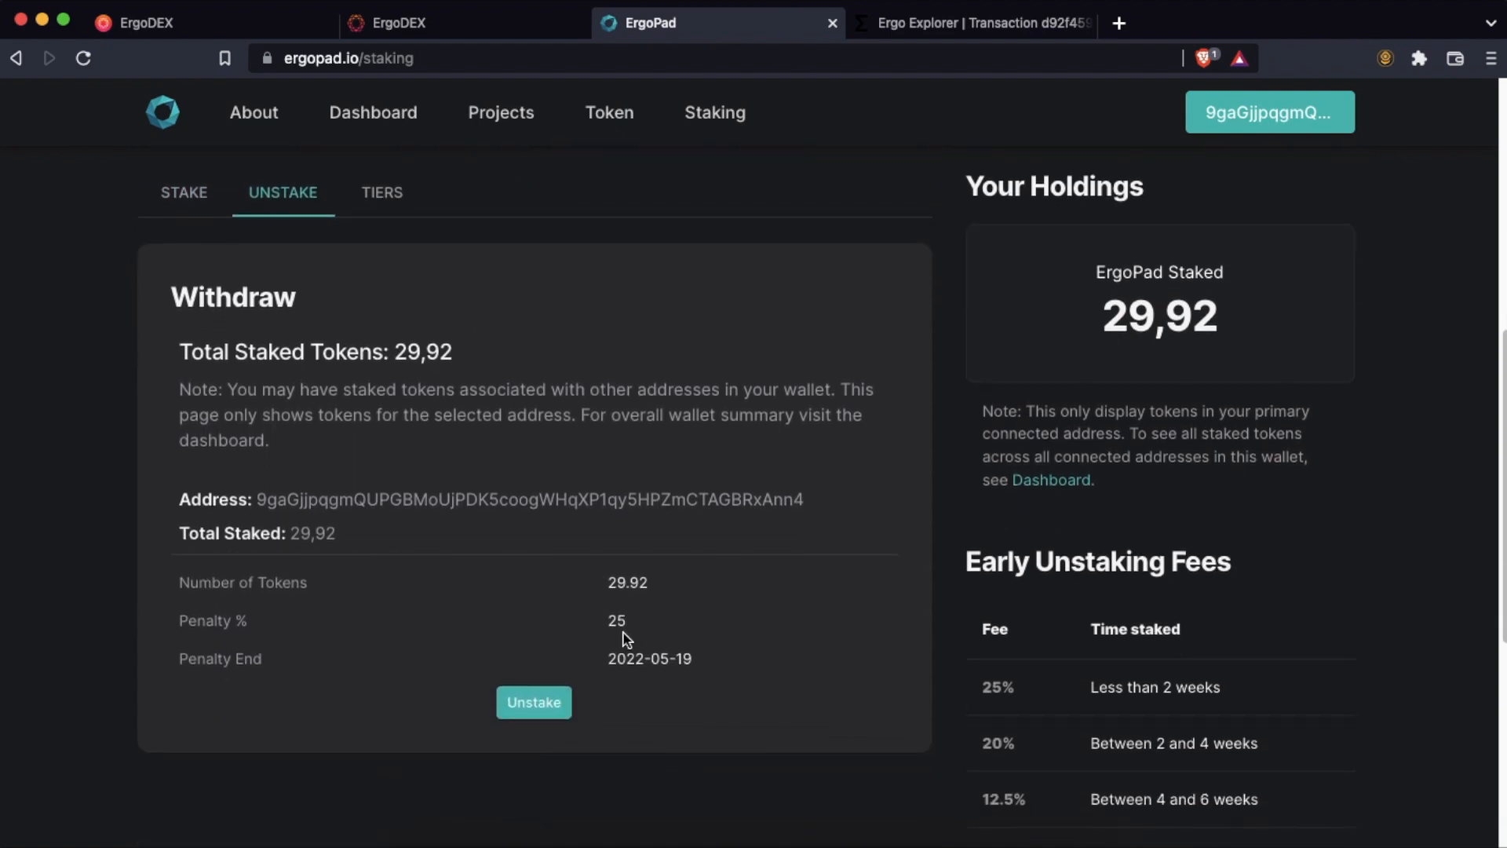